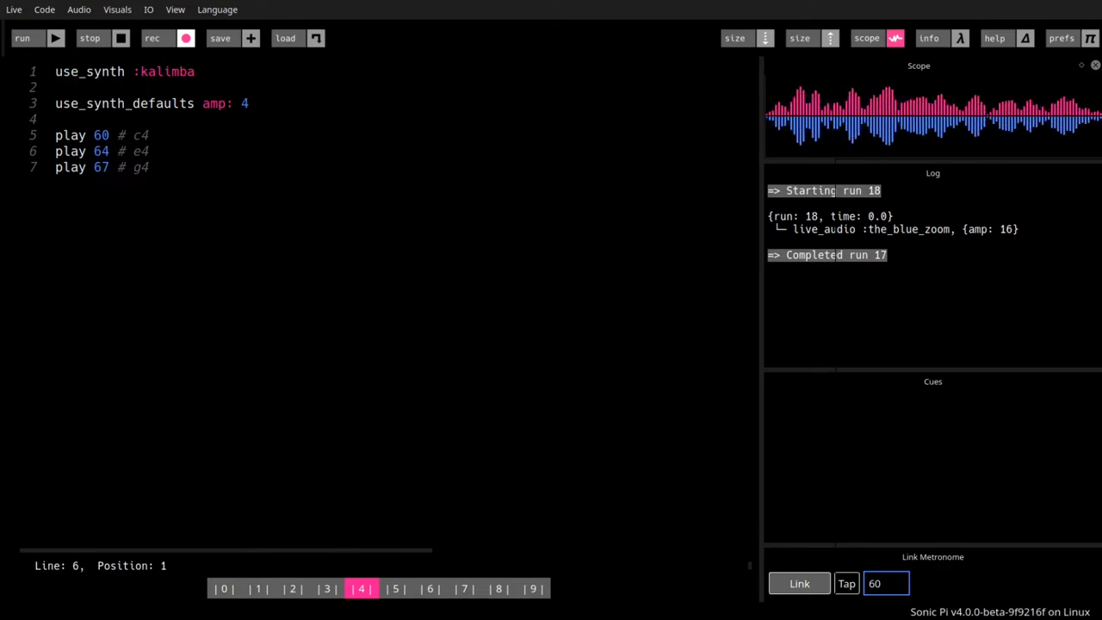
Stop the playing C4, E4, G4 kalimba chord so all runs end.
left_click(89, 38)
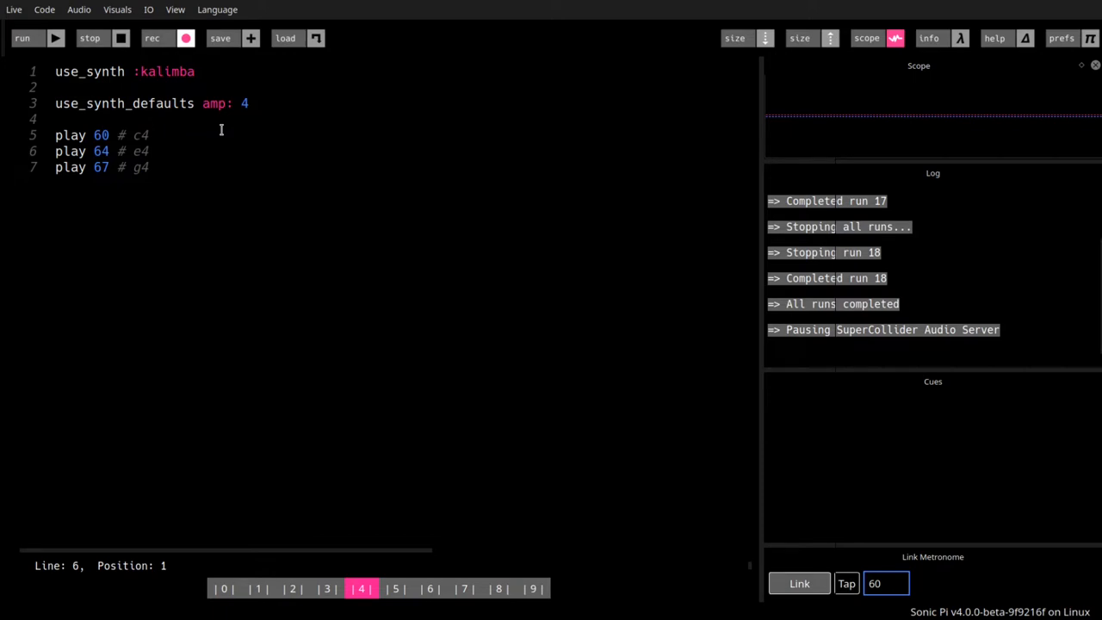
Add a 'sleep 1' line right after 'play 60' in the kalimba script.
type("sle")
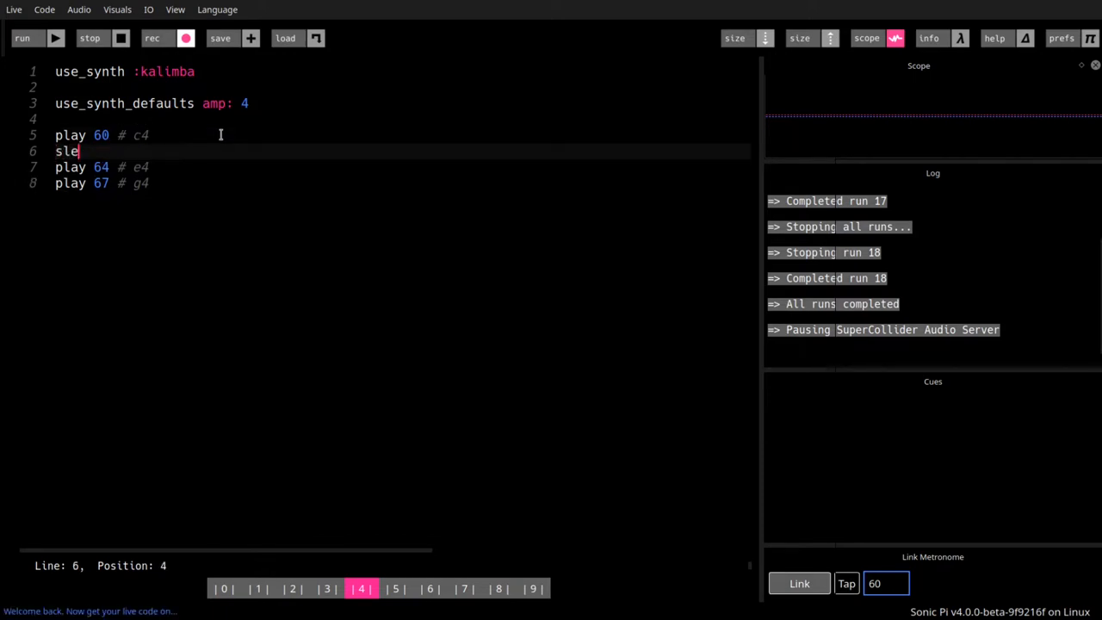
type("ep 1")
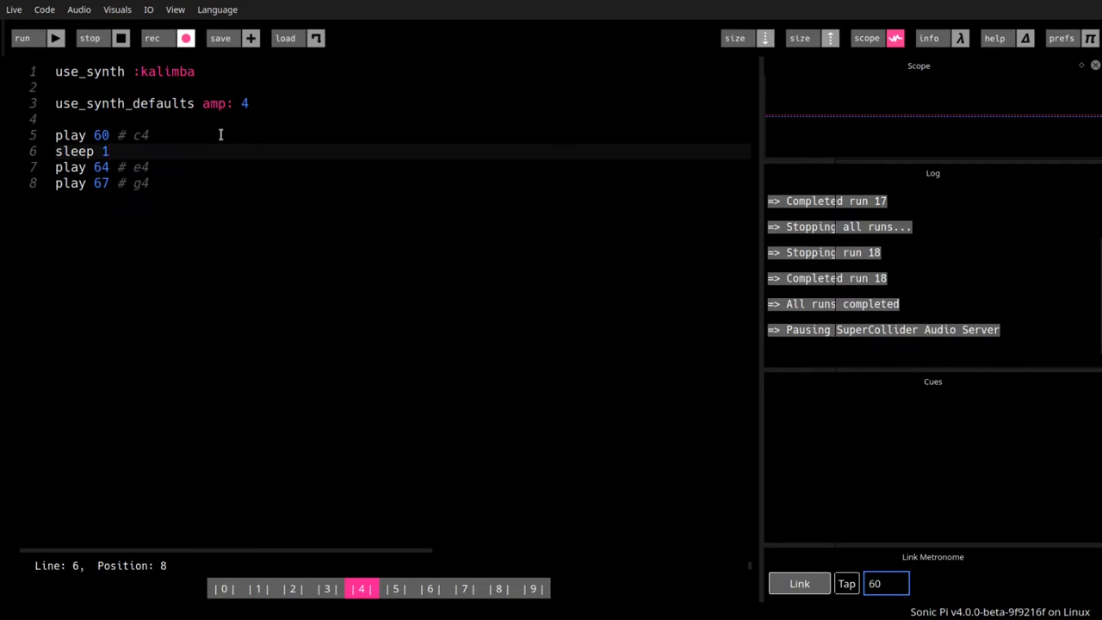
mouse_move(4, 137)
type("sl")
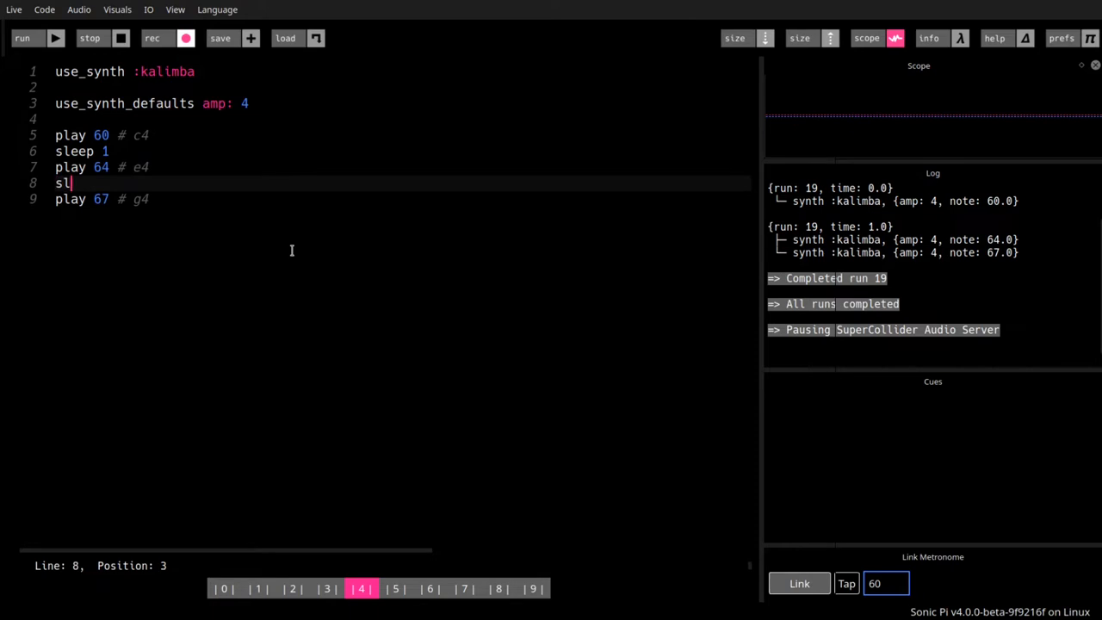
Put a second 'sleep 1' between E4 and G4, then play the C, E, G arpeggio.
type("eep 1")
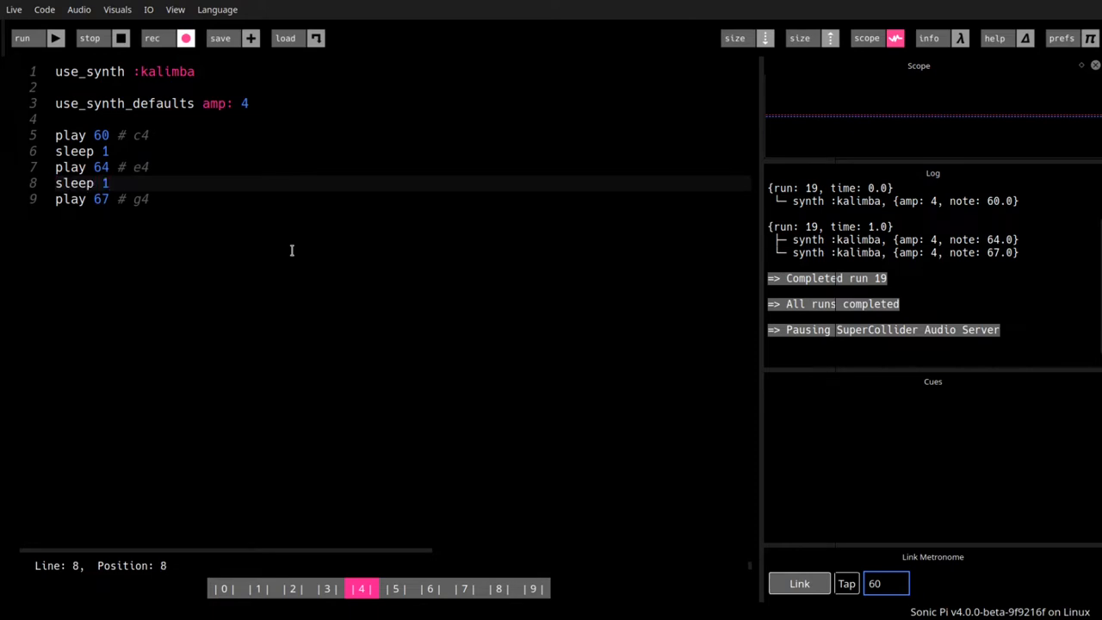
left_click(22, 38)
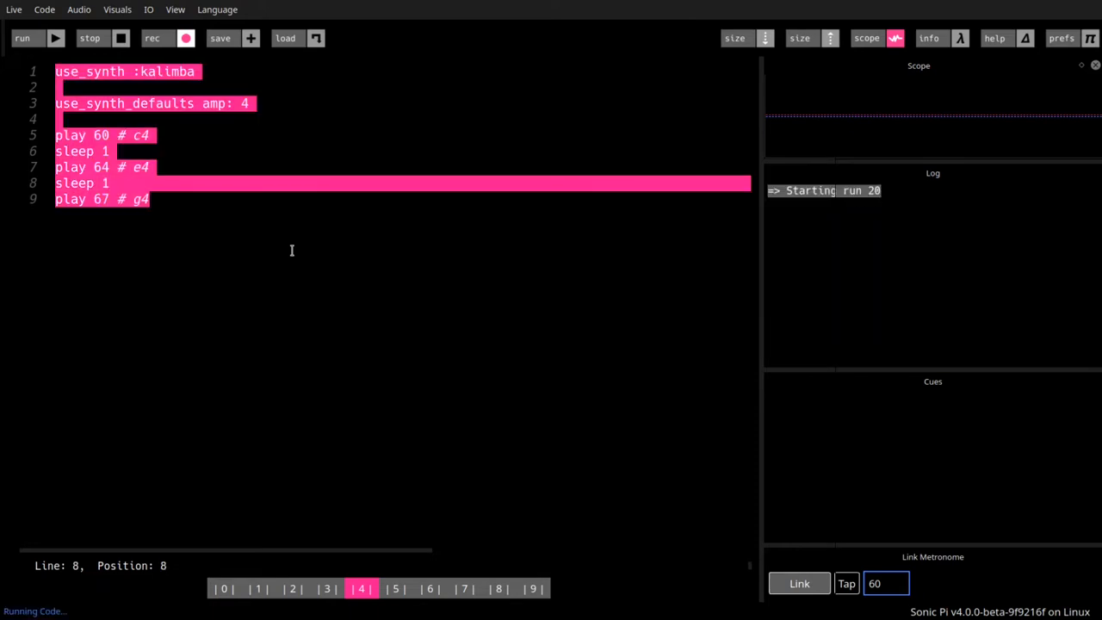
left_click(21, 38)
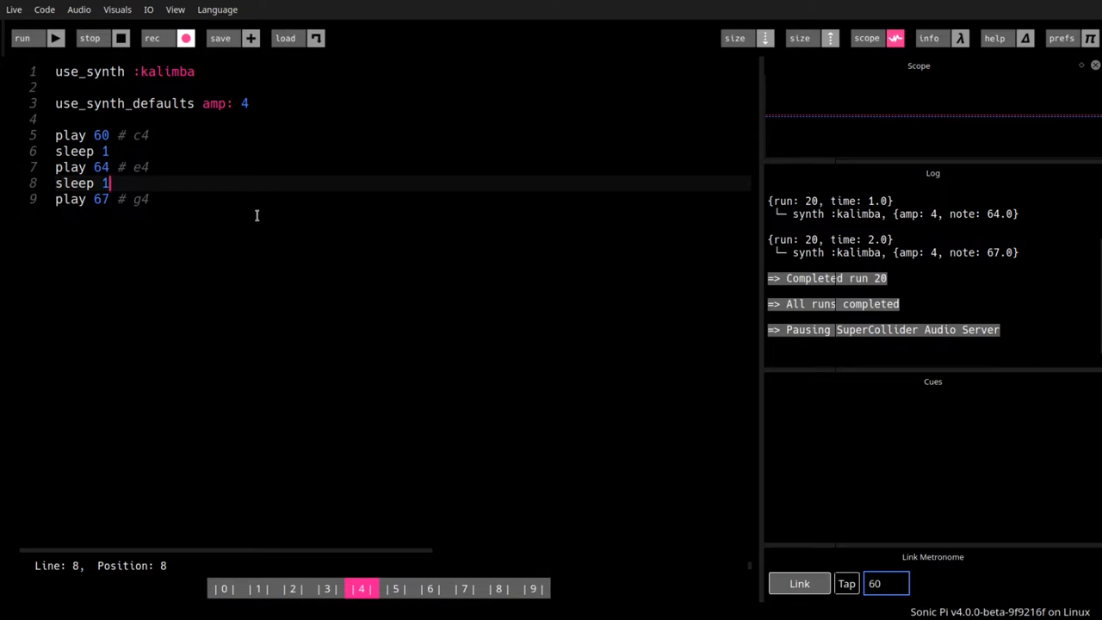
left_click(22, 38)
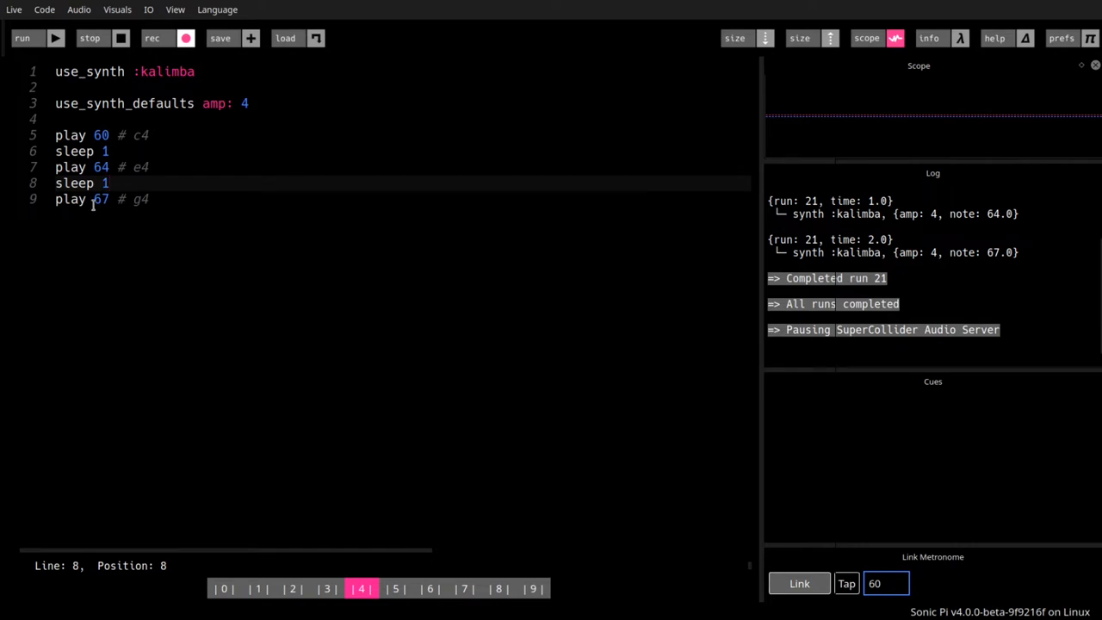
mouse_move(522, 402)
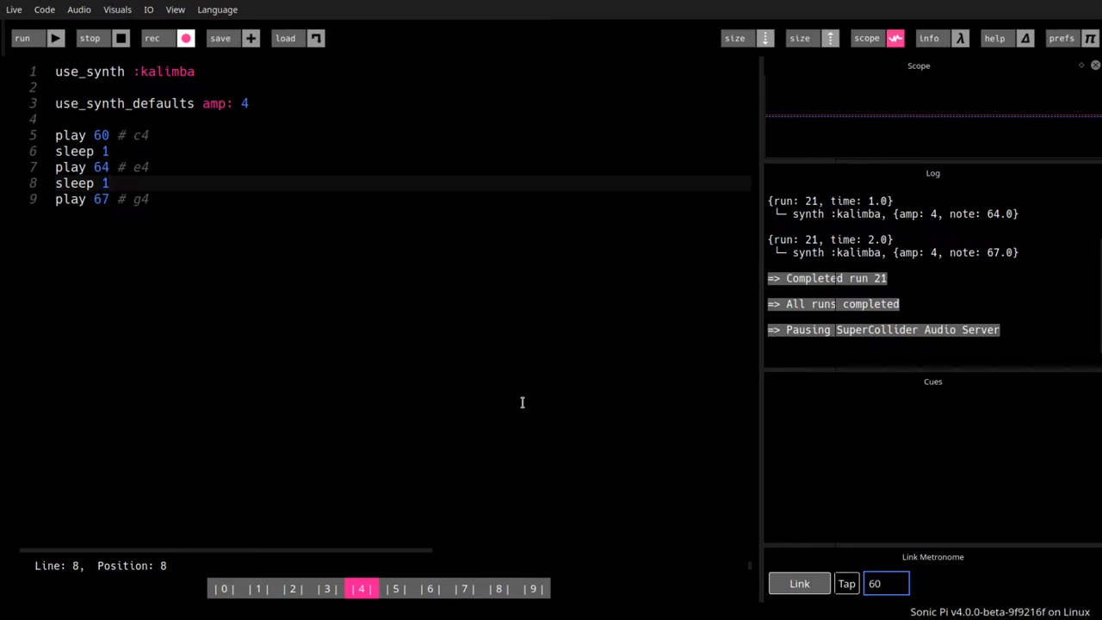
mouse_move(511, 385)
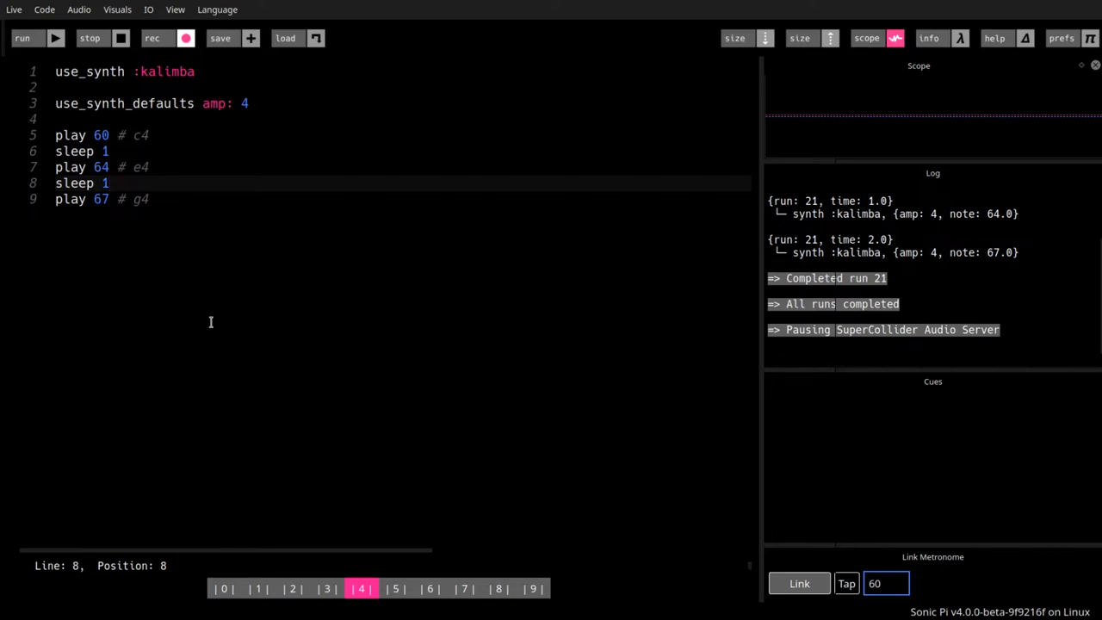
mouse_move(22, 37)
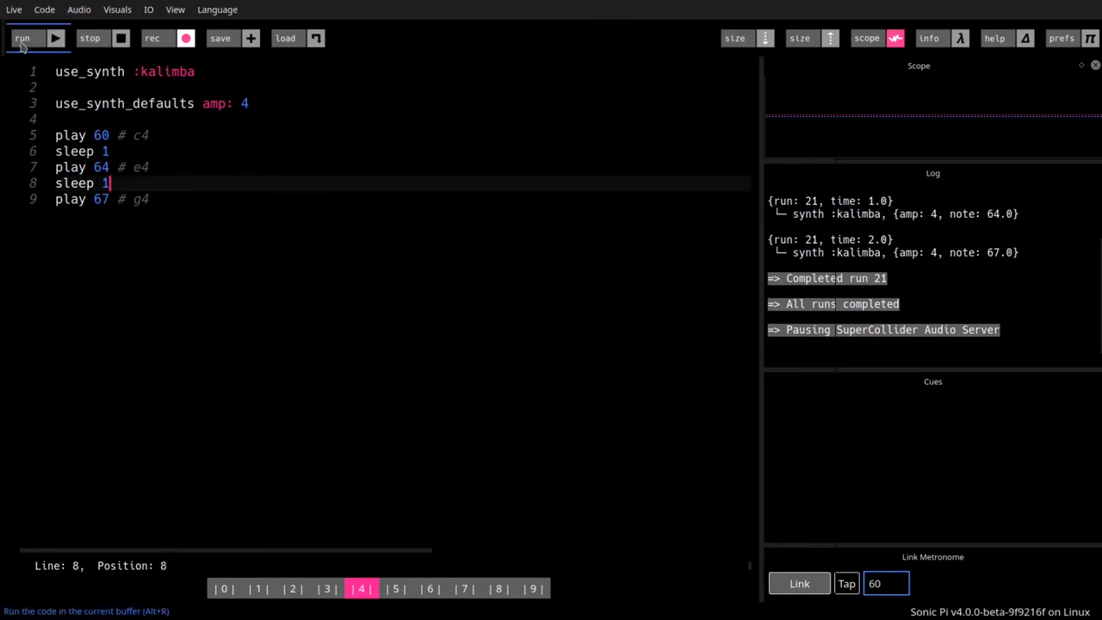
Run the kalimba arpeggio, stop it, and run it again (runs 22 and 23).
left_click(23, 38)
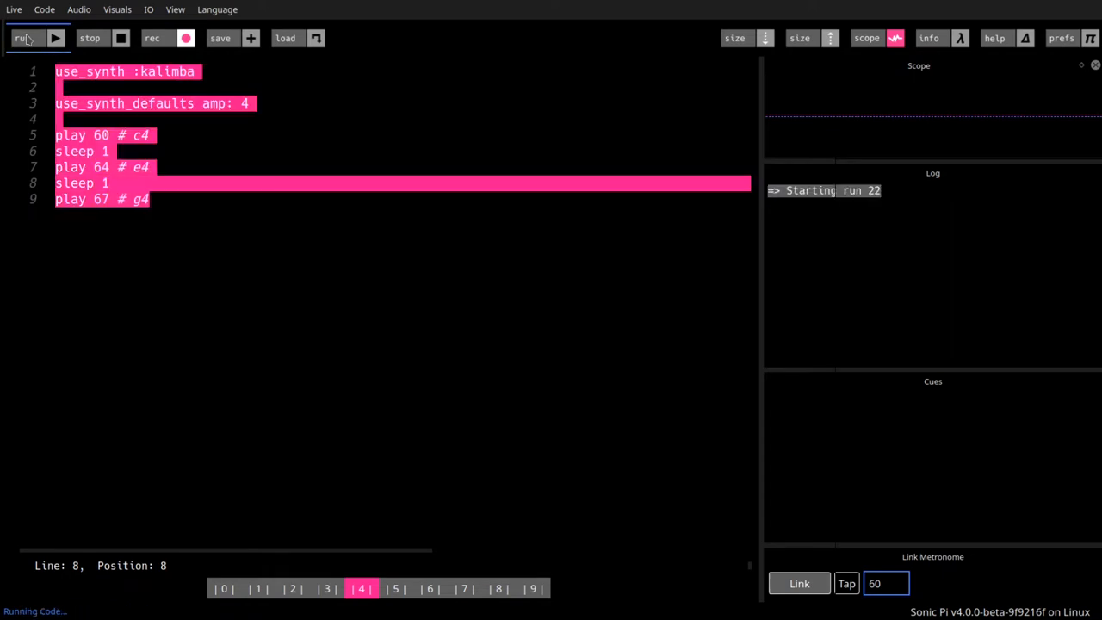
left_click(22, 38)
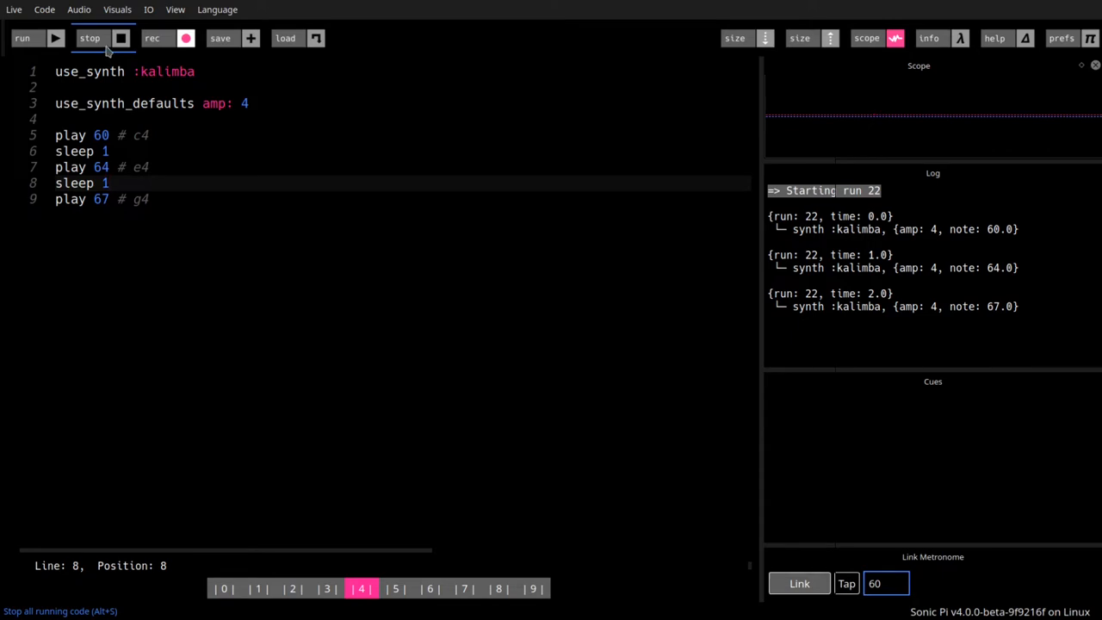
left_click(89, 38)
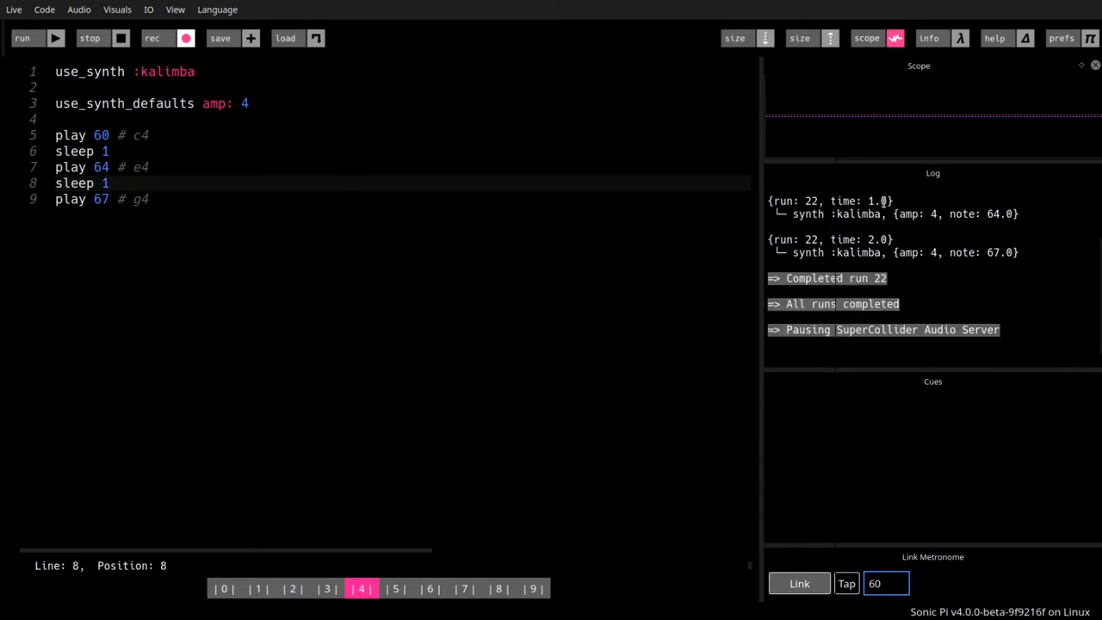
mouse_move(954, 180)
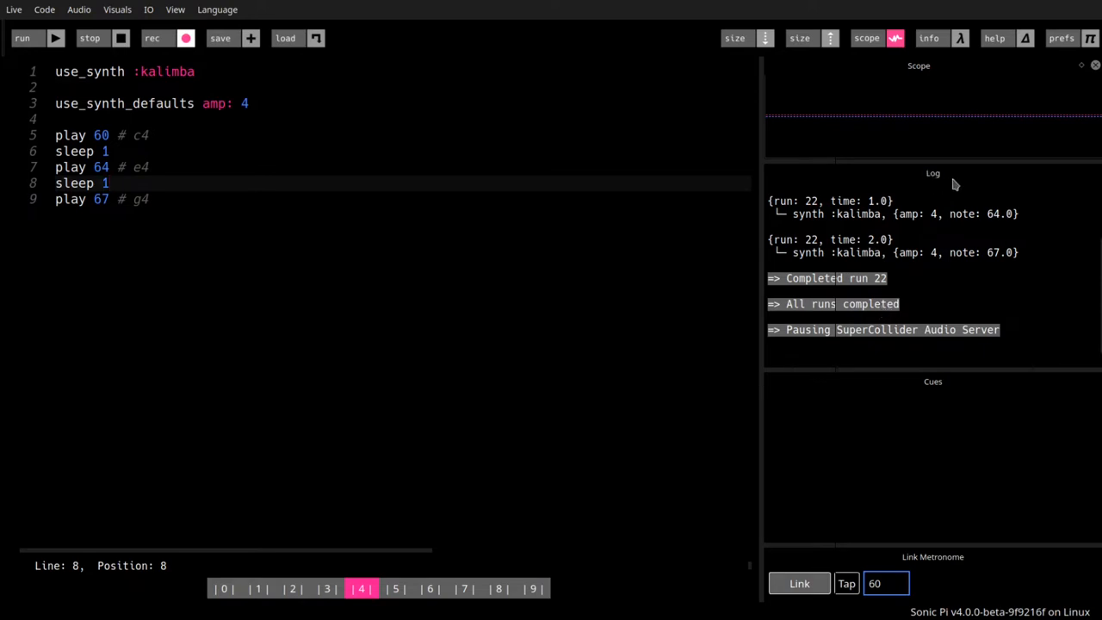
mouse_move(23, 38)
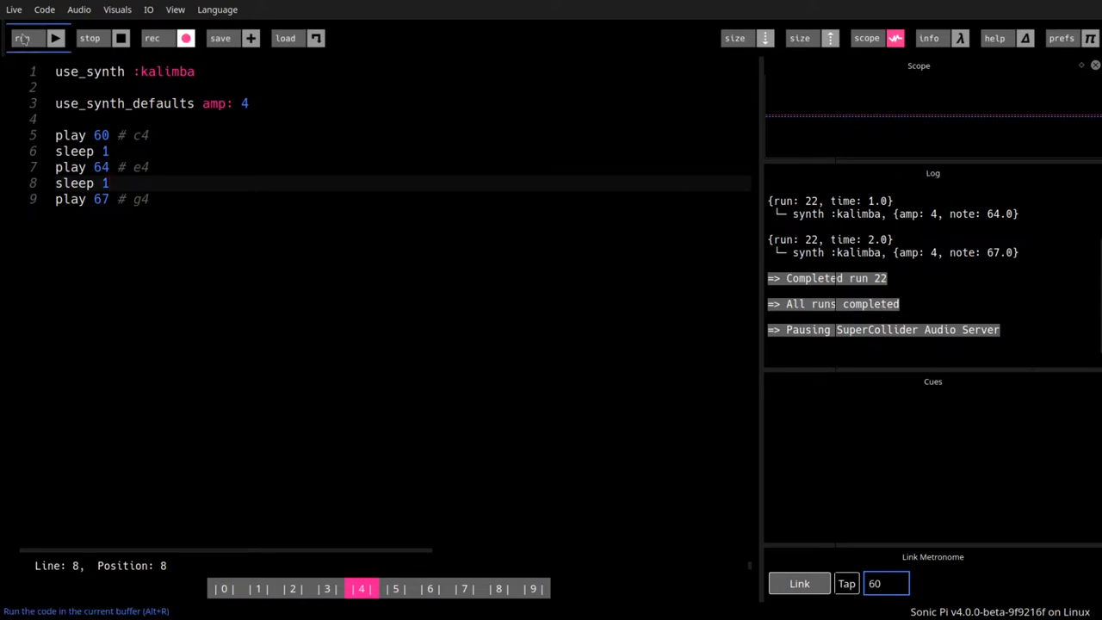
left_click(24, 38)
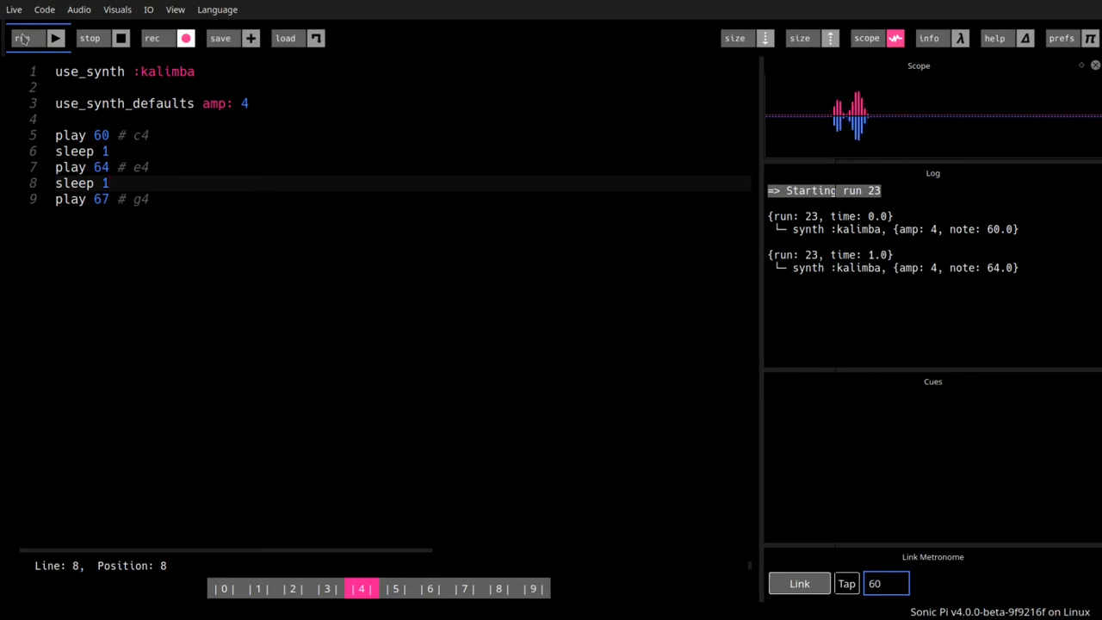
left_click(22, 38)
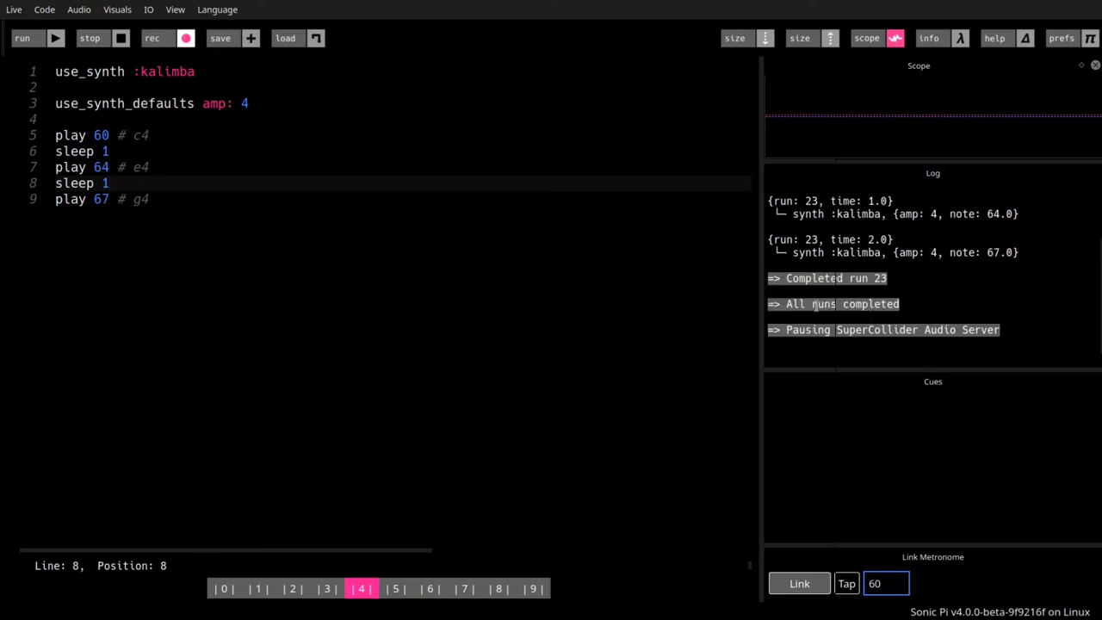
mouse_move(184, 253)
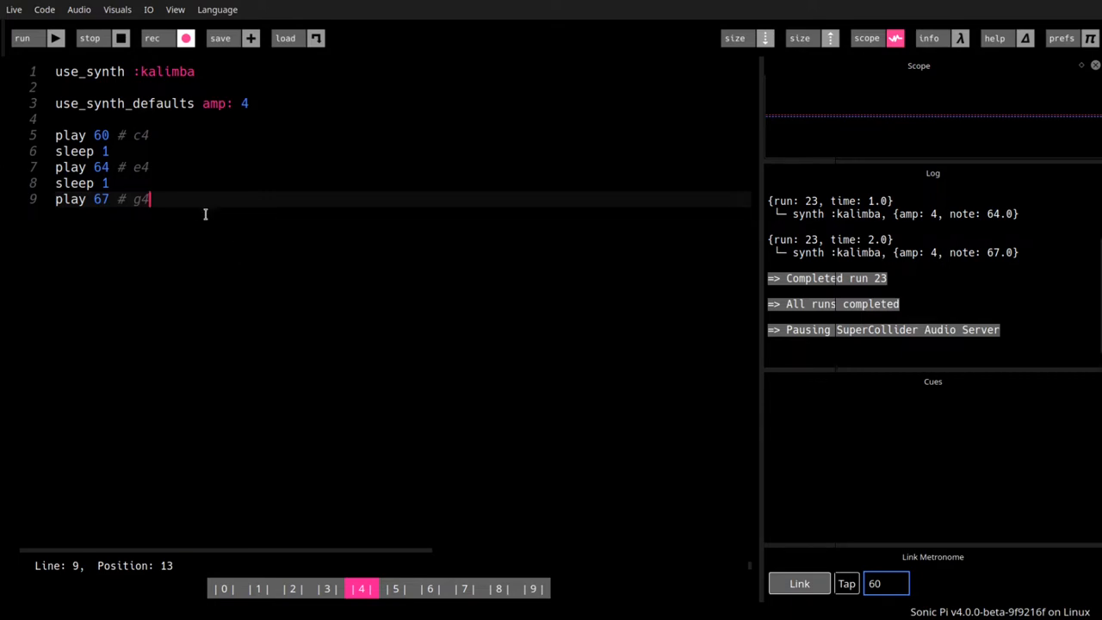
mouse_move(193, 201)
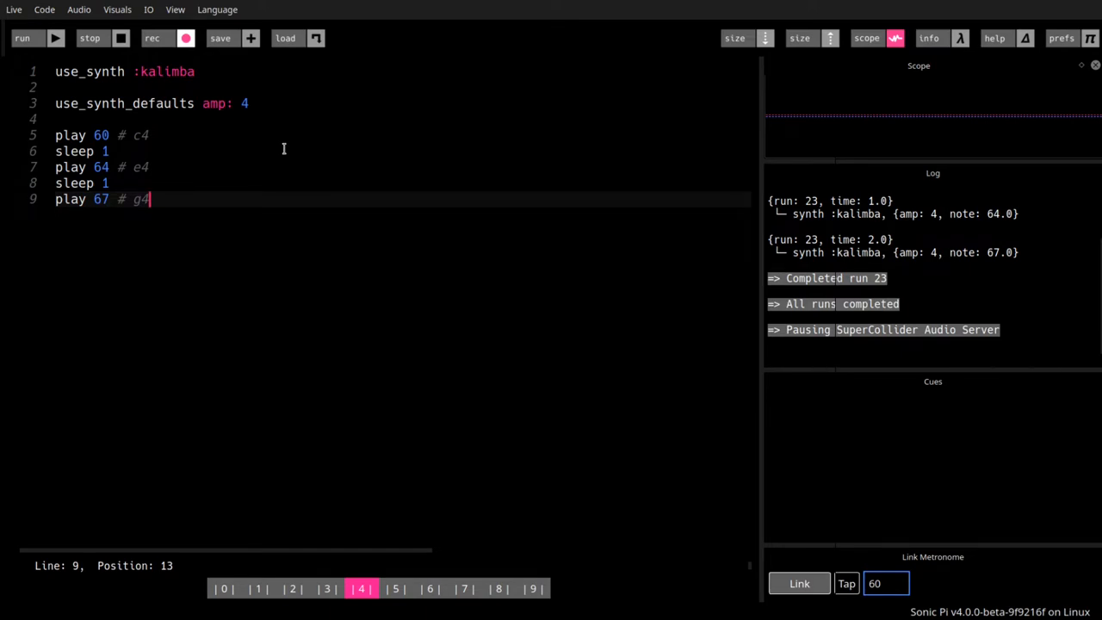
Run the arpeggio twice (runs 24 and 25), stopping each after the E note.
left_click(23, 38)
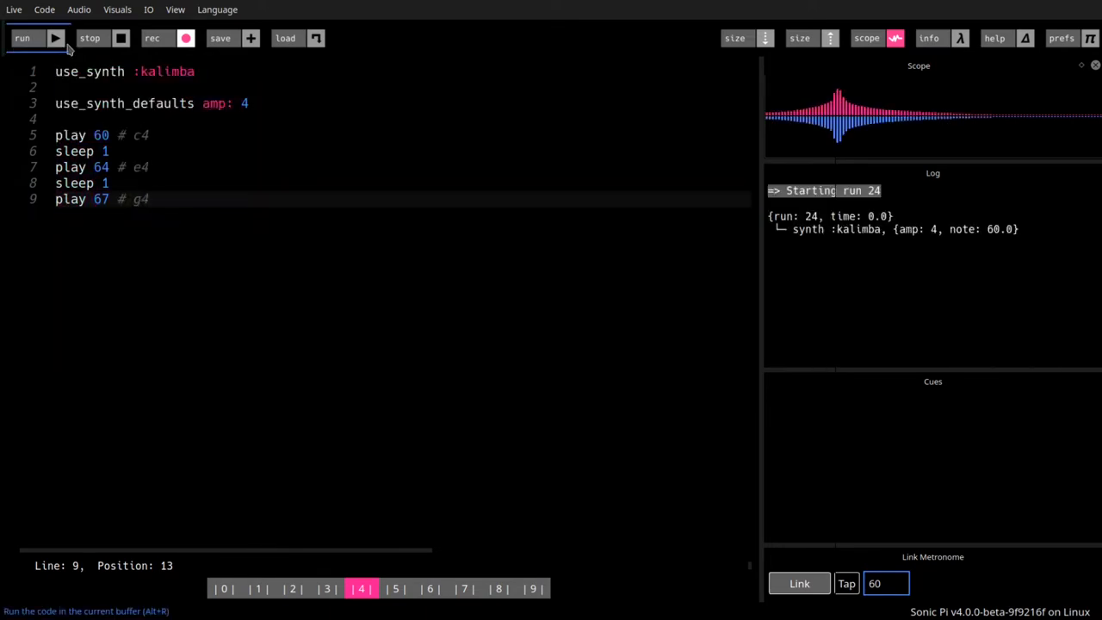
left_click(90, 38)
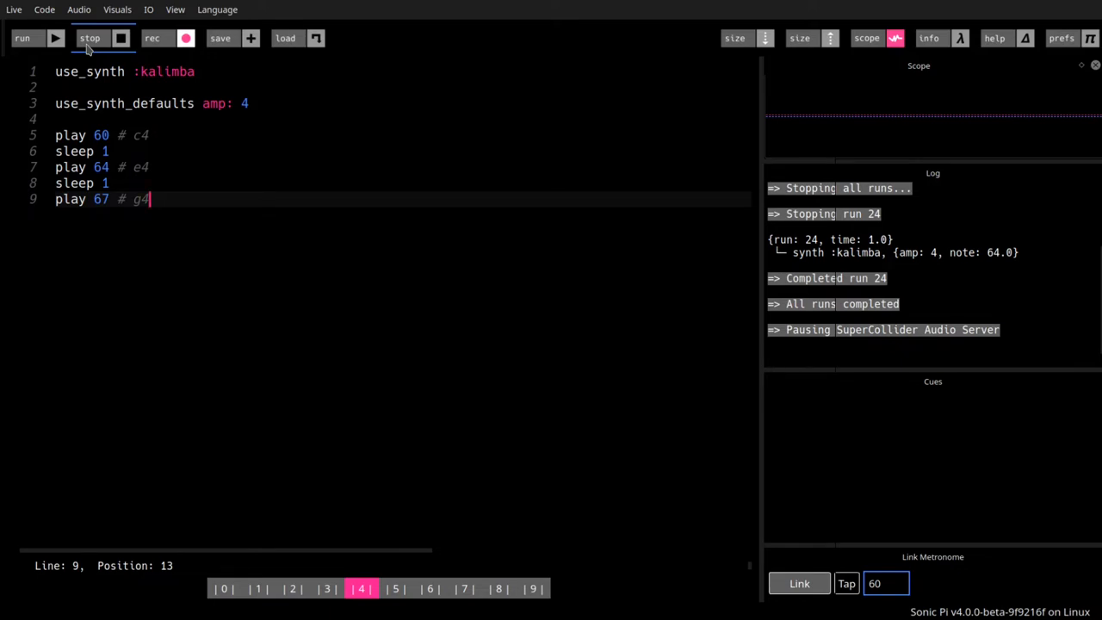
left_click(22, 38)
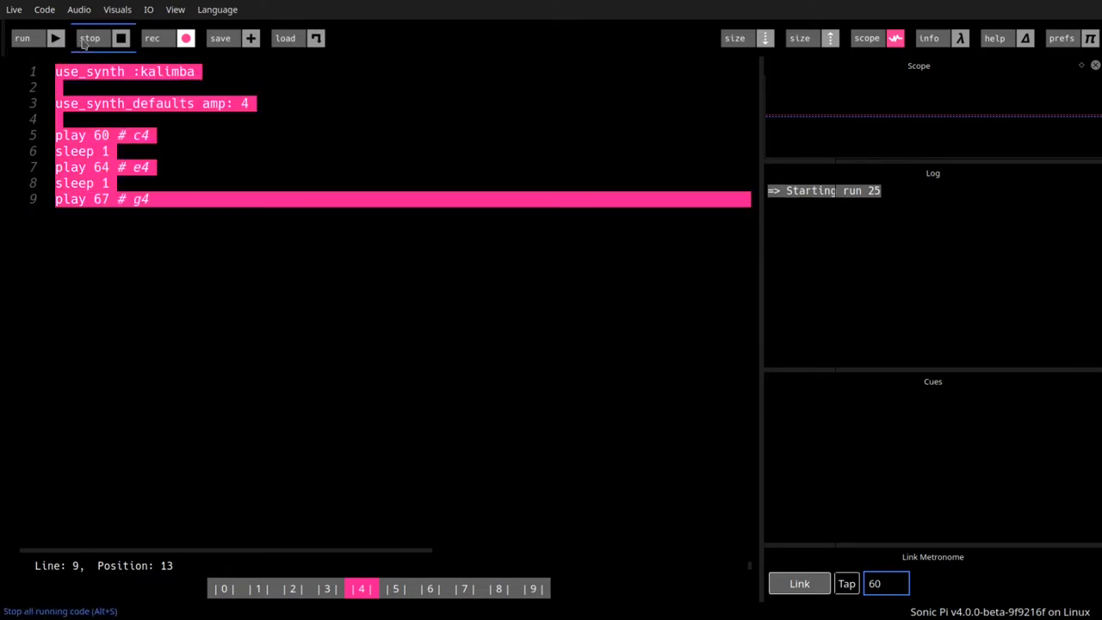
left_click(89, 38)
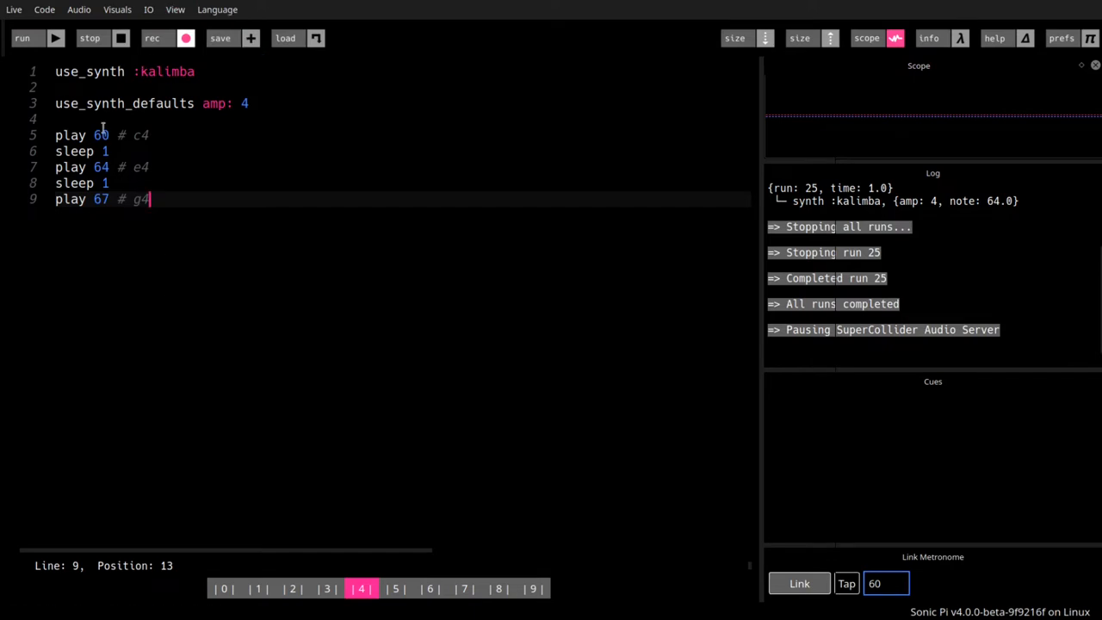
mouse_move(285, 38)
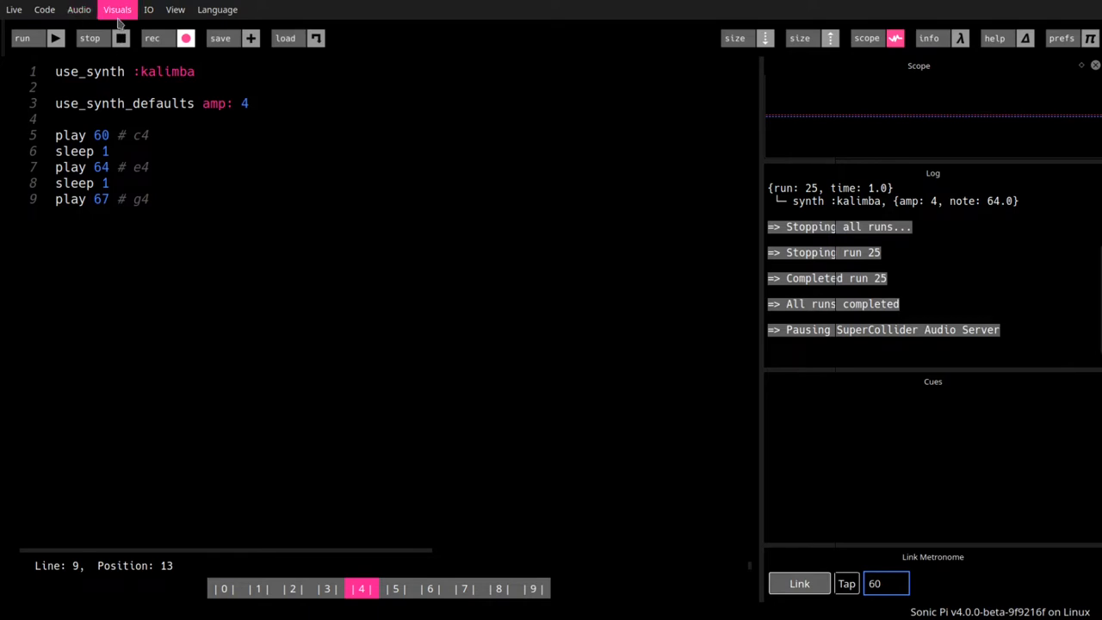
mouse_move(78, 10)
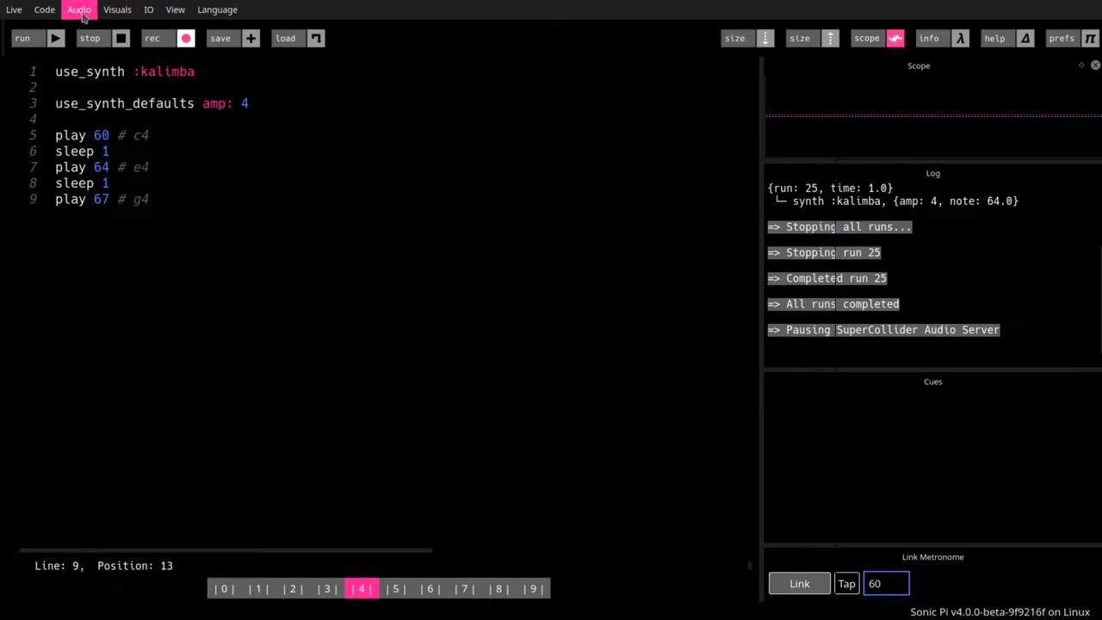
mouse_move(117, 10)
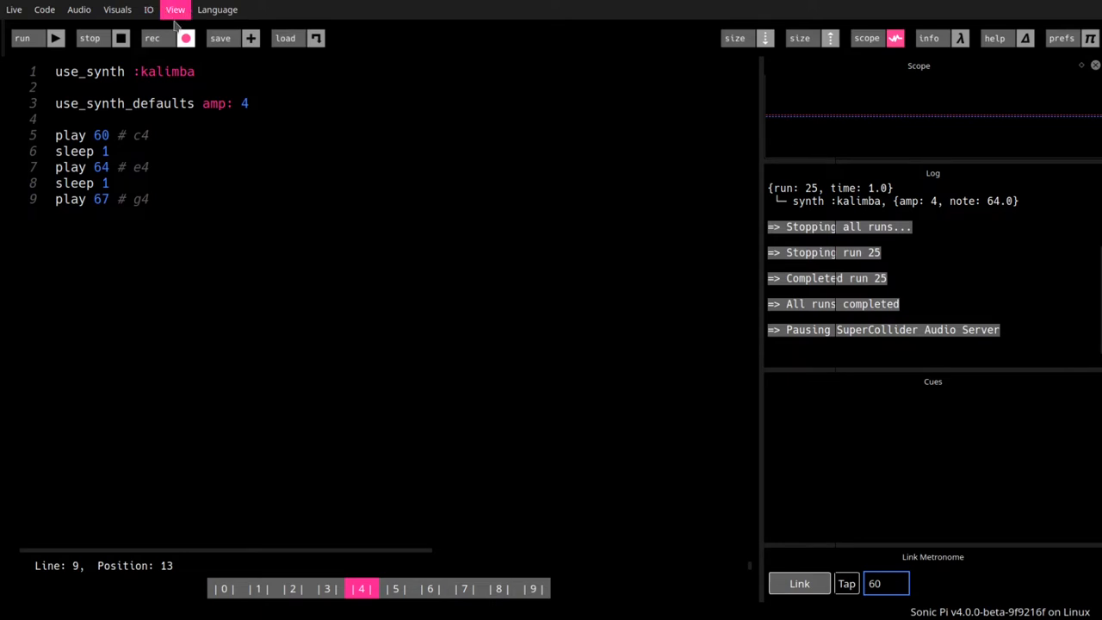
mouse_move(176, 22)
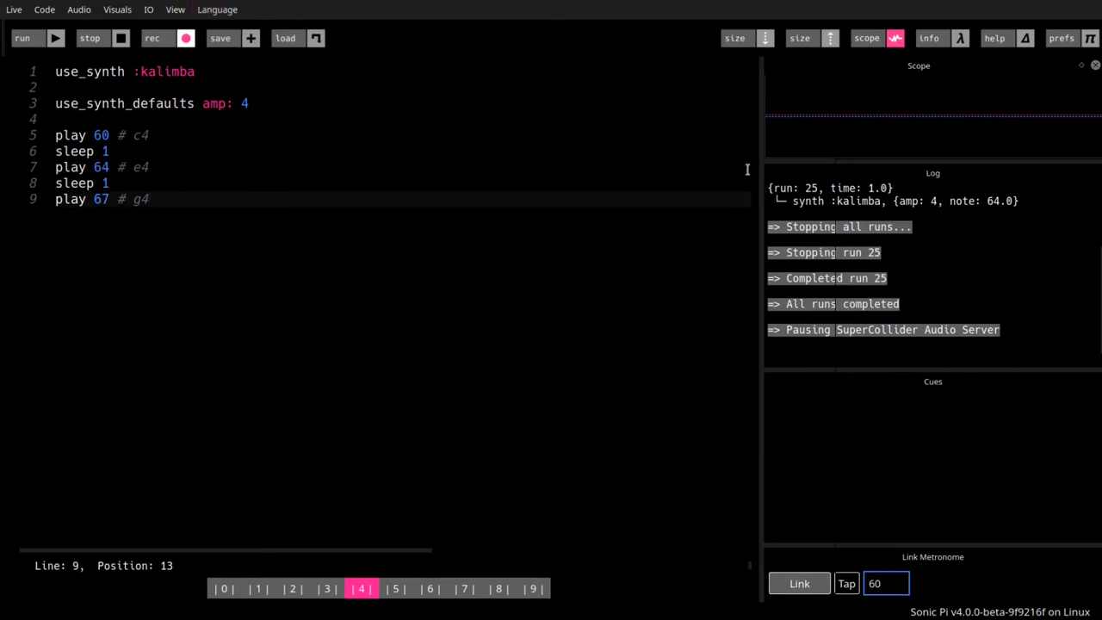
mouse_move(734, 38)
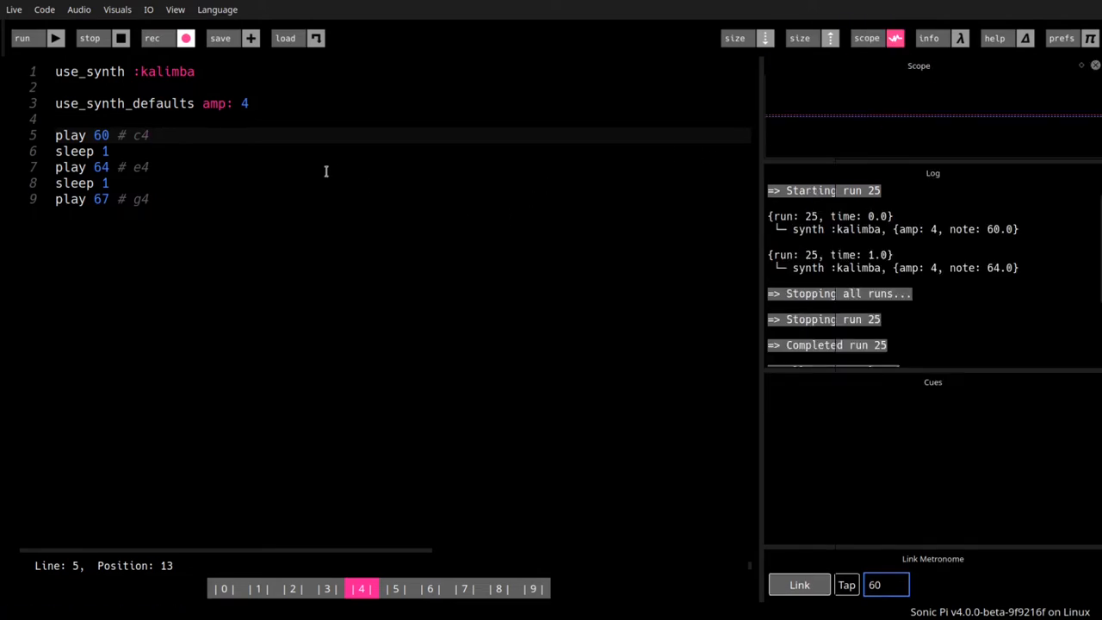
Replay the C, E, G kalimba arpeggio four times, runs 26 through 29.
left_click(22, 38)
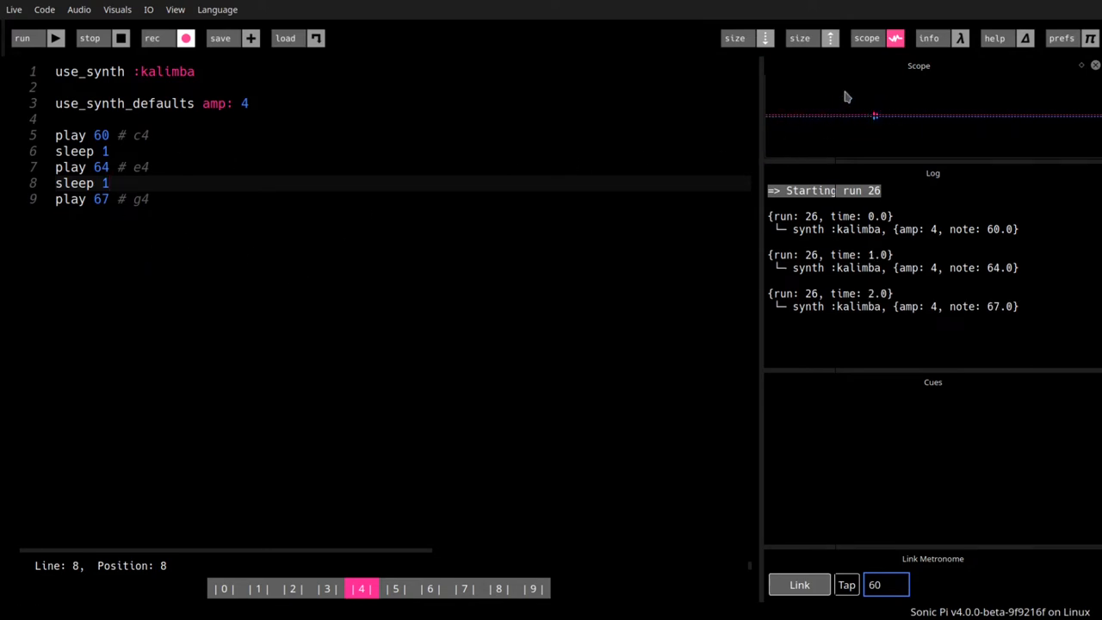
mouse_move(874, 110)
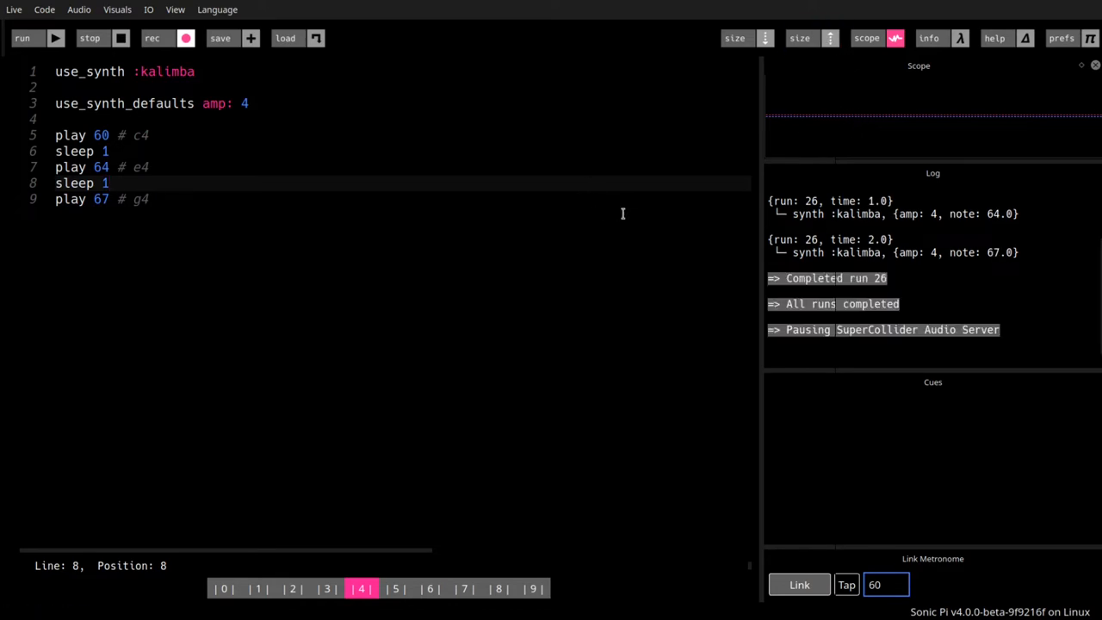
left_click(22, 38)
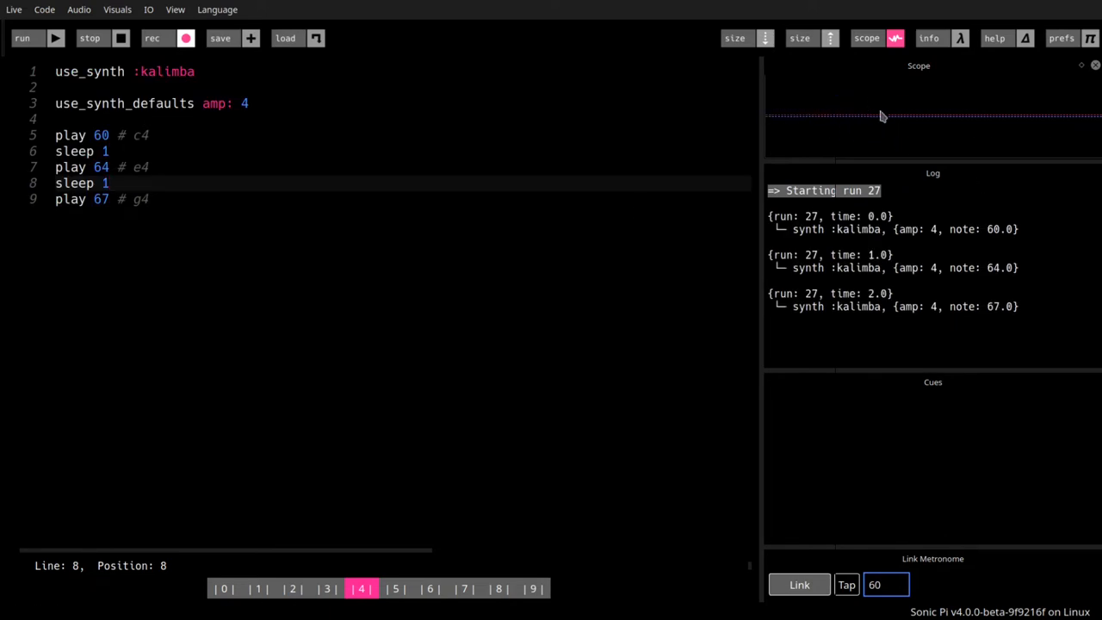
mouse_move(877, 128)
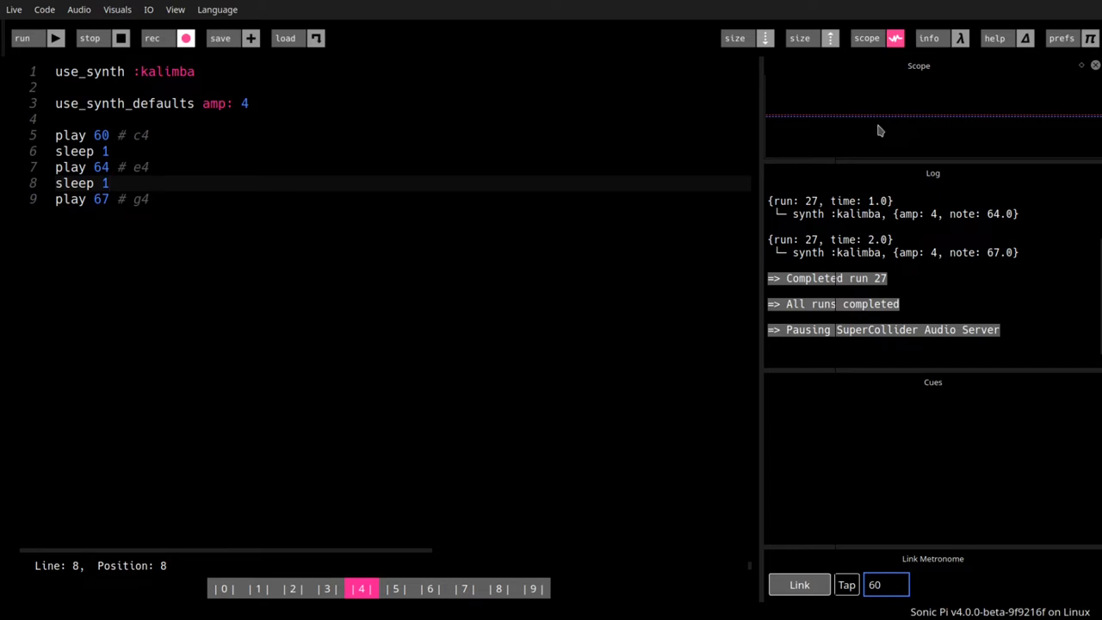
left_click(22, 38)
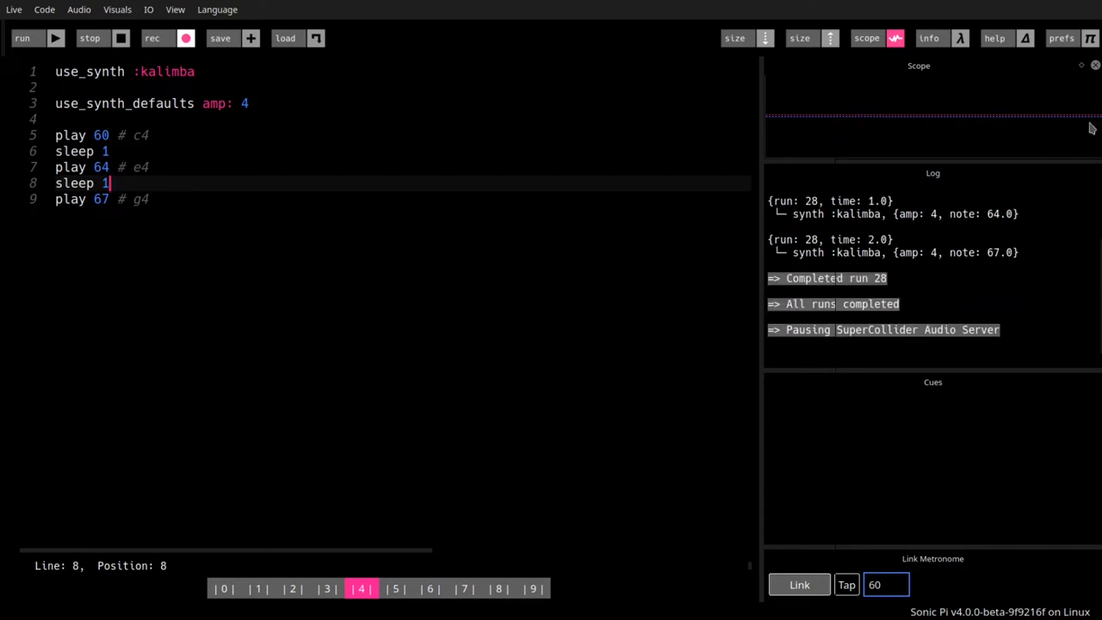
mouse_move(889, 110)
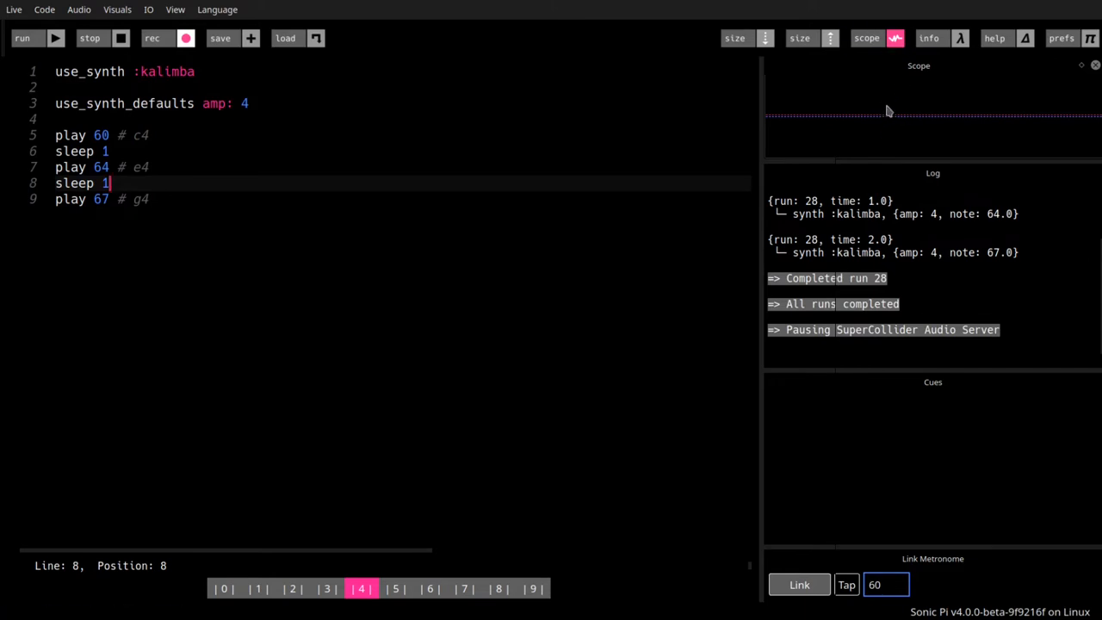
mouse_move(856, 64)
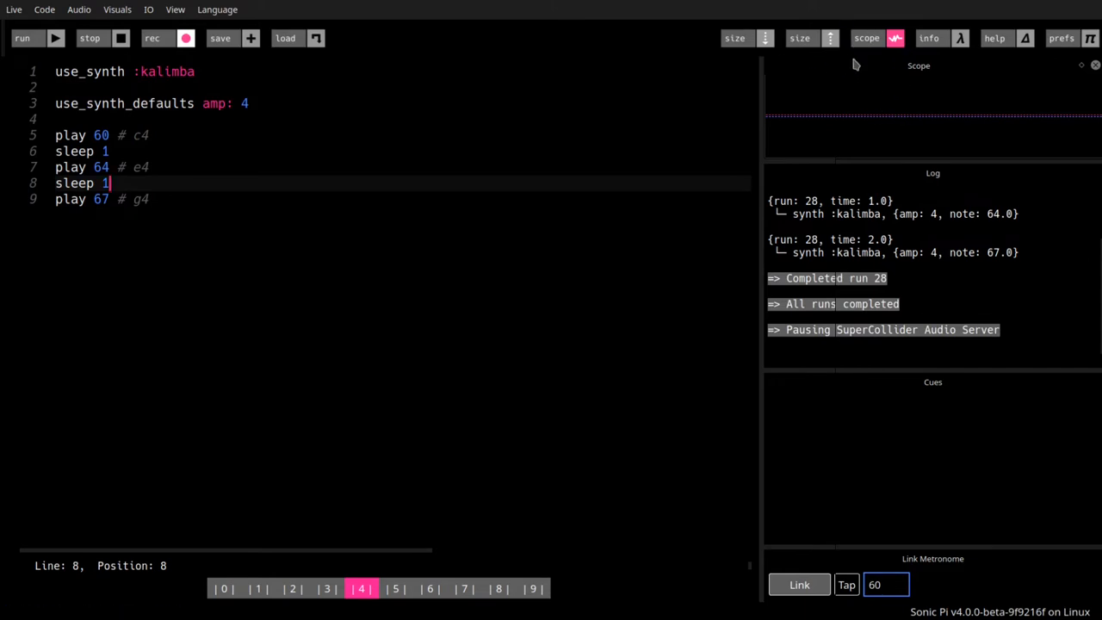
left_click(23, 37)
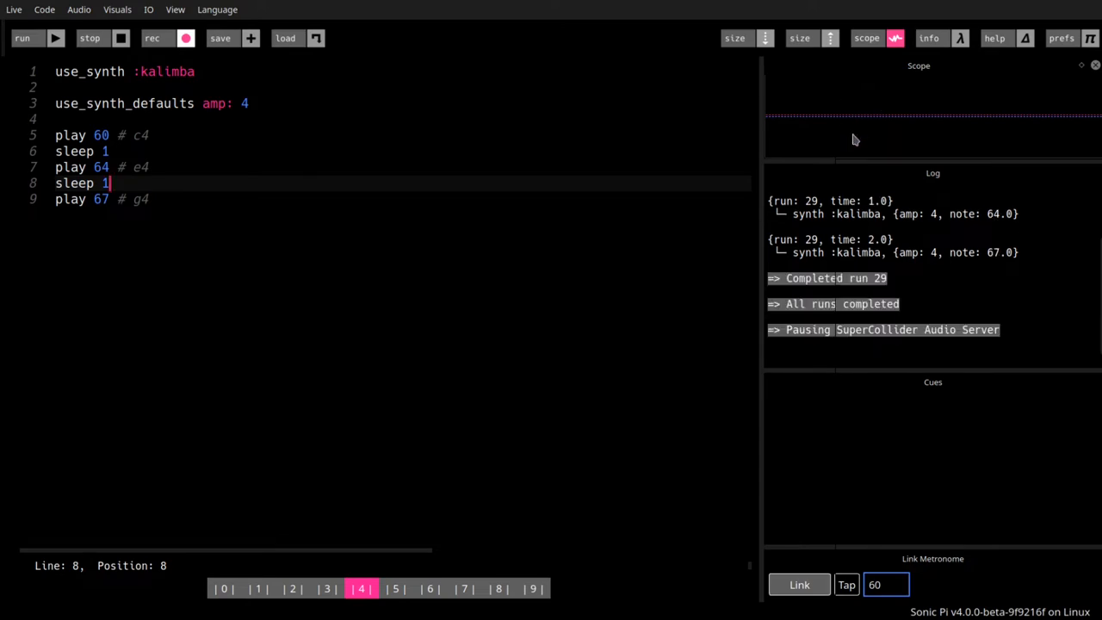
mouse_move(888, 156)
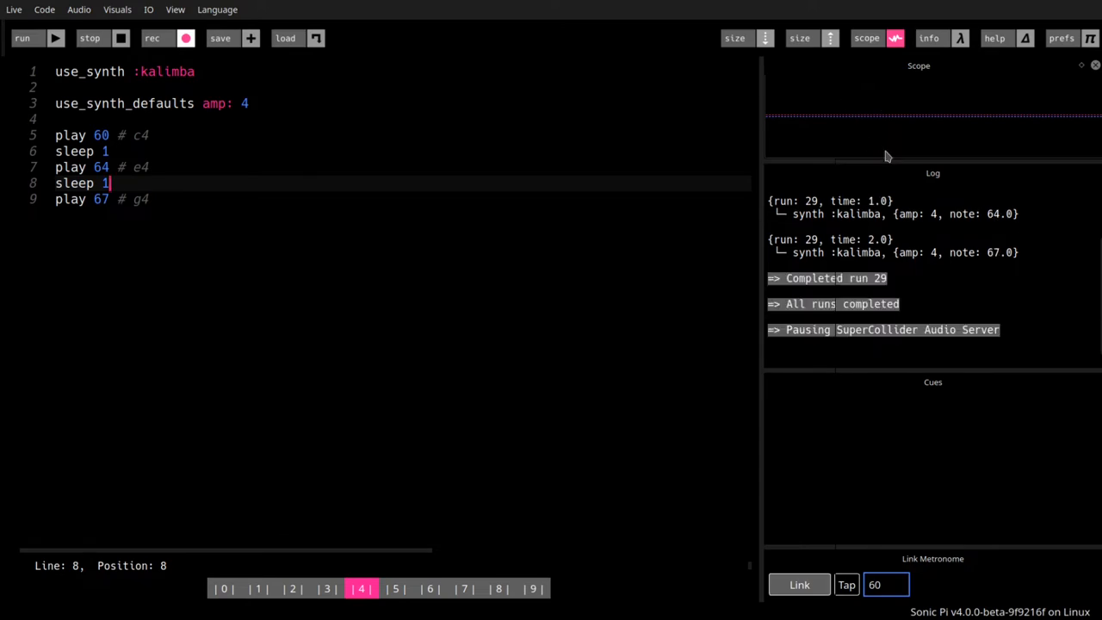
mouse_move(930, 38)
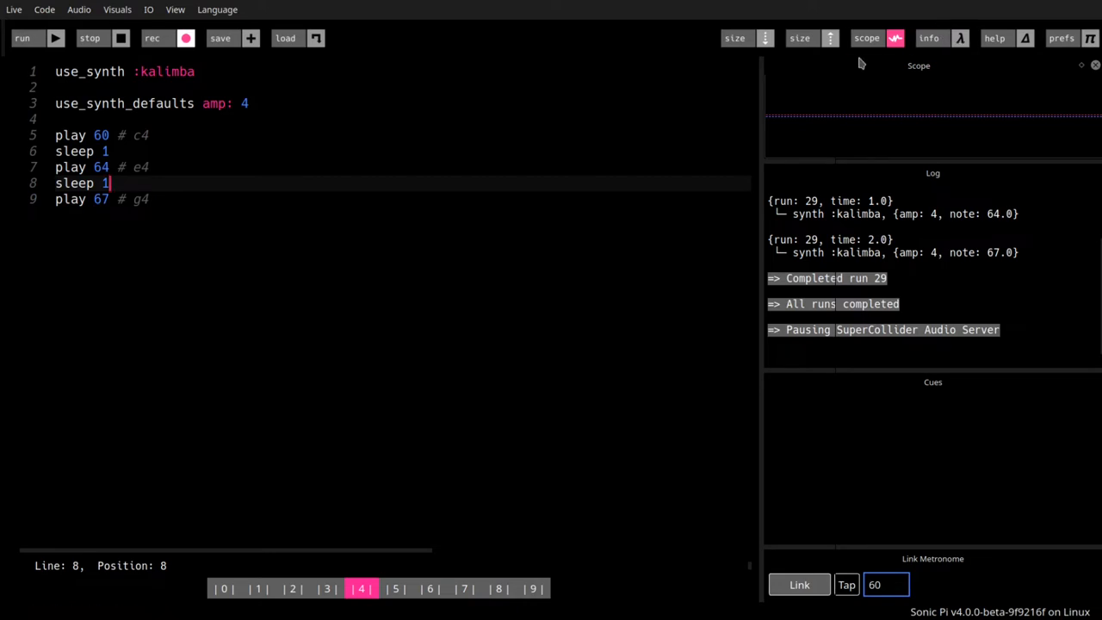
mouse_move(887, 130)
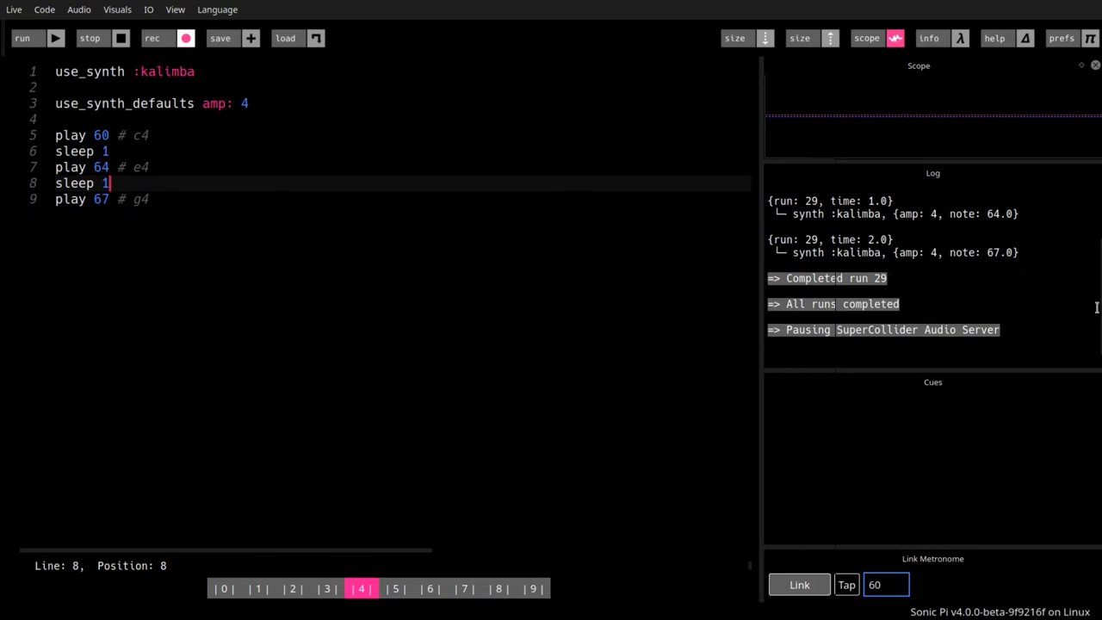
left_click(22, 38)
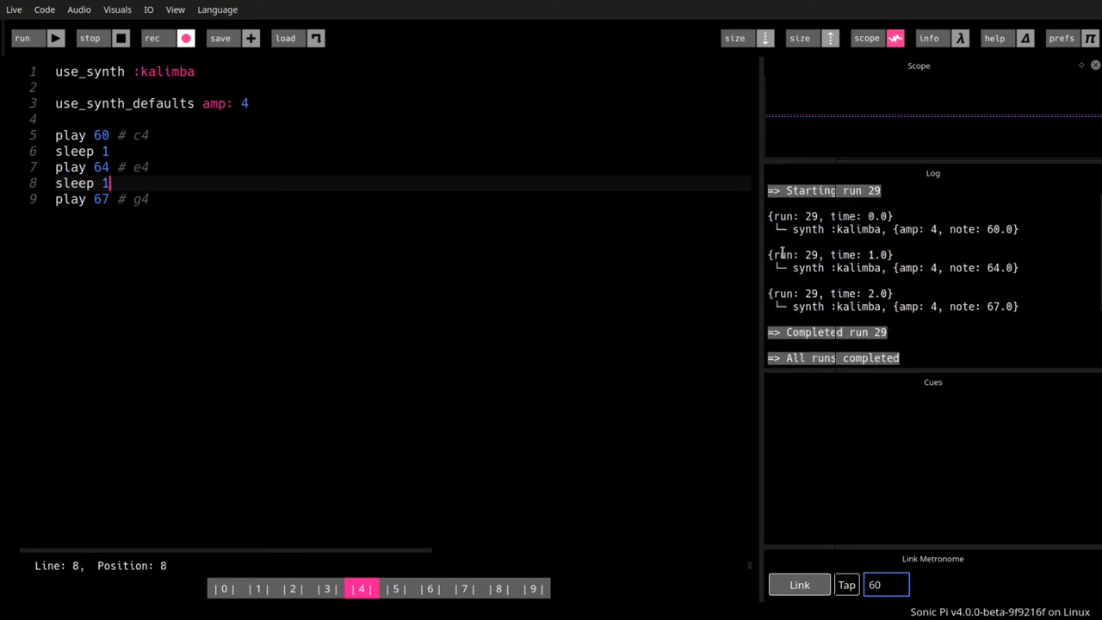
double_click(70, 135)
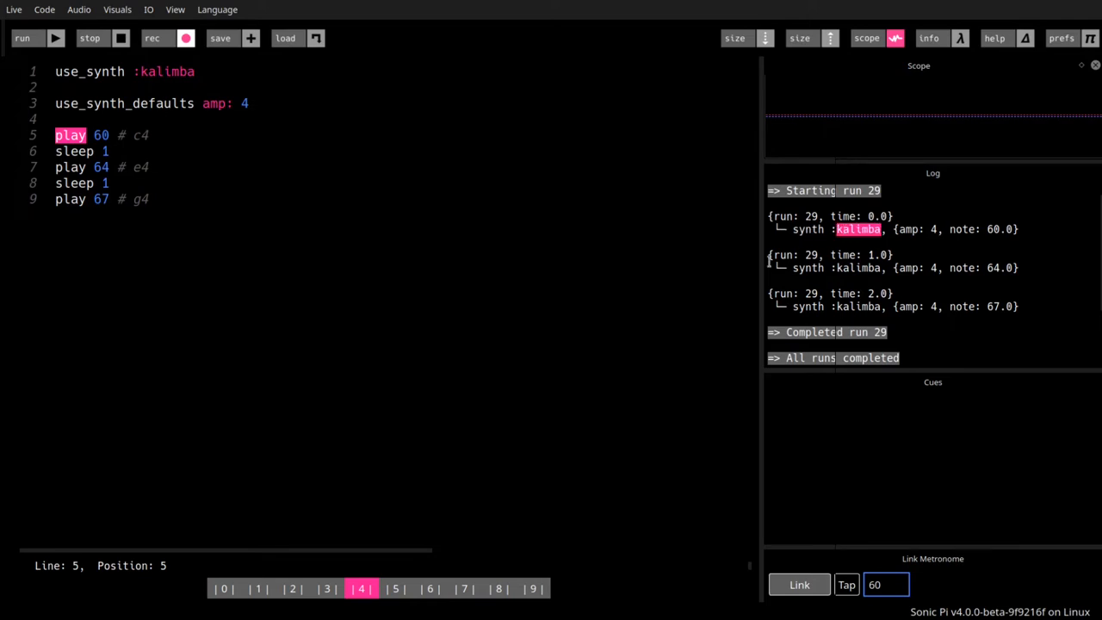
mouse_move(725, 284)
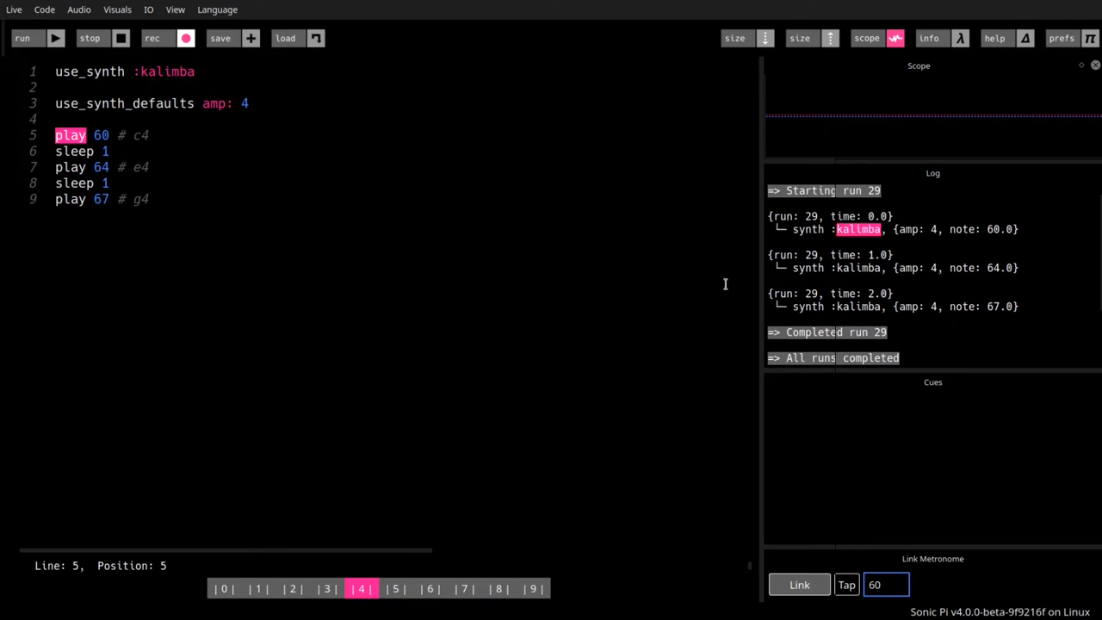
mouse_move(710, 280)
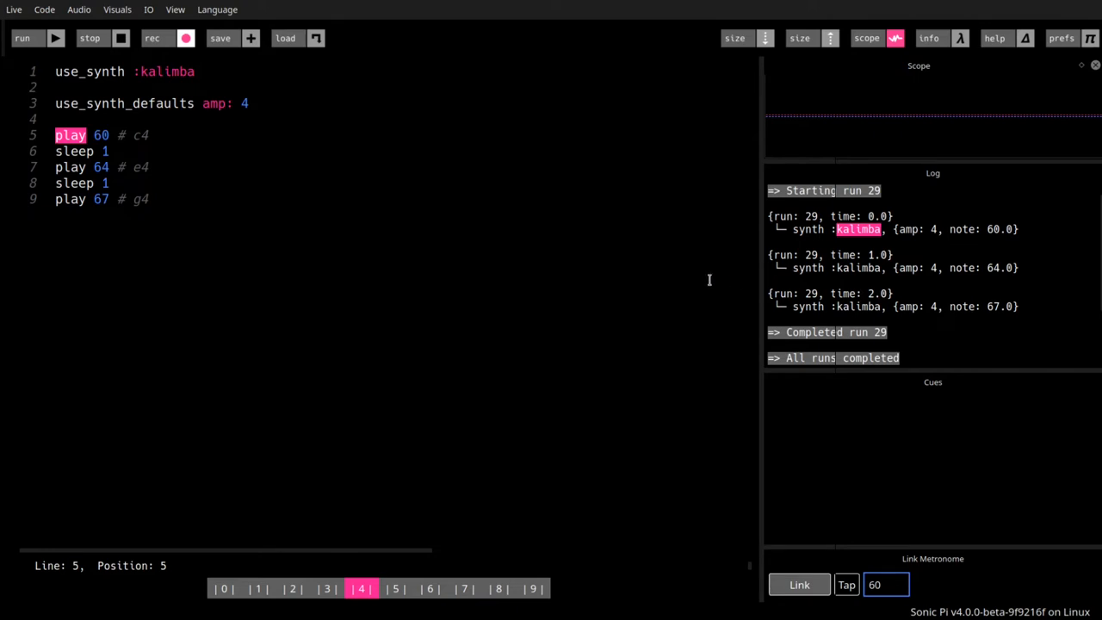
left_click(60, 119)
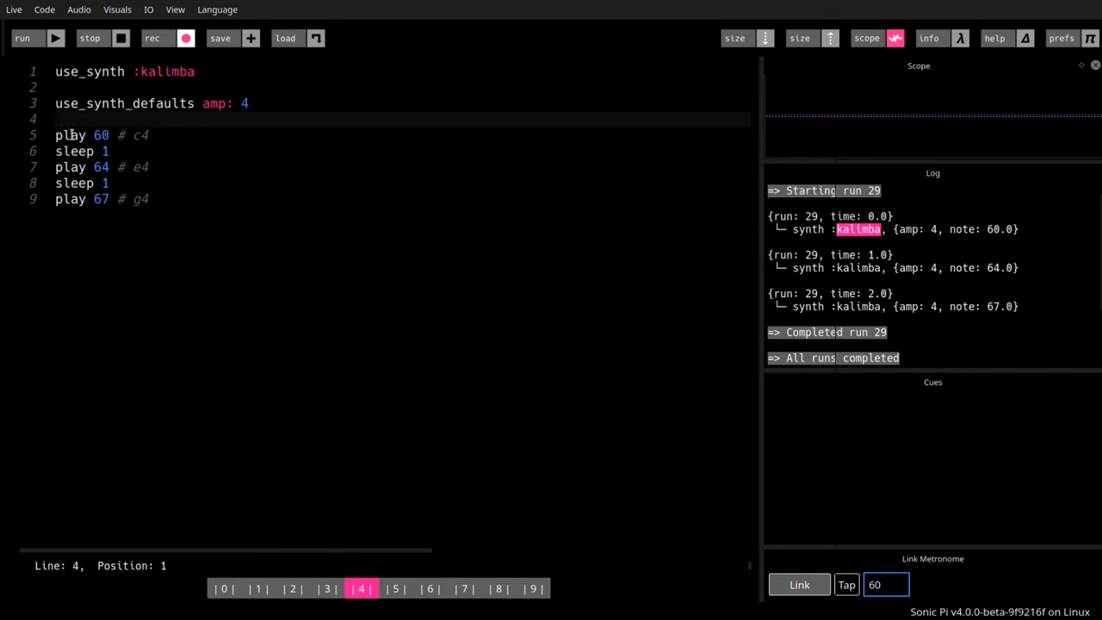
left_click(169, 135)
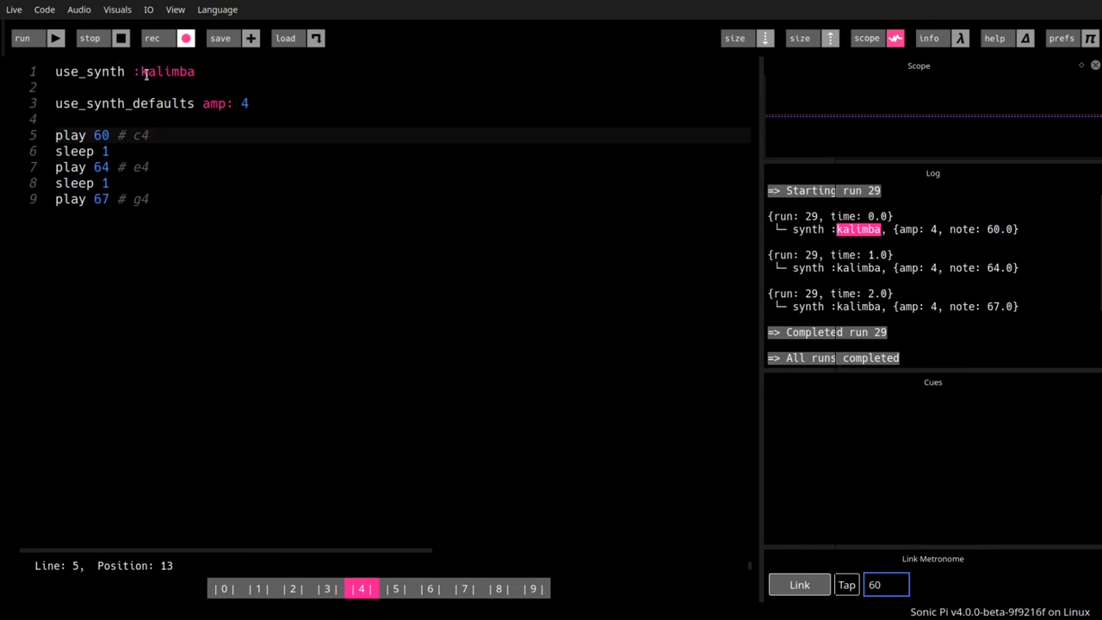
double_click(164, 71)
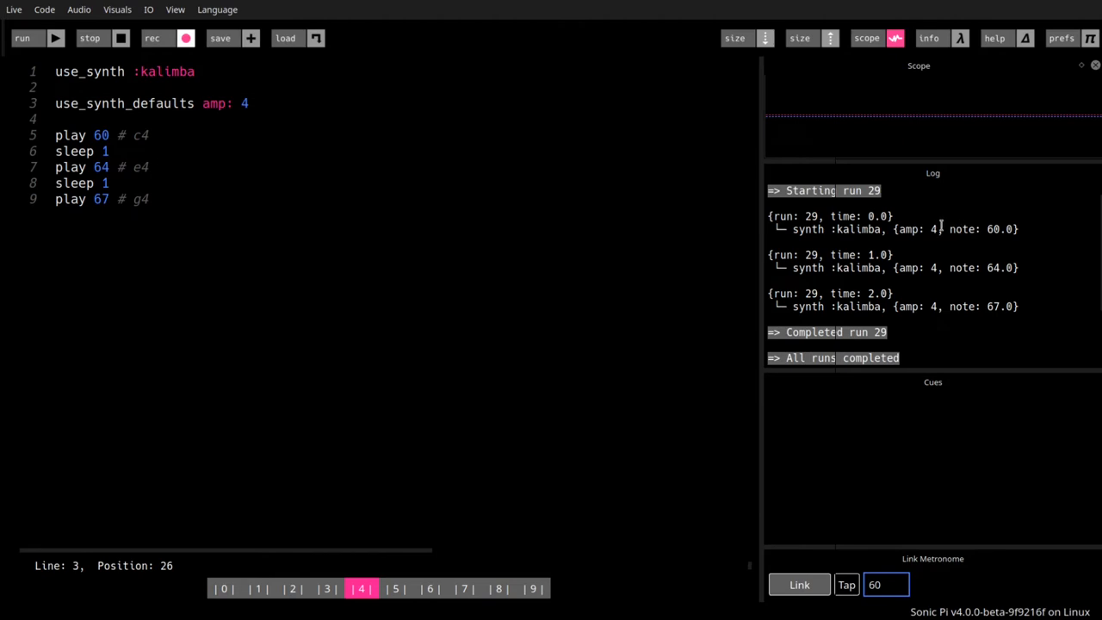
mouse_move(465, 155)
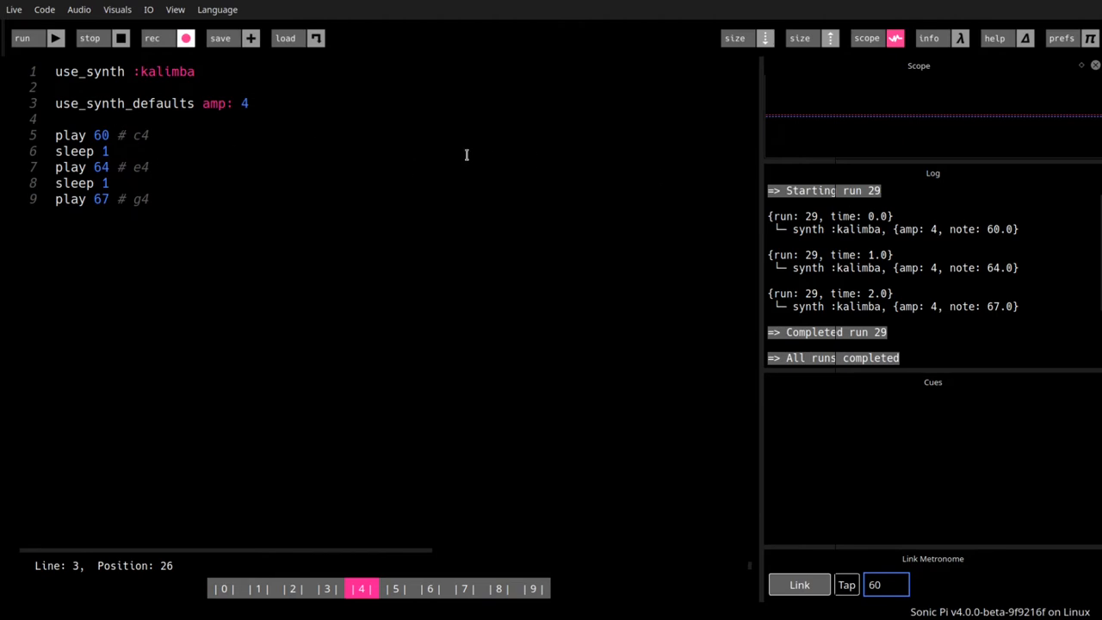
mouse_move(78, 177)
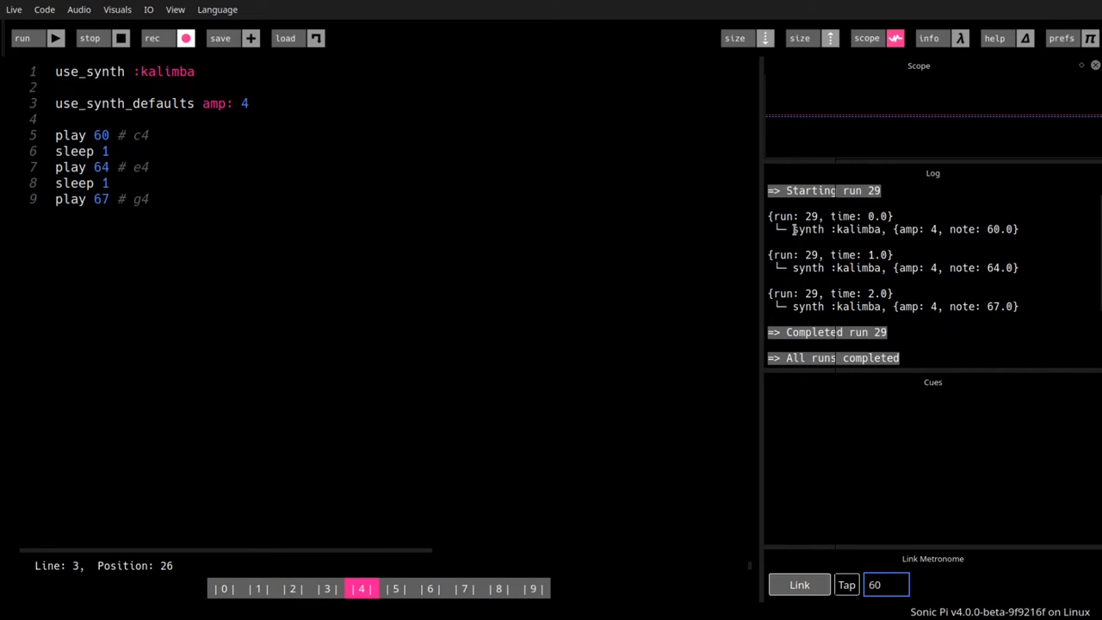
left_click(149, 135)
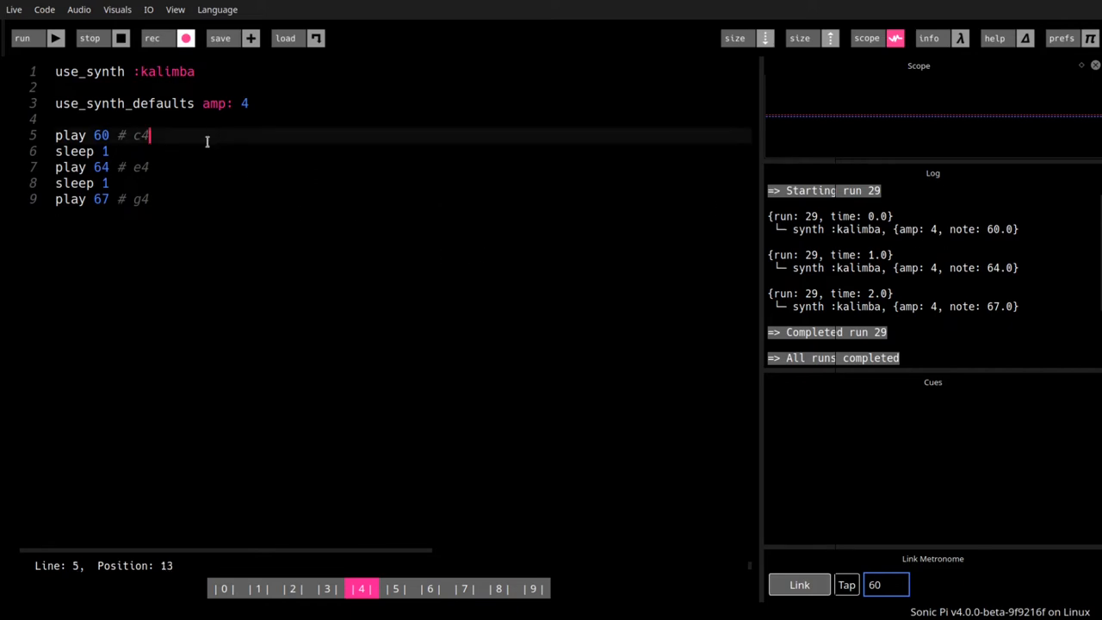
mouse_move(624, 414)
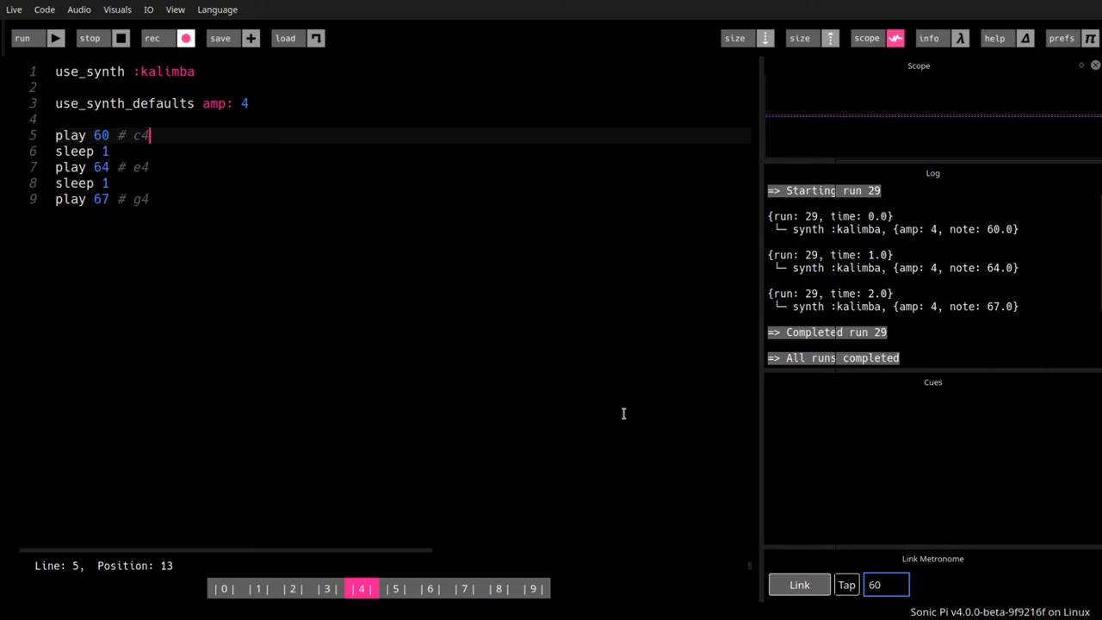
mouse_move(930, 159)
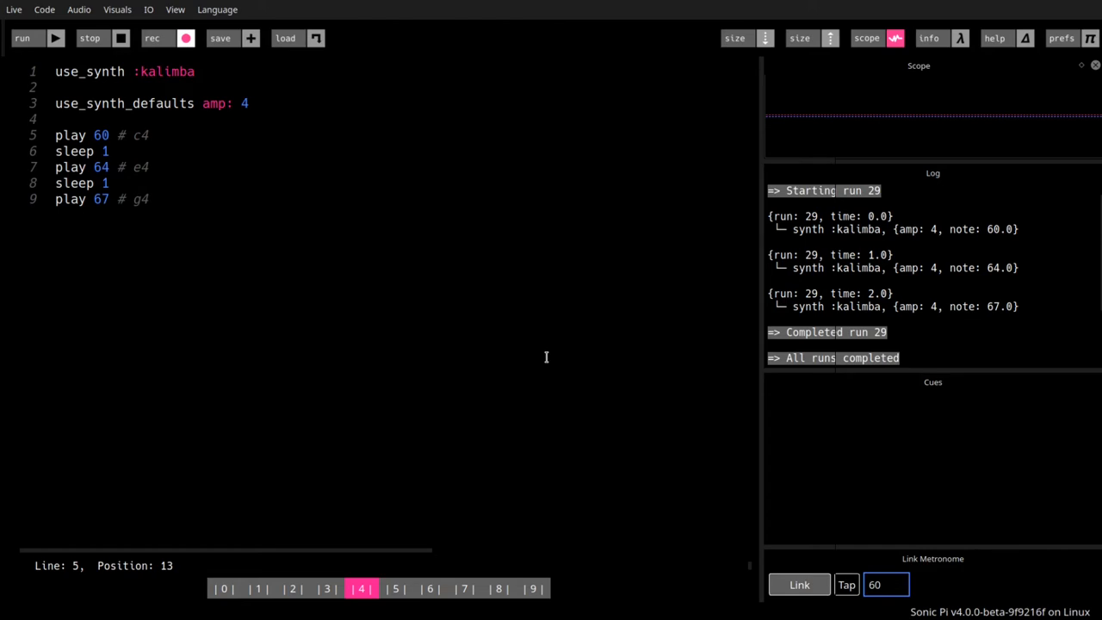
mouse_move(953, 465)
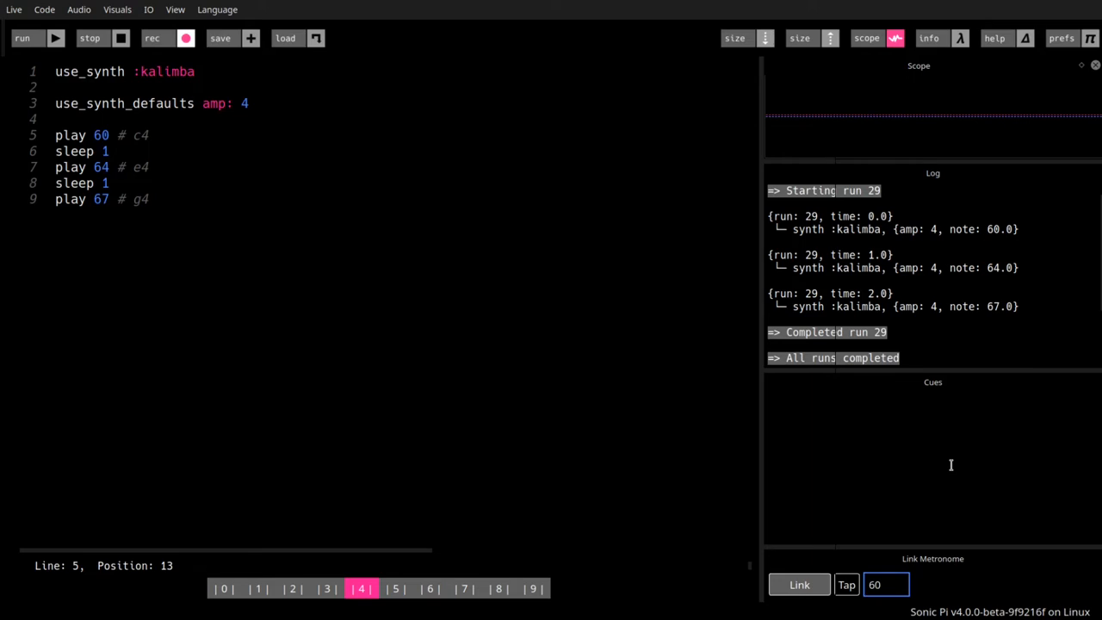
mouse_move(851, 453)
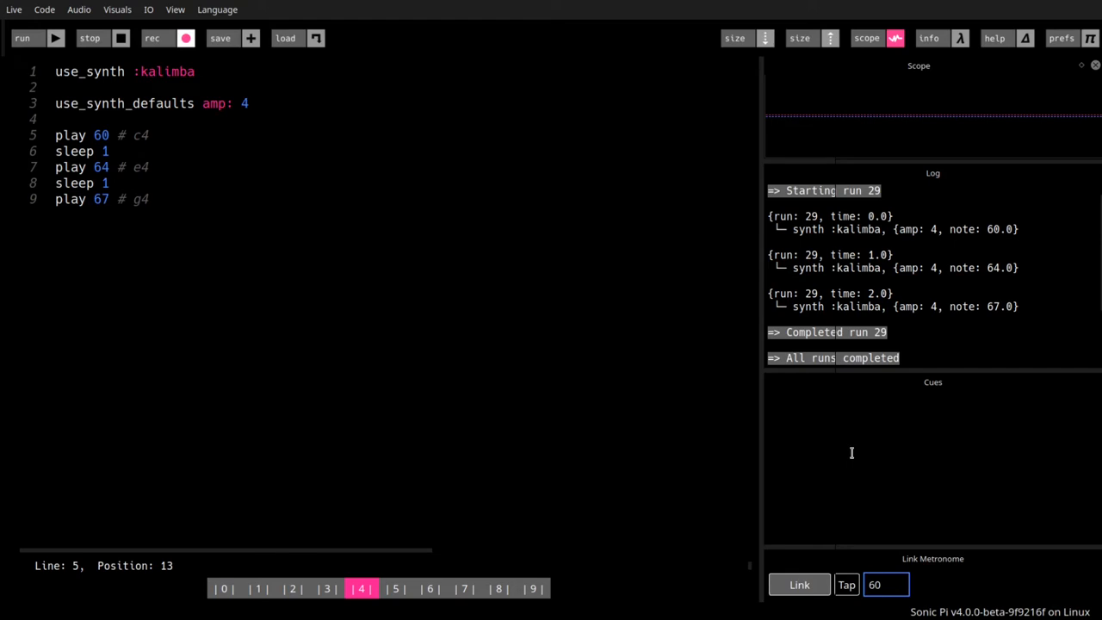
mouse_move(952, 506)
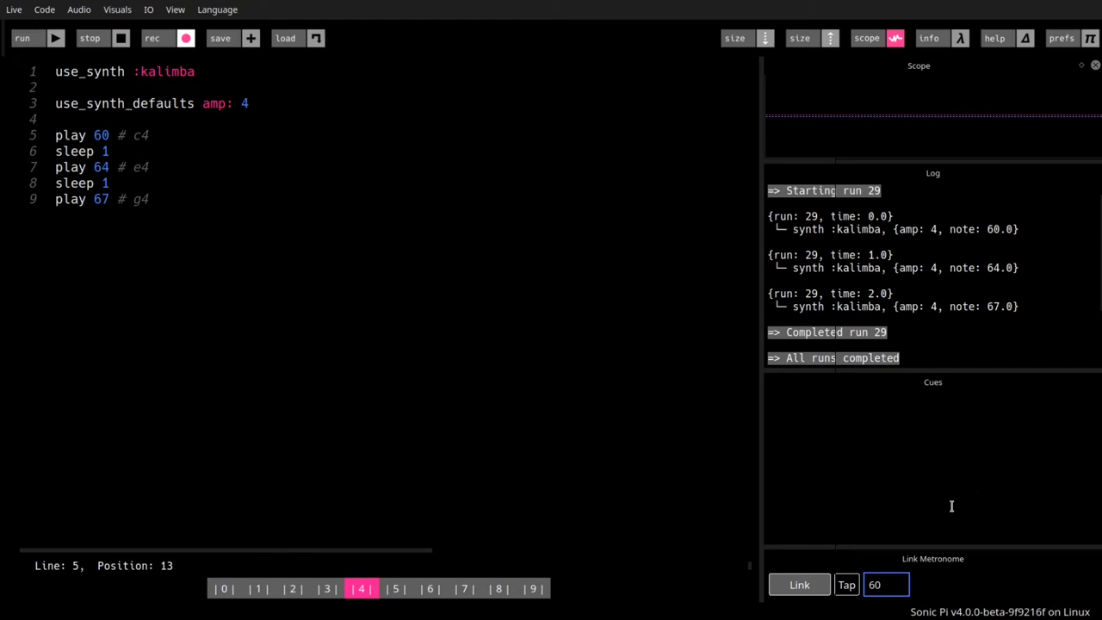
mouse_move(712, 441)
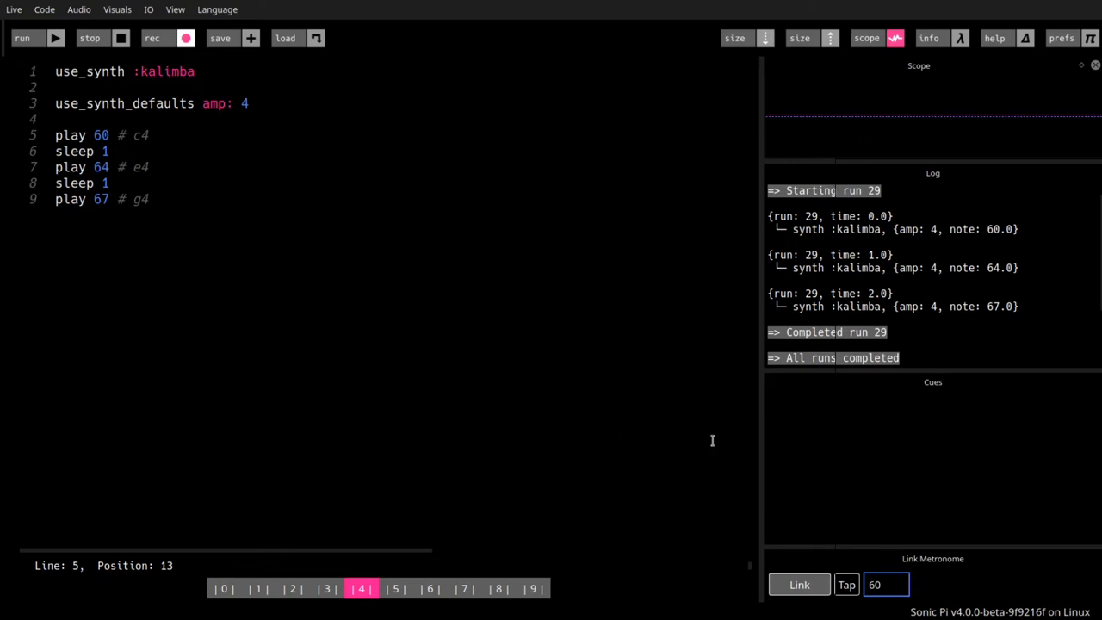
mouse_move(786, 532)
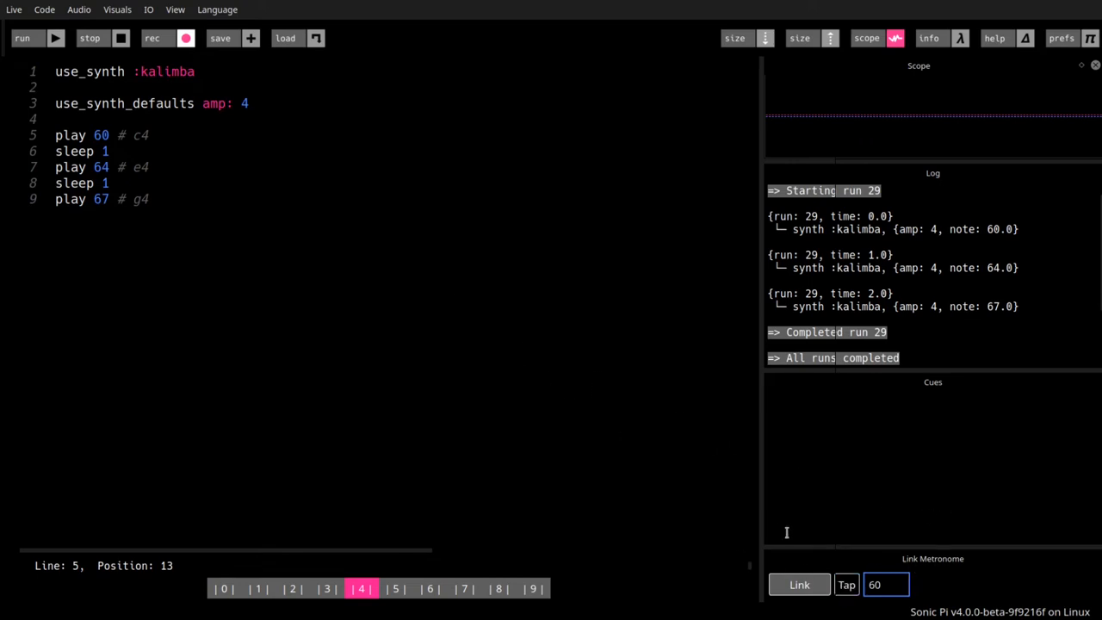
left_click(846, 585)
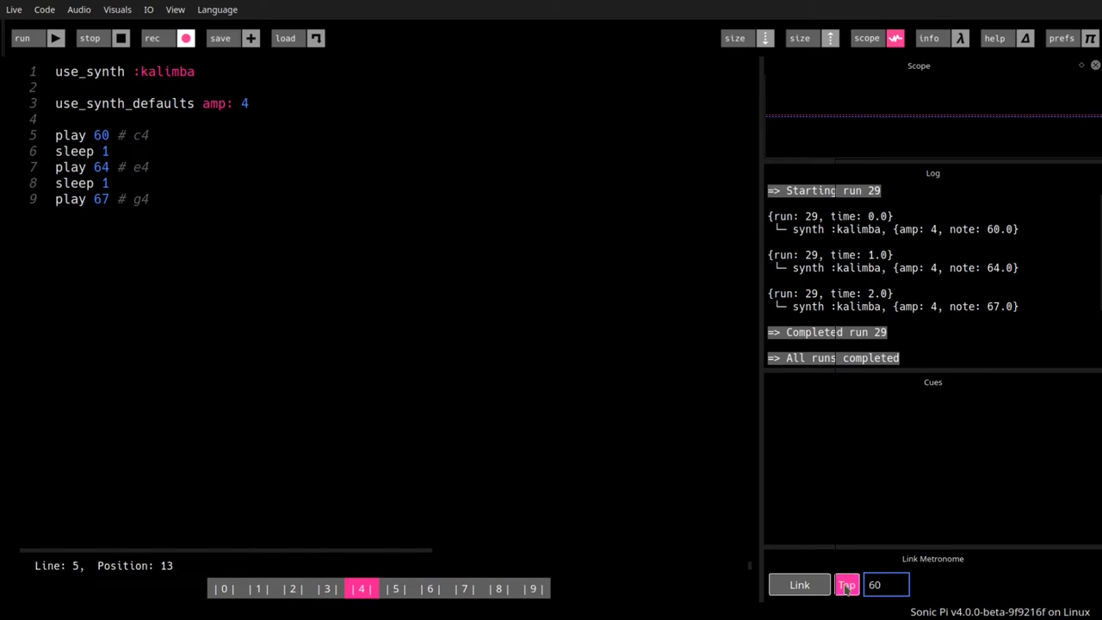
Tap the Link metronome tempo up to 150 BPM.
left_click(846, 585)
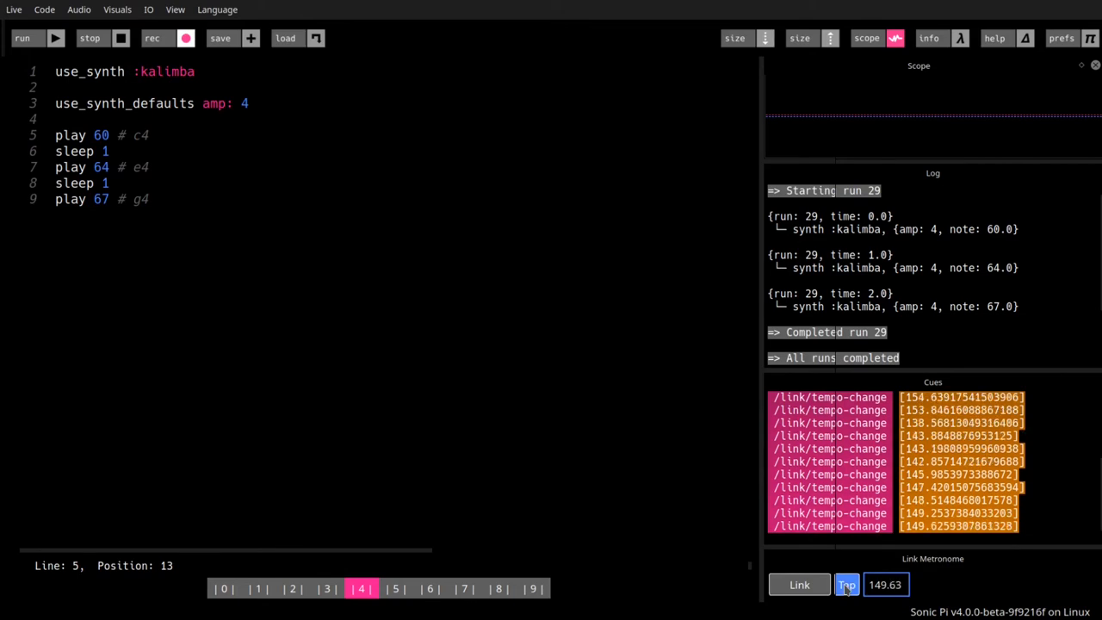
left_click(846, 585)
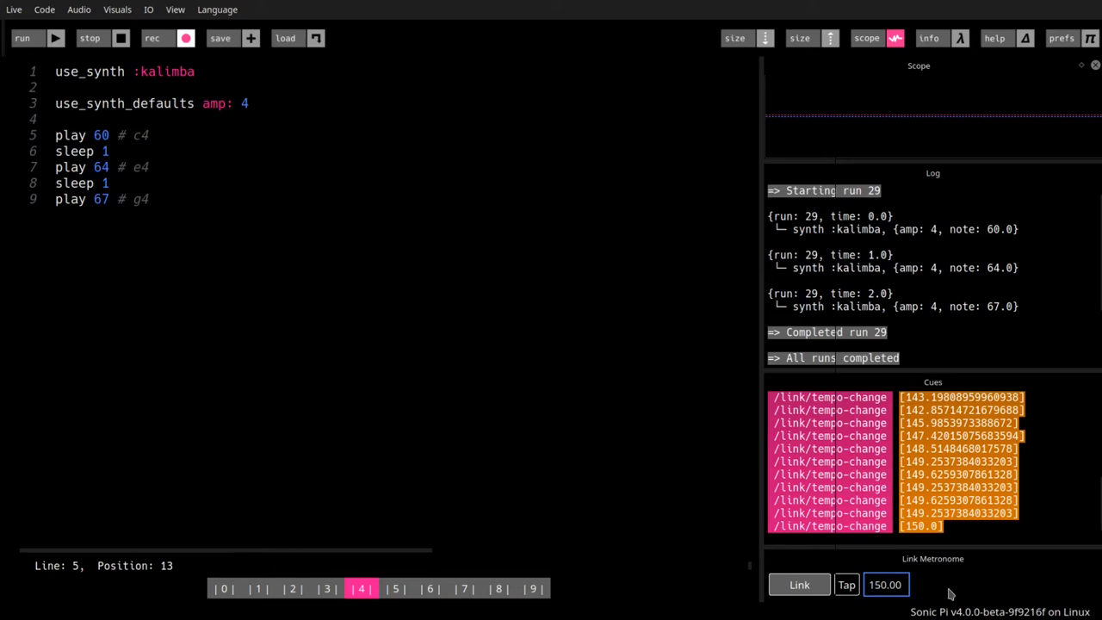
mouse_move(955, 590)
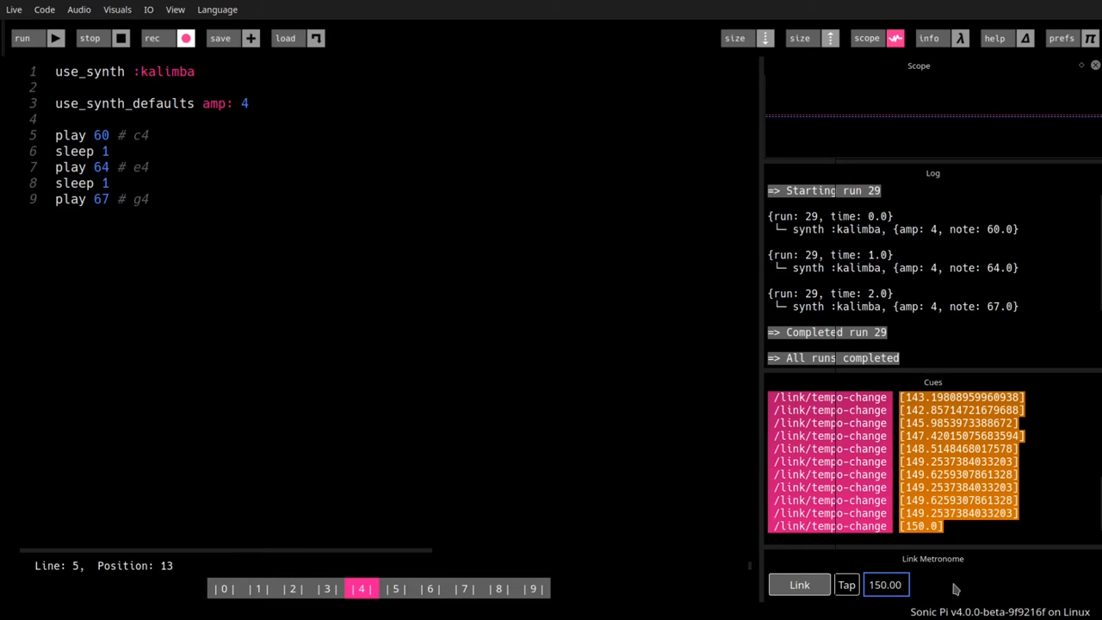
mouse_move(772, 119)
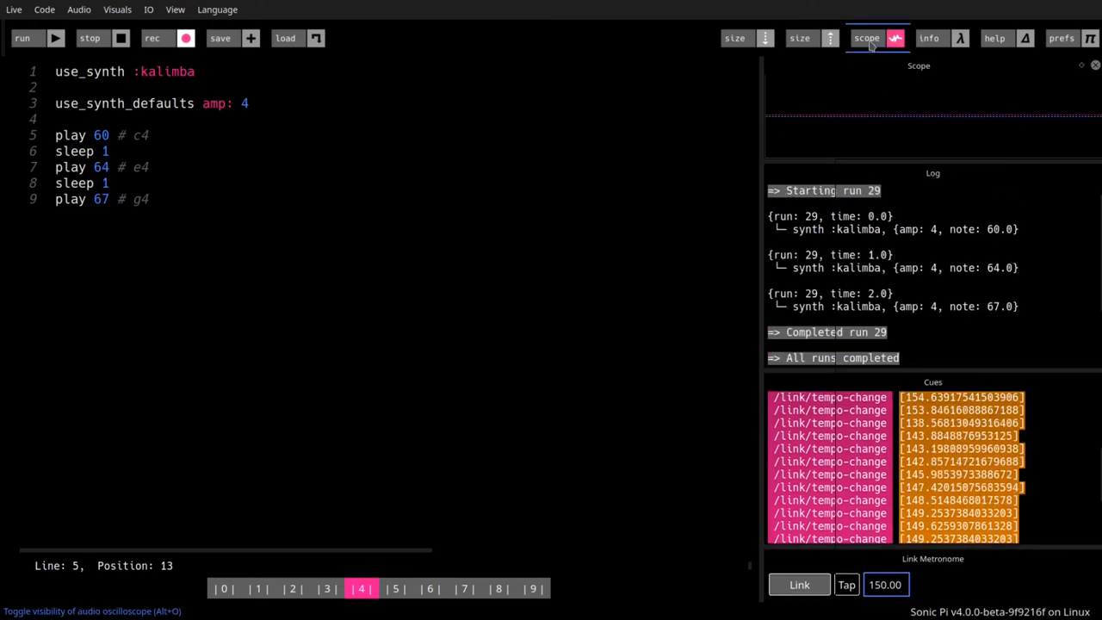
left_click(929, 38)
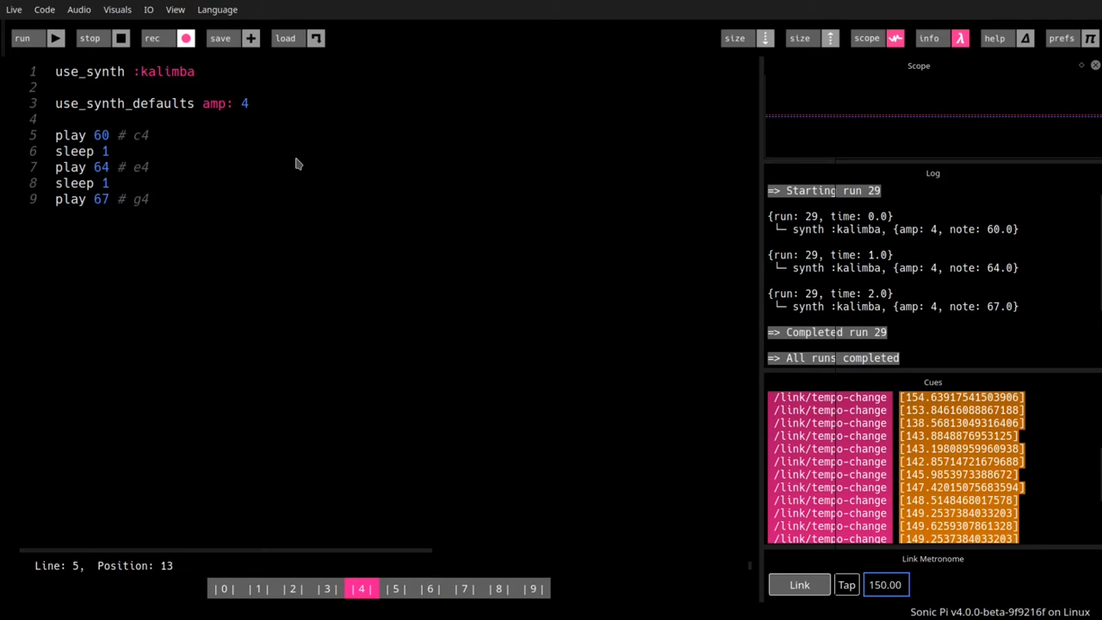
mouse_move(297, 164)
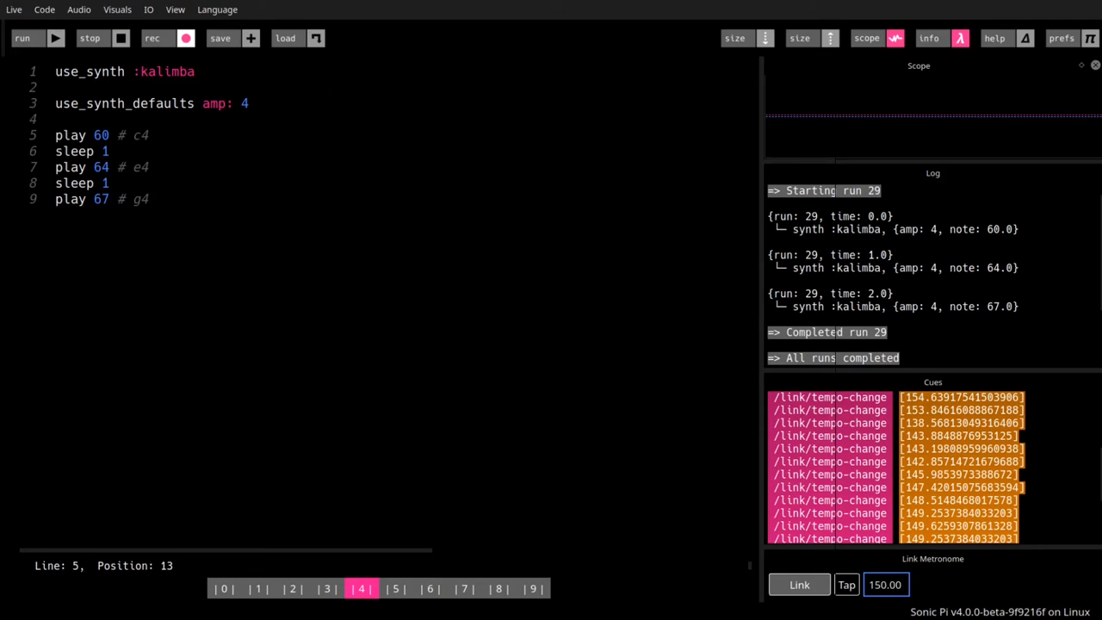
mouse_move(931, 37)
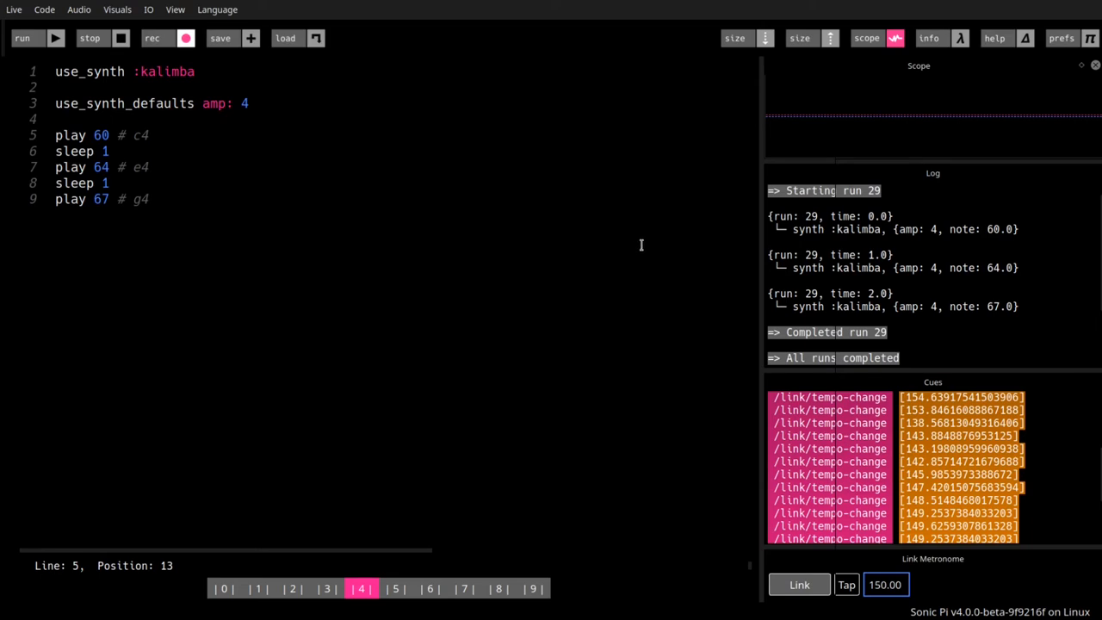
mouse_move(929, 38)
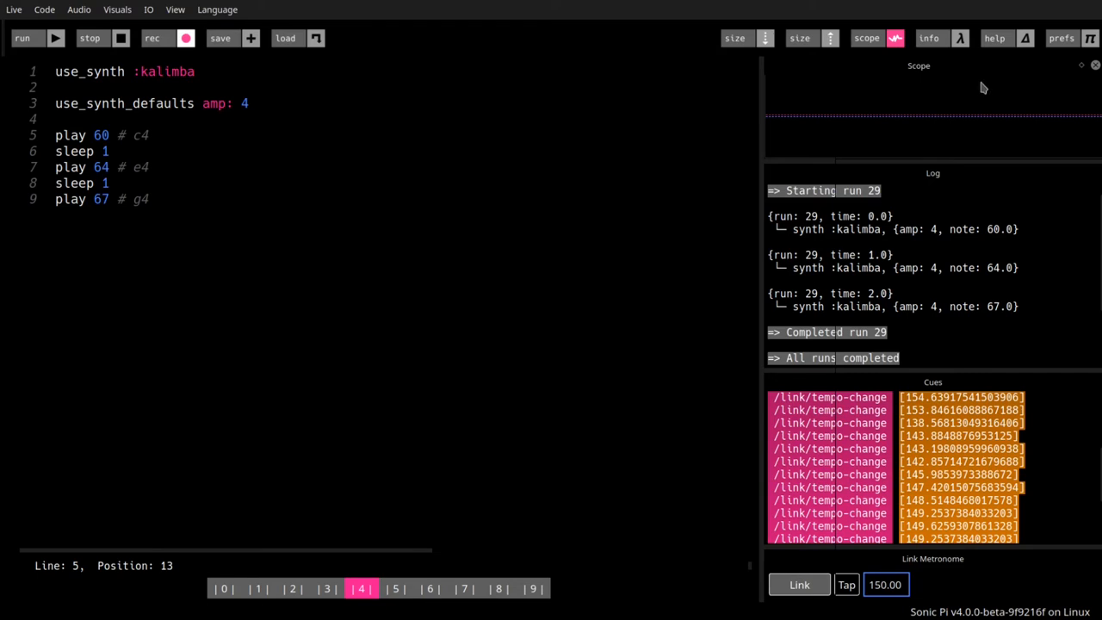
mouse_move(996, 37)
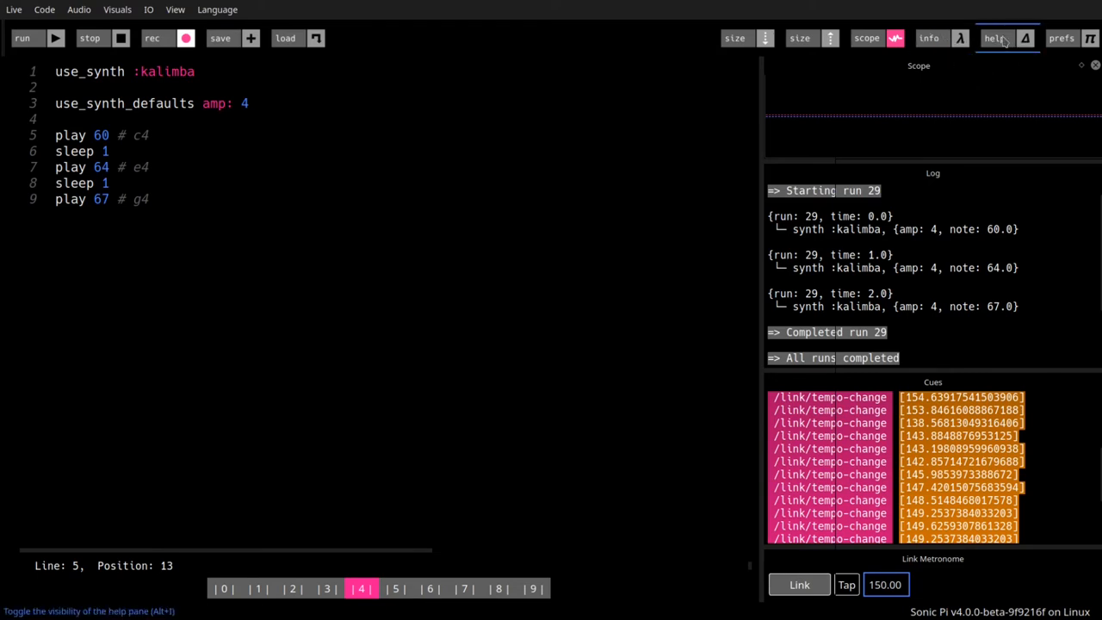
Open the help documentation on the Tutorial tab and scroll to the '2 Synths' chapter.
left_click(994, 37)
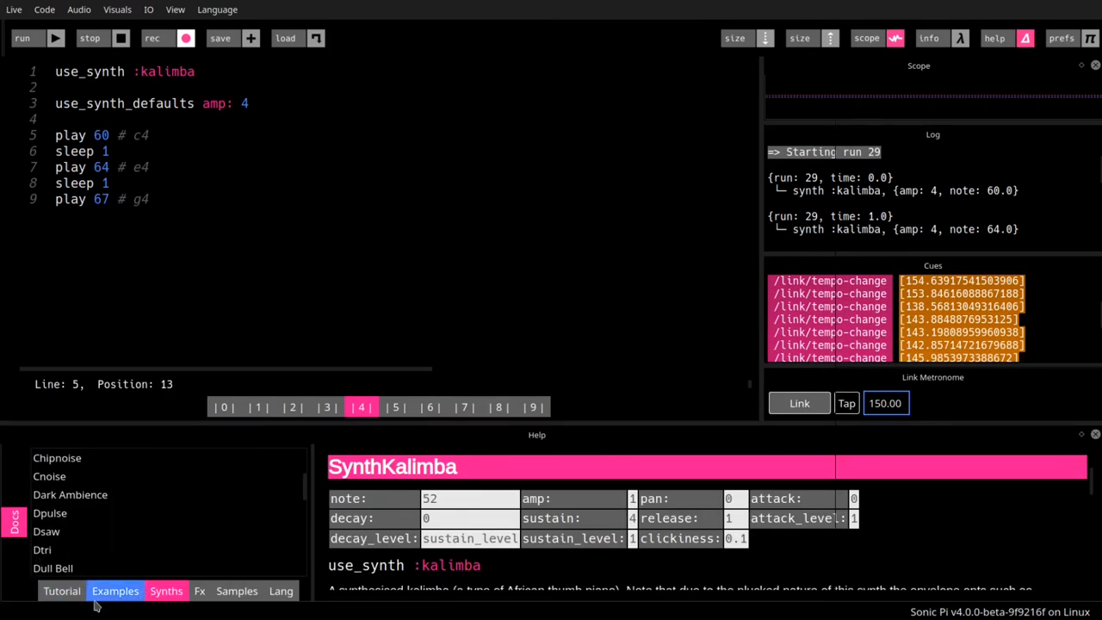
left_click(61, 591)
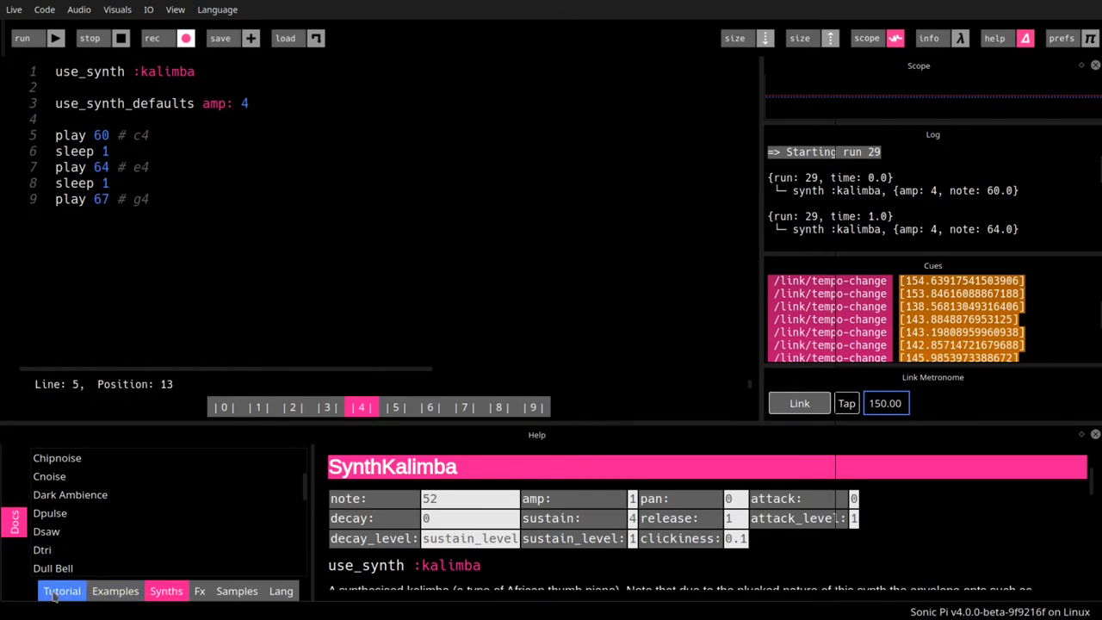
left_click(61, 591)
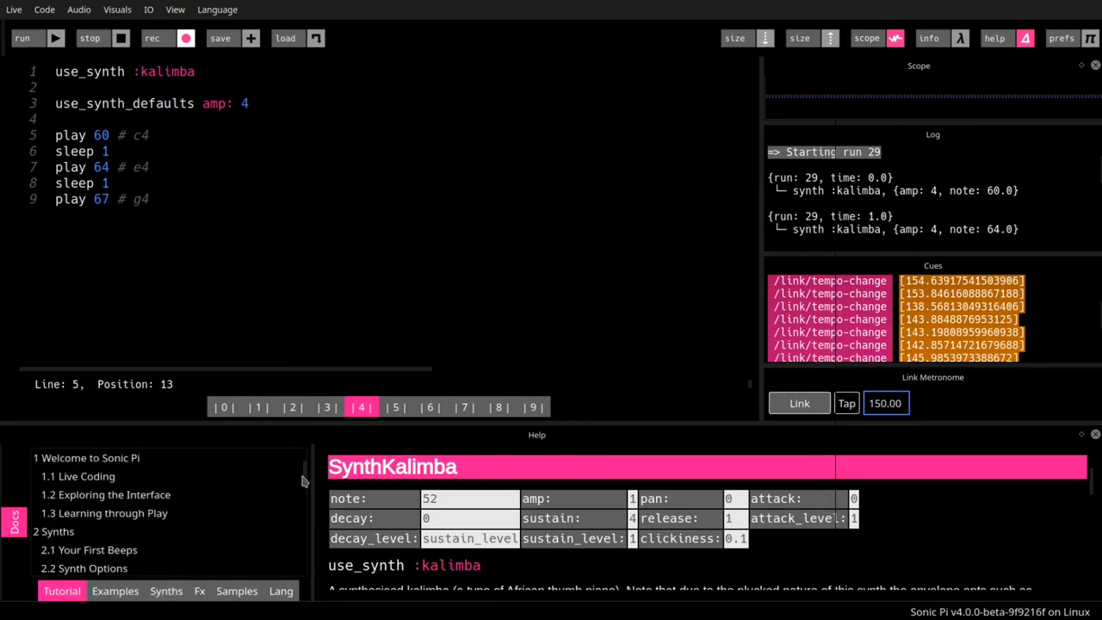
scroll("down", 3)
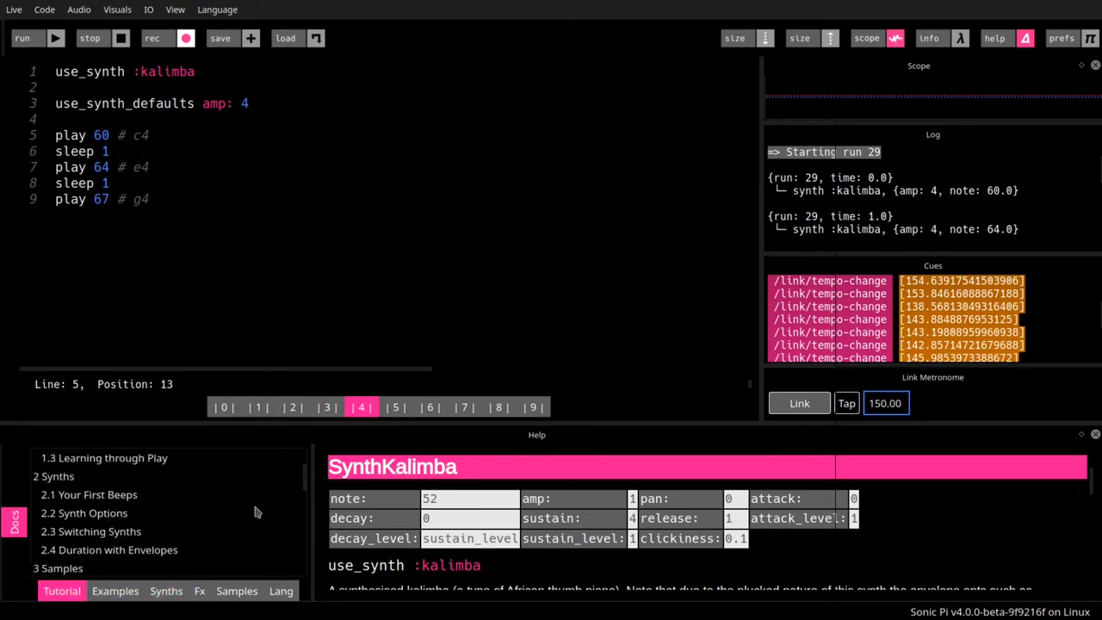
scroll("down", 3)
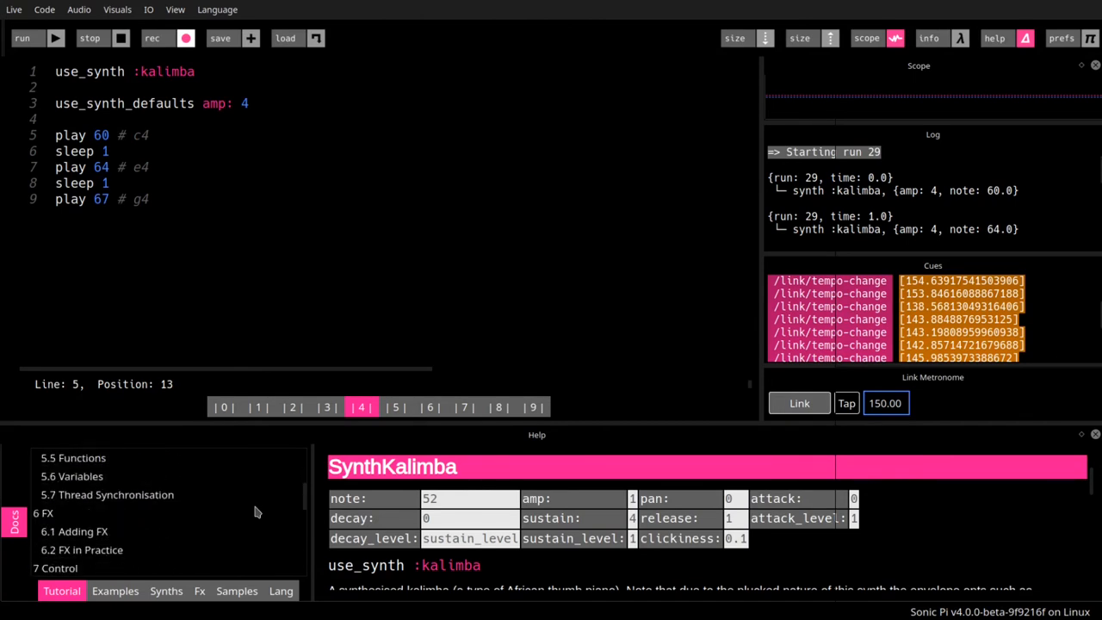
scroll("down", 3)
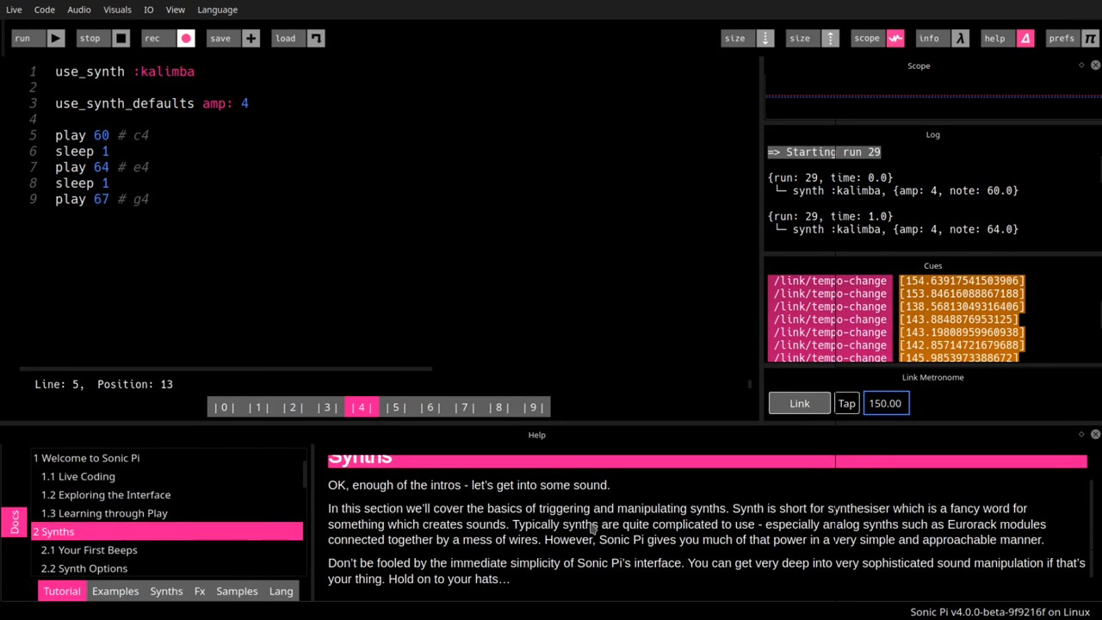
scroll("up", 3)
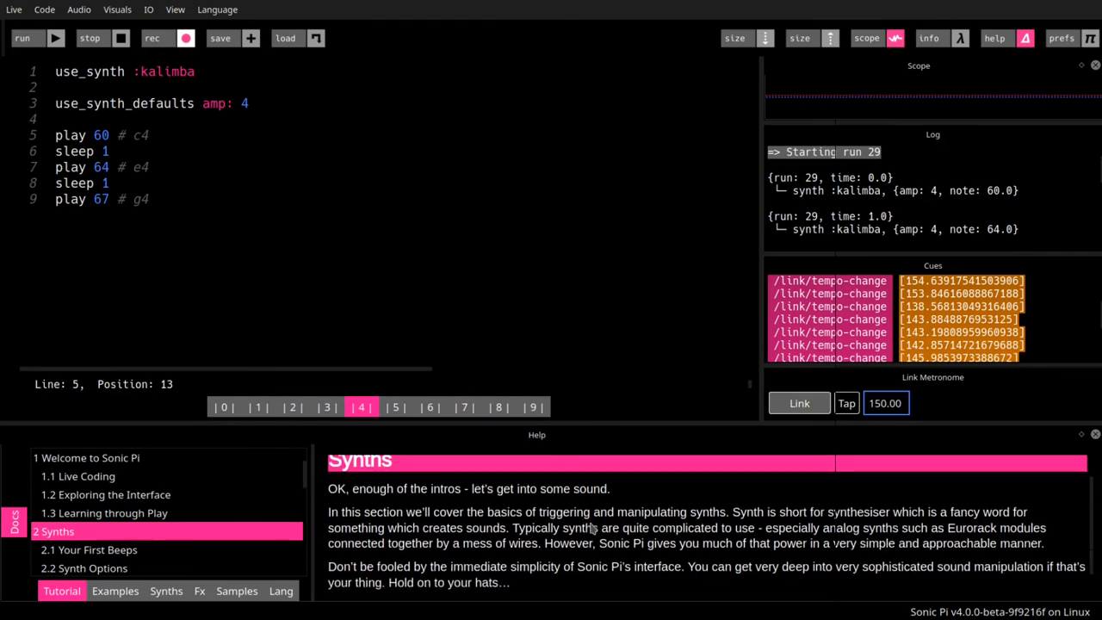
mouse_move(577, 516)
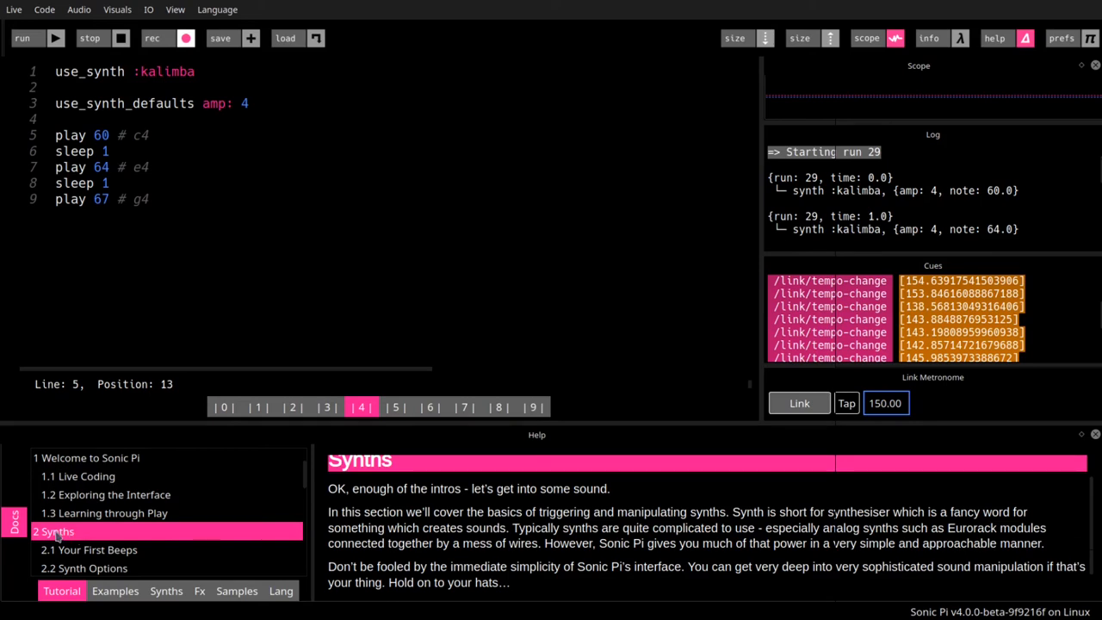
mouse_move(193, 551)
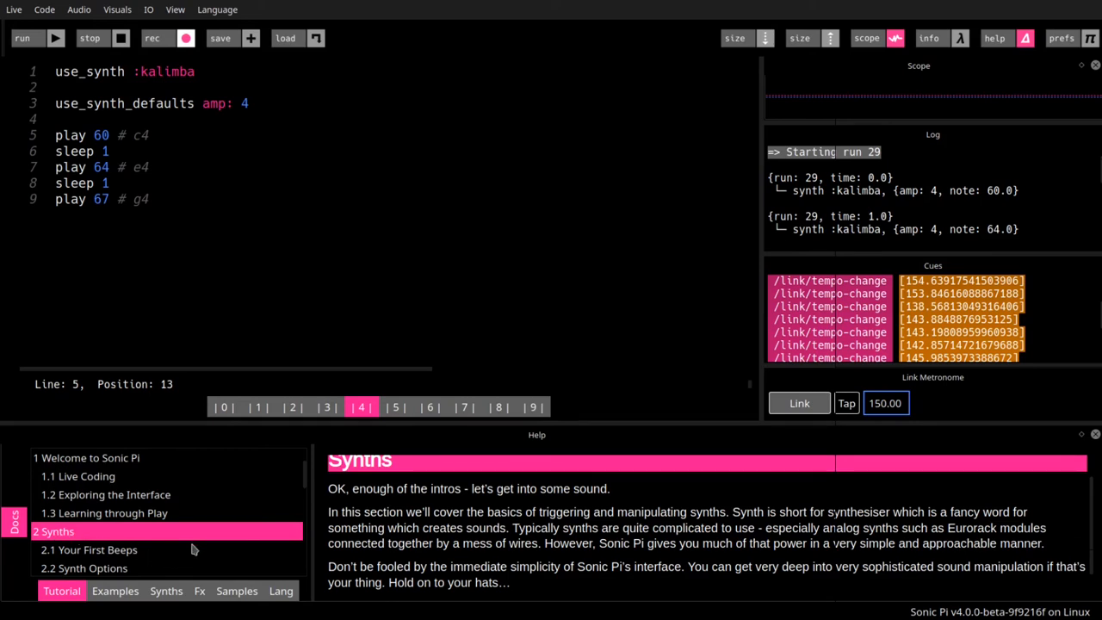
Switch help to the Examples tab and open '[Sorcerer] Bach', the Minuet in G.
left_click(115, 591)
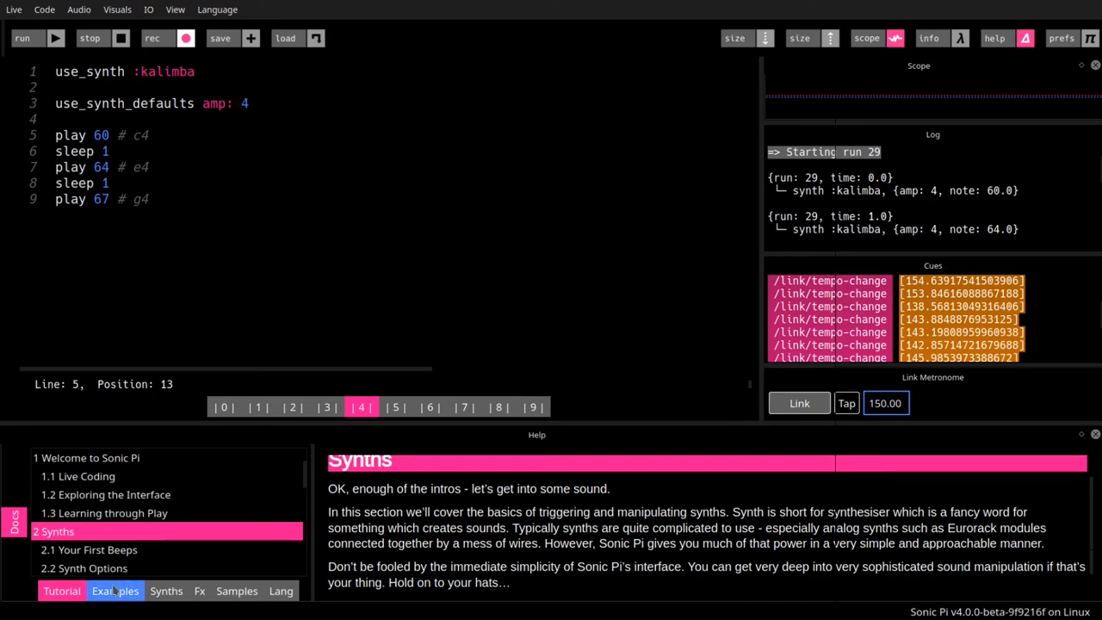
left_click(115, 591)
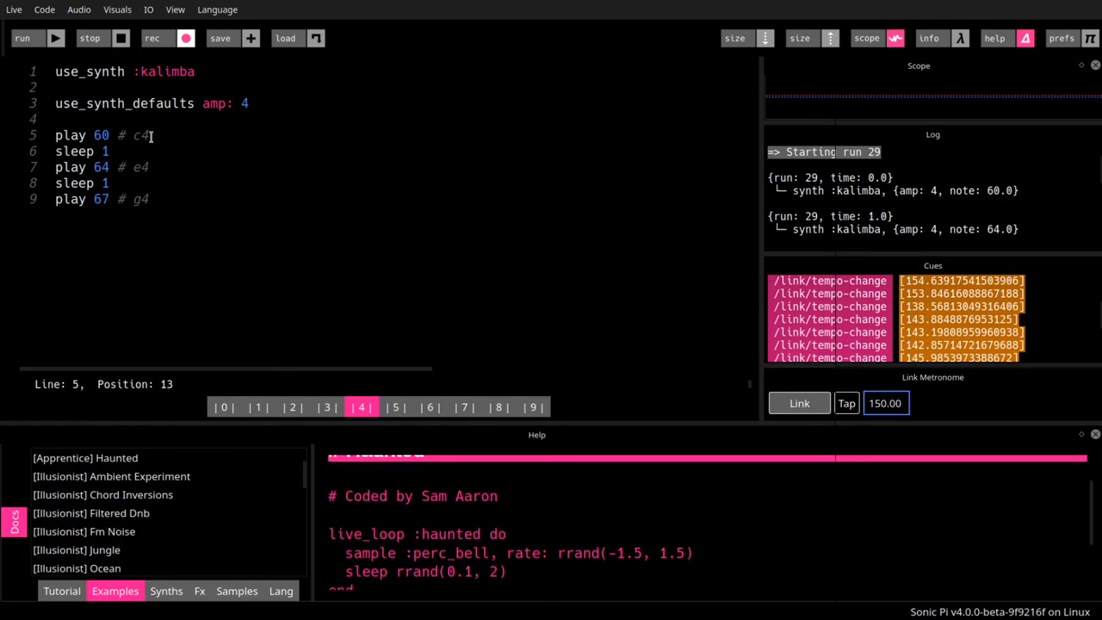
mouse_move(460, 443)
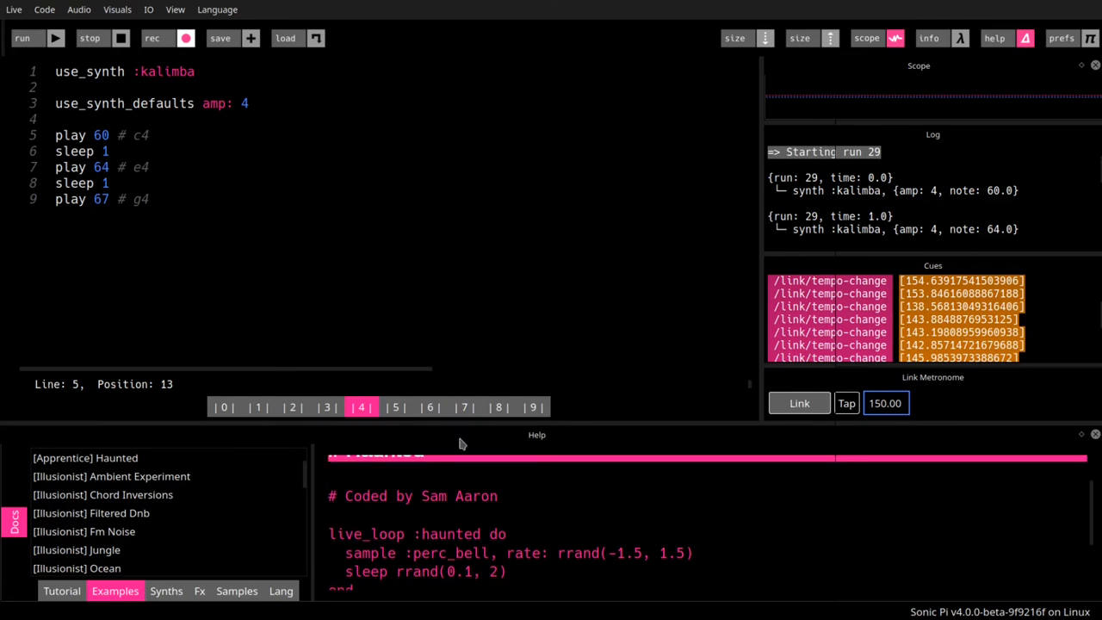
mouse_move(136, 517)
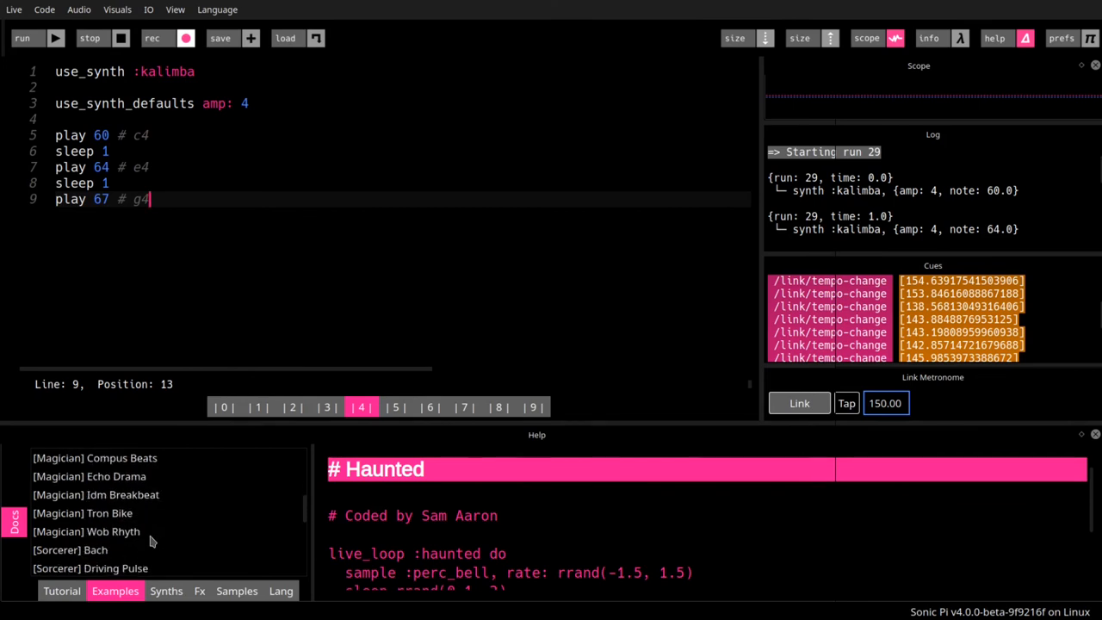
scroll("down", 3)
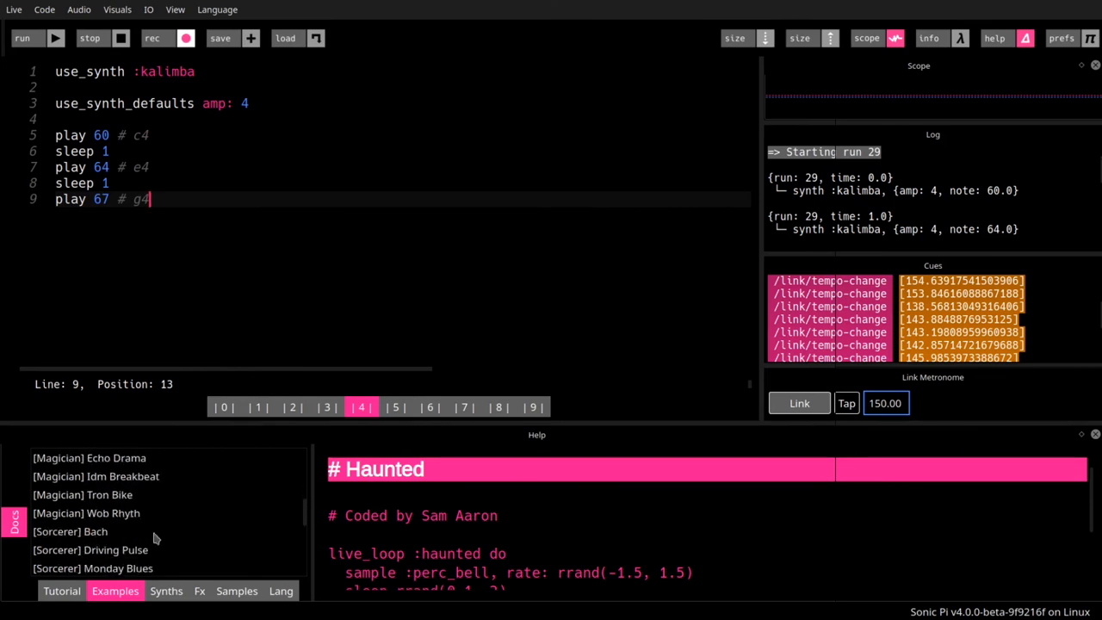
left_click(71, 532)
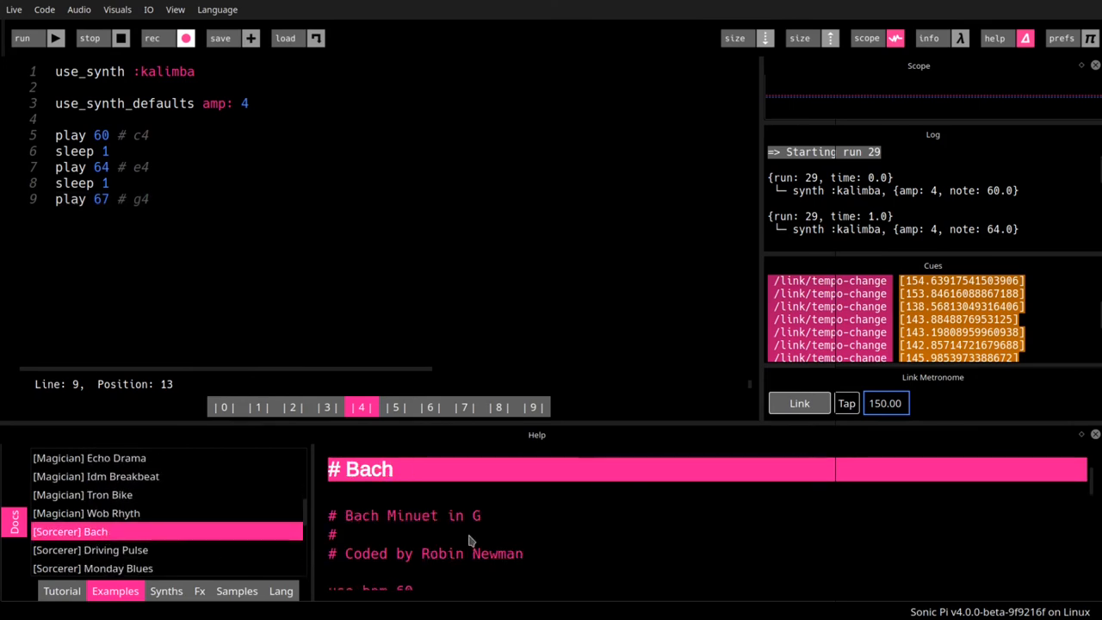
Copy the Bach Minuet code into buffer 4, play it as run 30, then stop it.
left_click(90, 38)
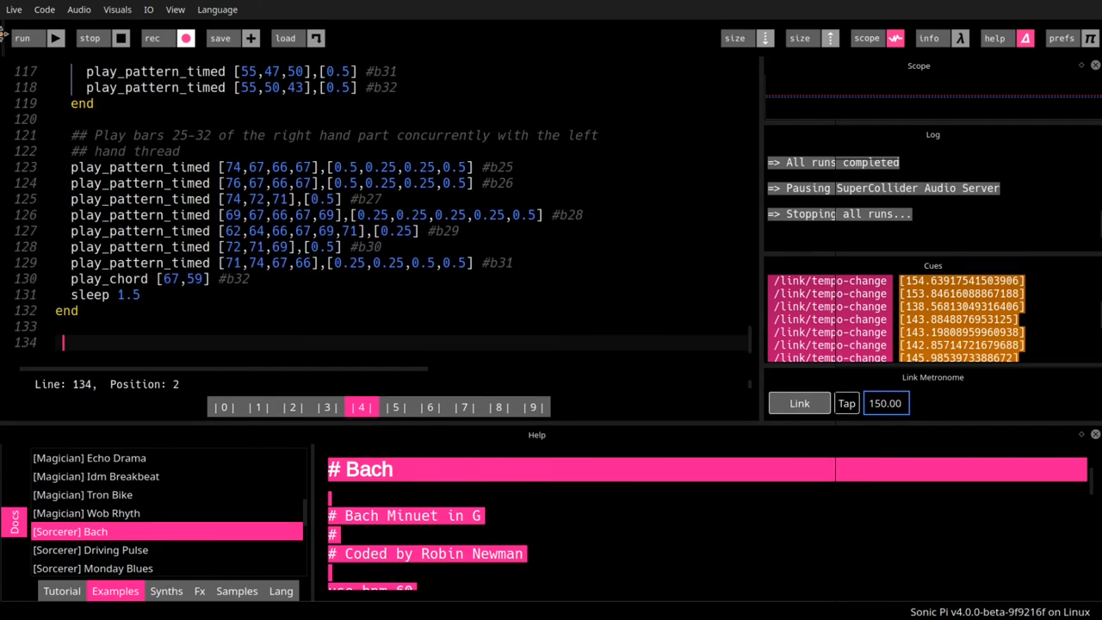
left_click(22, 37)
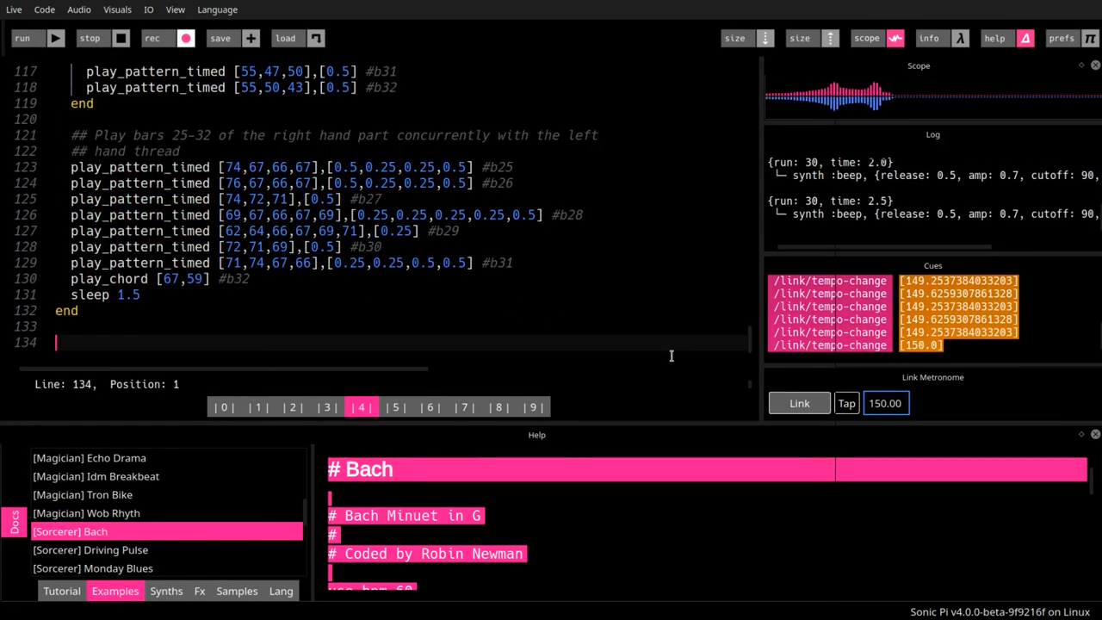
left_click(428, 302)
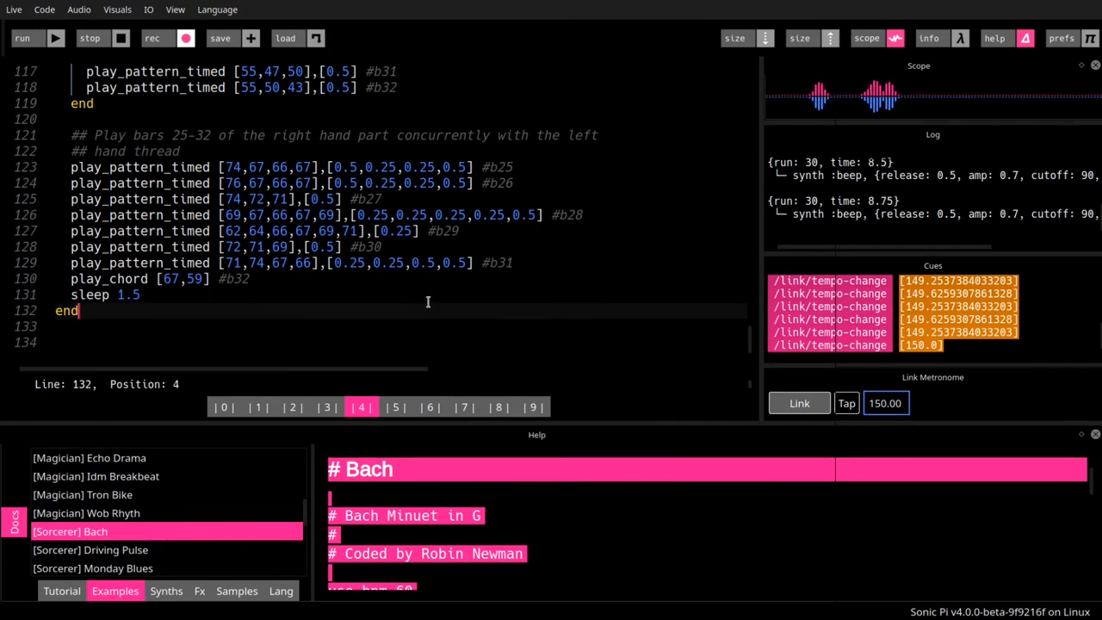
left_click(90, 38)
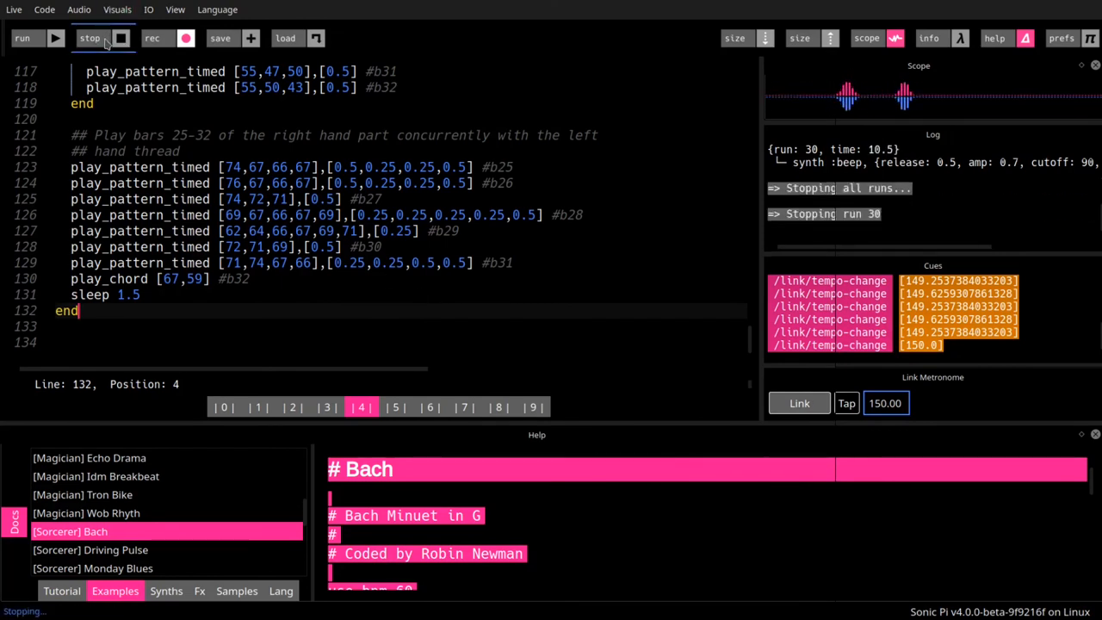
left_click(90, 38)
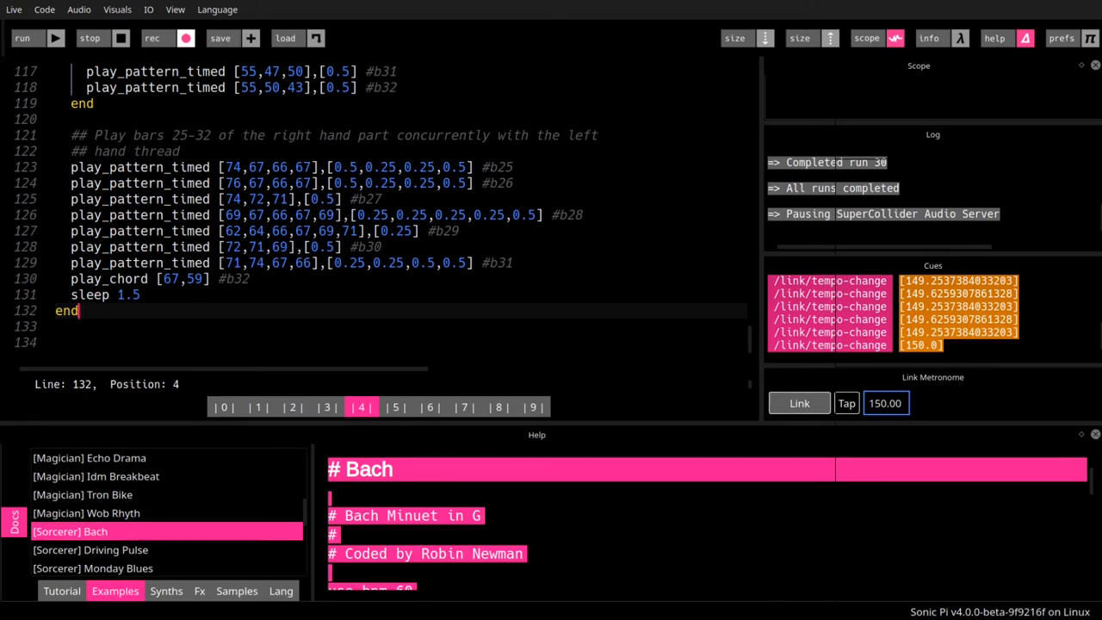
mouse_move(976, 538)
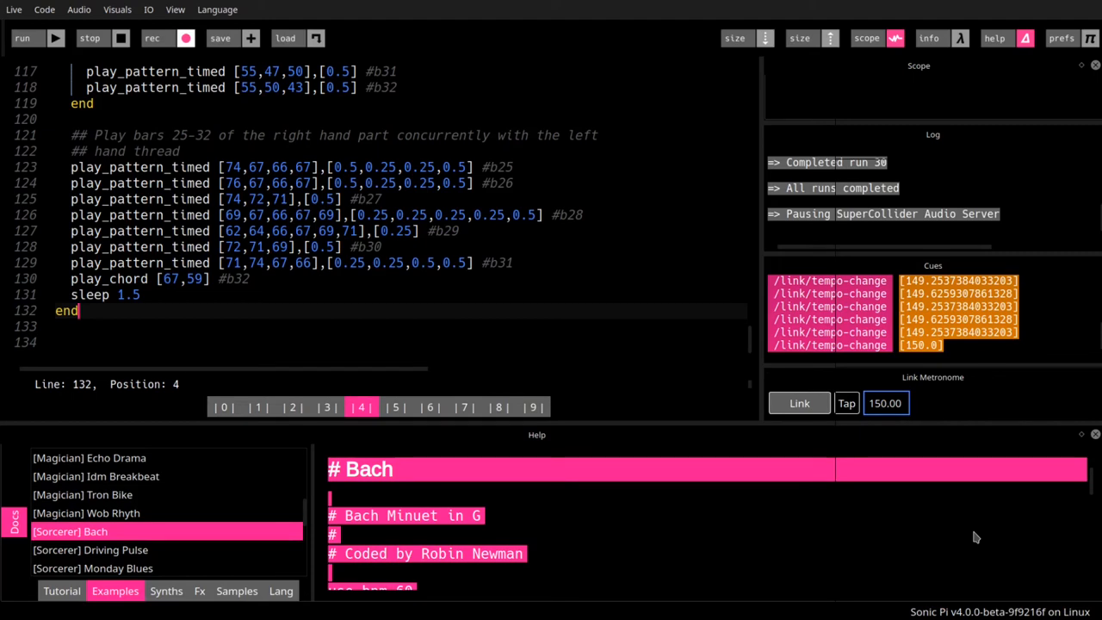
mouse_move(972, 536)
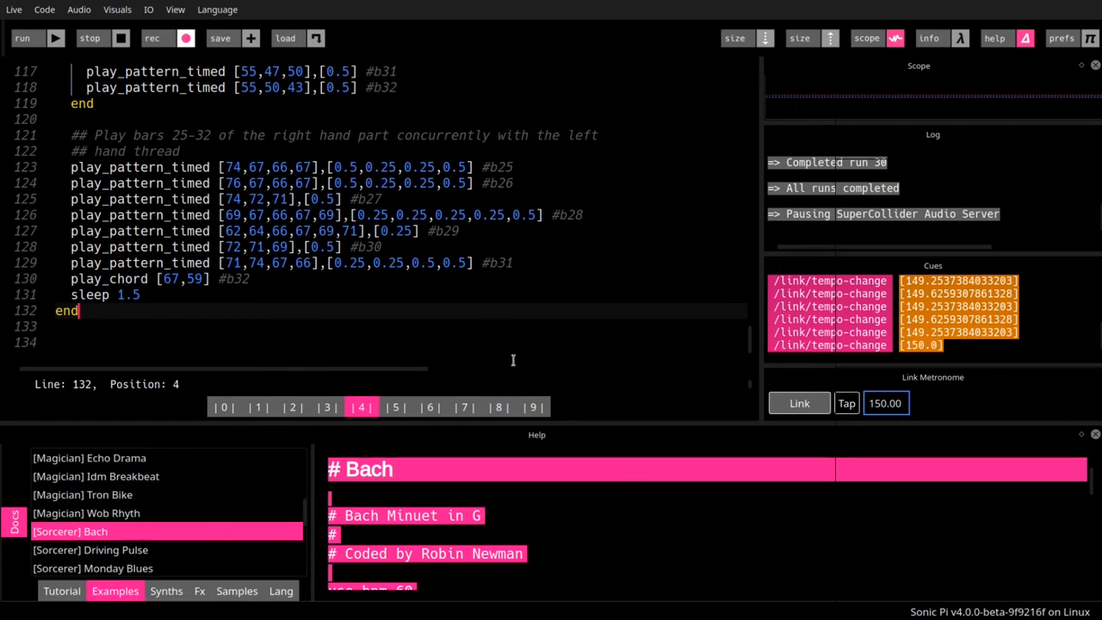
mouse_move(606, 495)
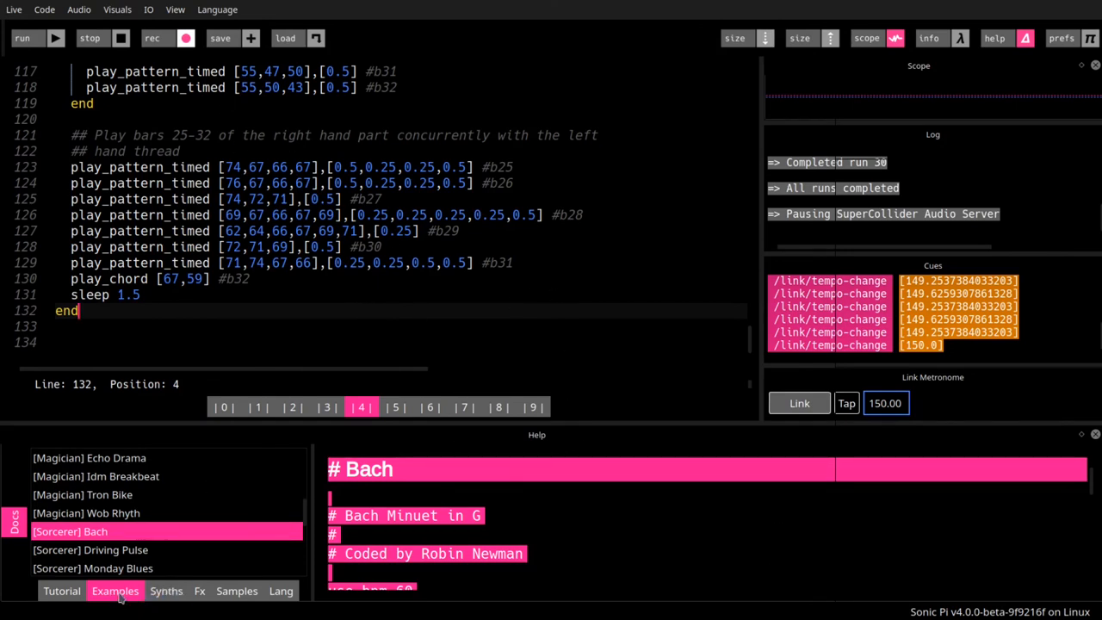
Browse the Synths help, then switch to the Fx reference showing the Autotuner entry.
left_click(166, 590)
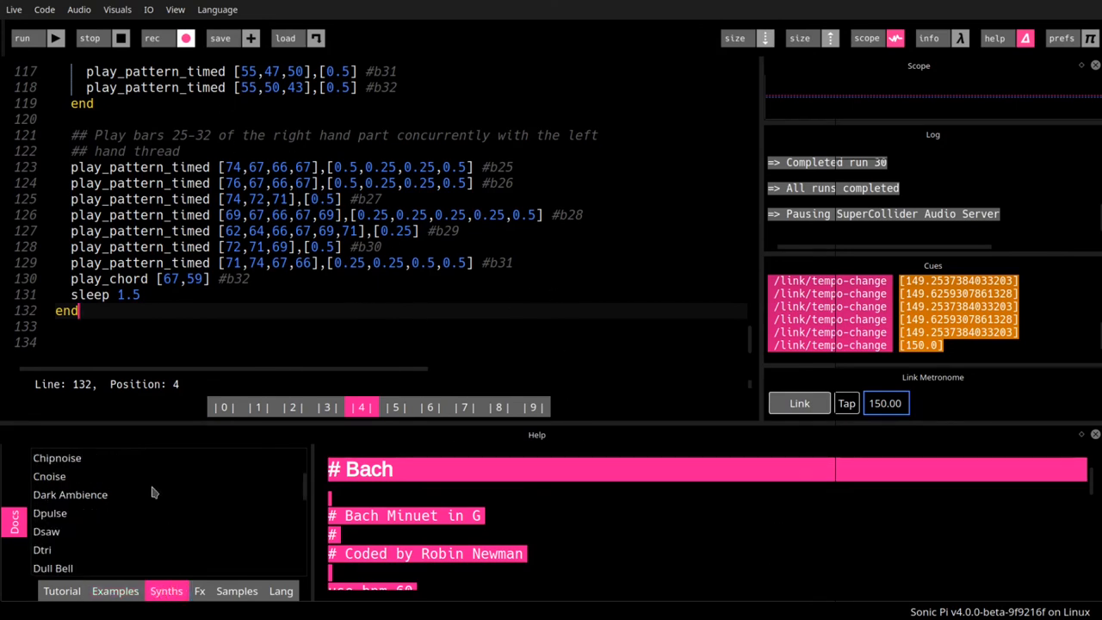
mouse_move(45, 507)
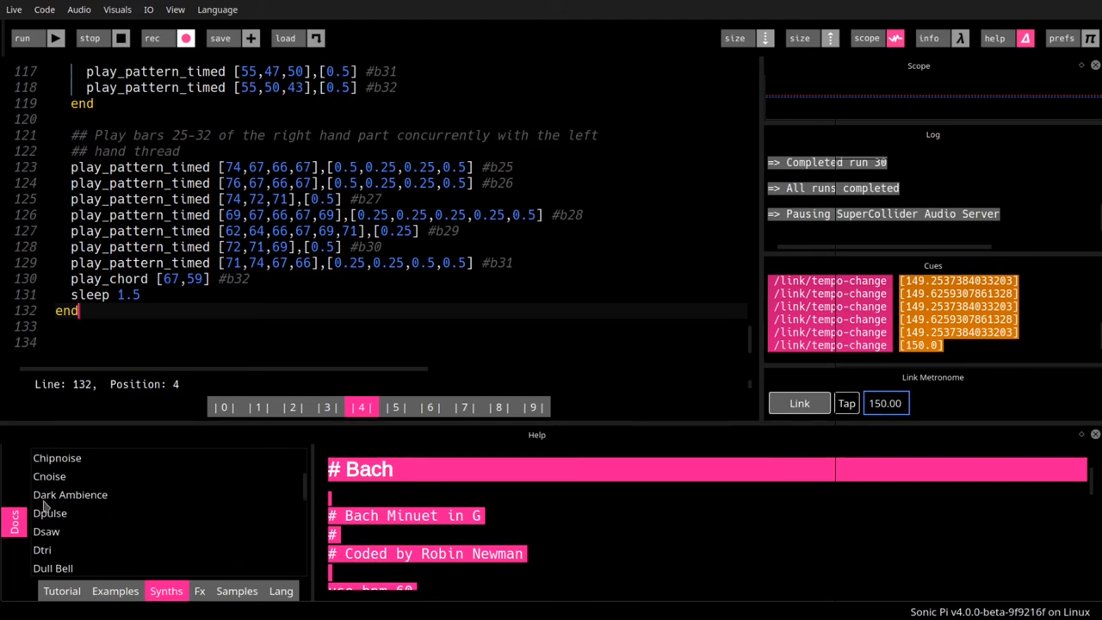
mouse_move(85, 499)
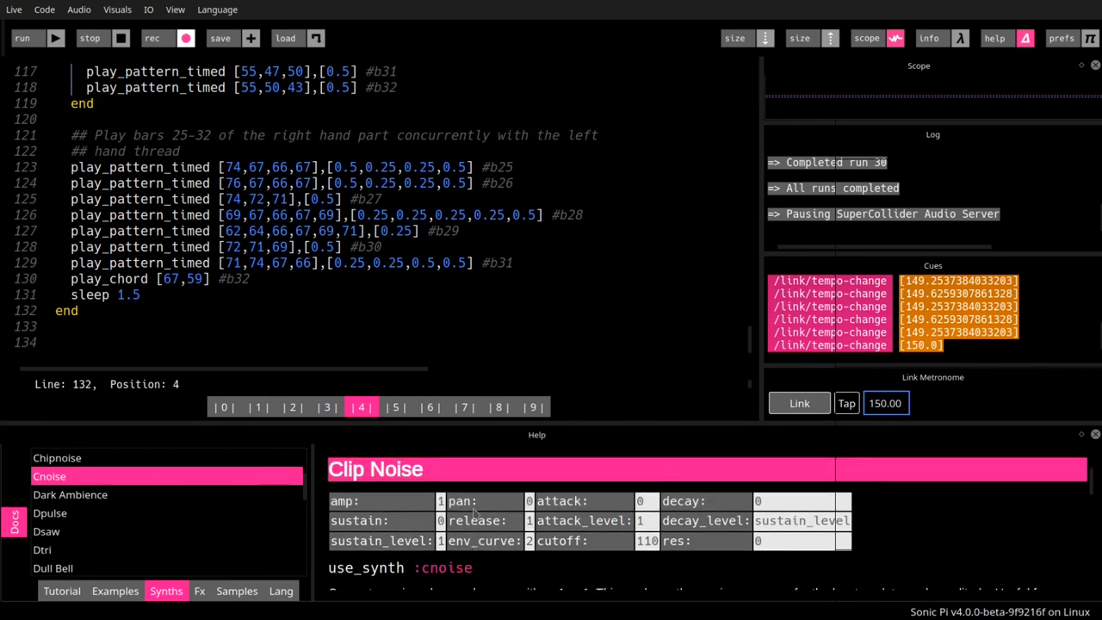
left_click(199, 591)
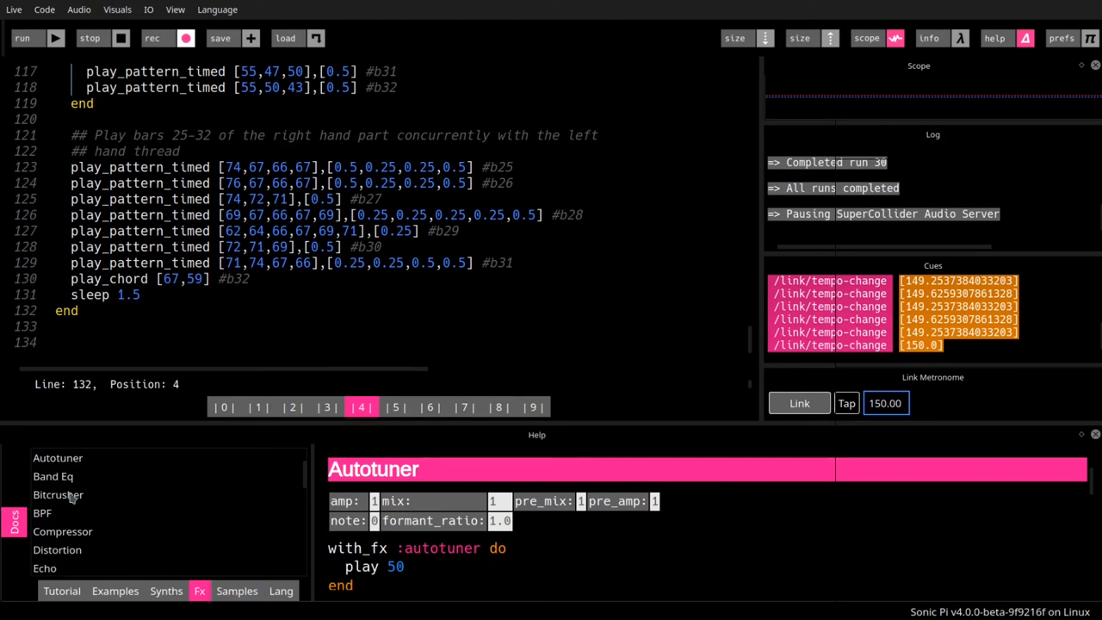
mouse_move(231, 541)
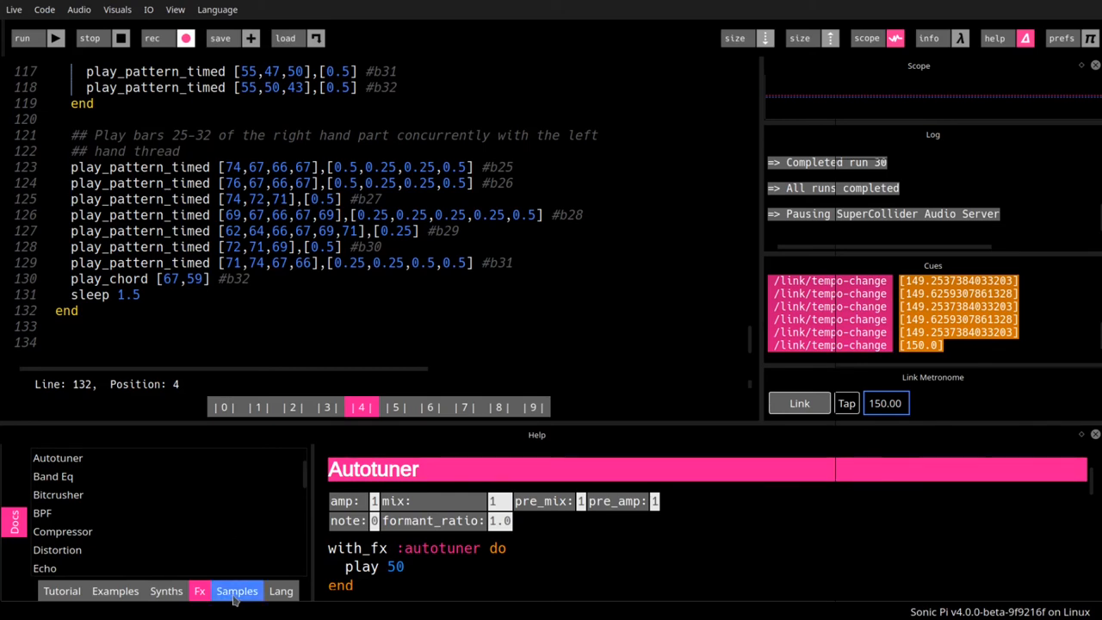
Open the Samples help reference and show the Drum Sounds sample list.
left_click(236, 591)
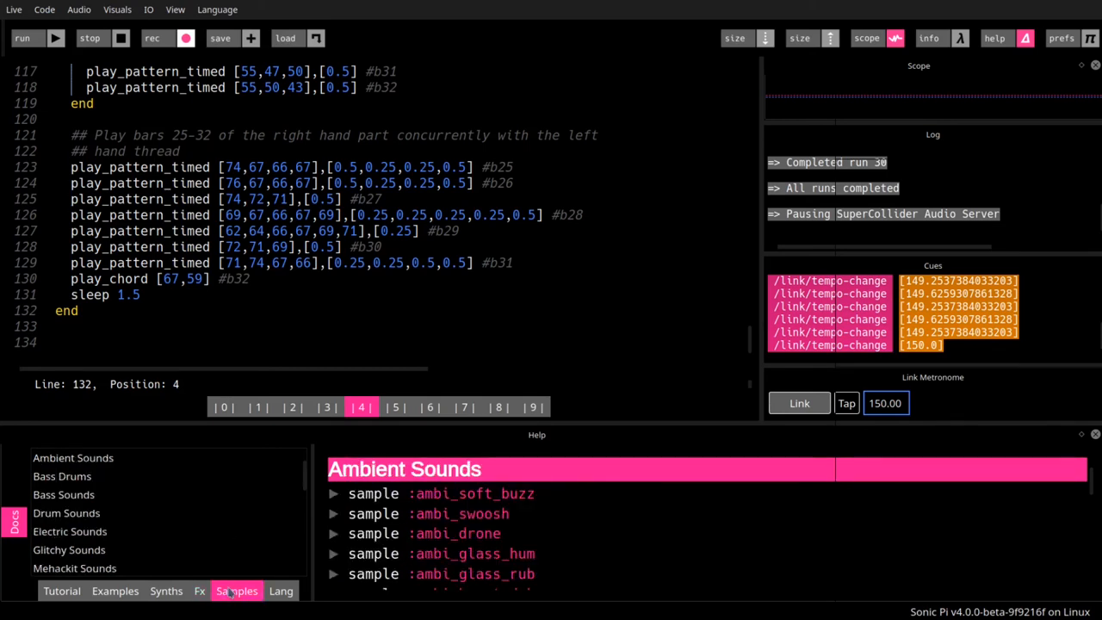
mouse_move(218, 558)
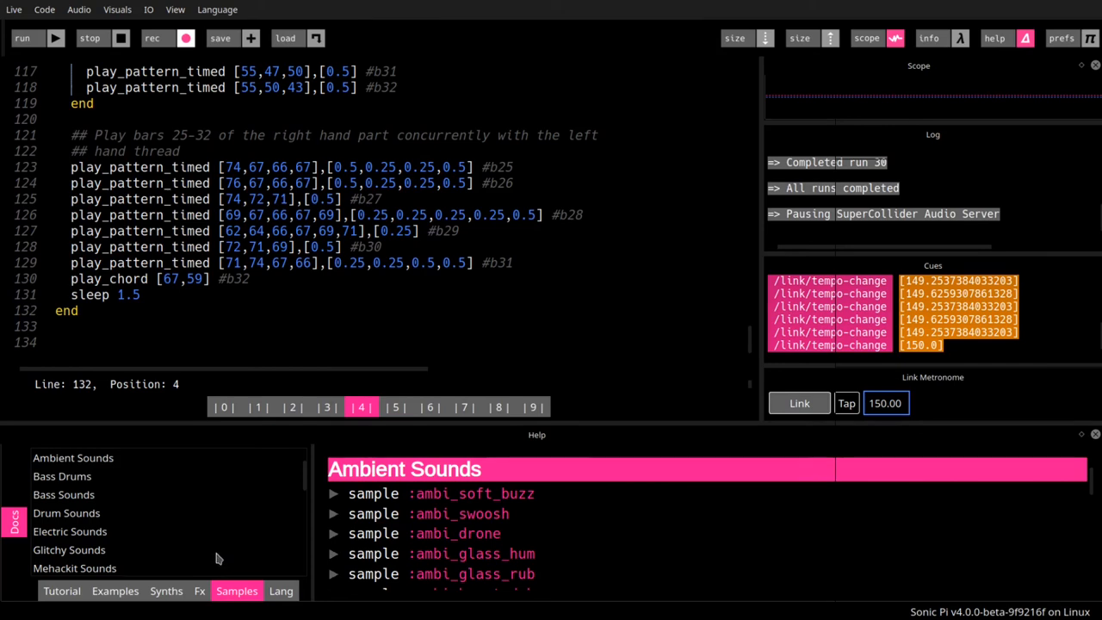
mouse_move(92, 496)
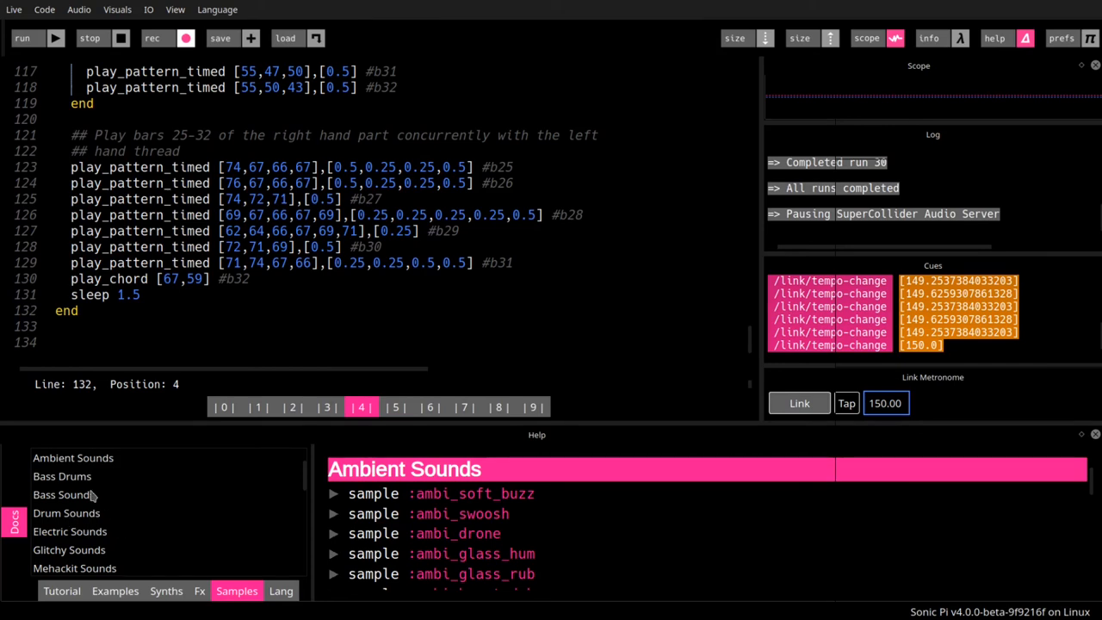
scroll("down", 3)
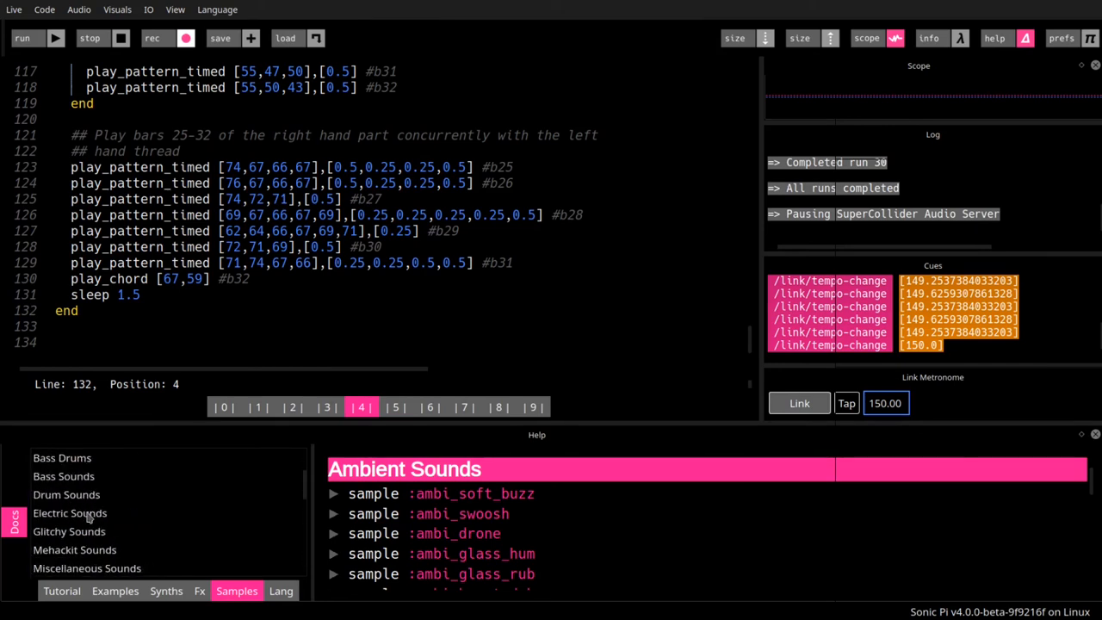
left_click(66, 495)
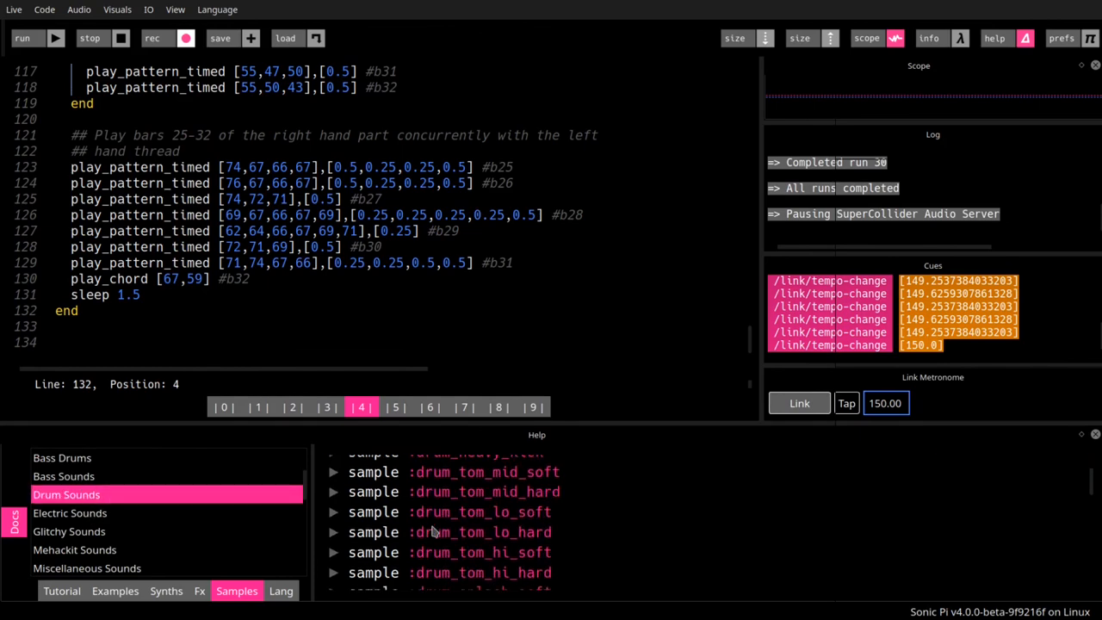
scroll("up", 3)
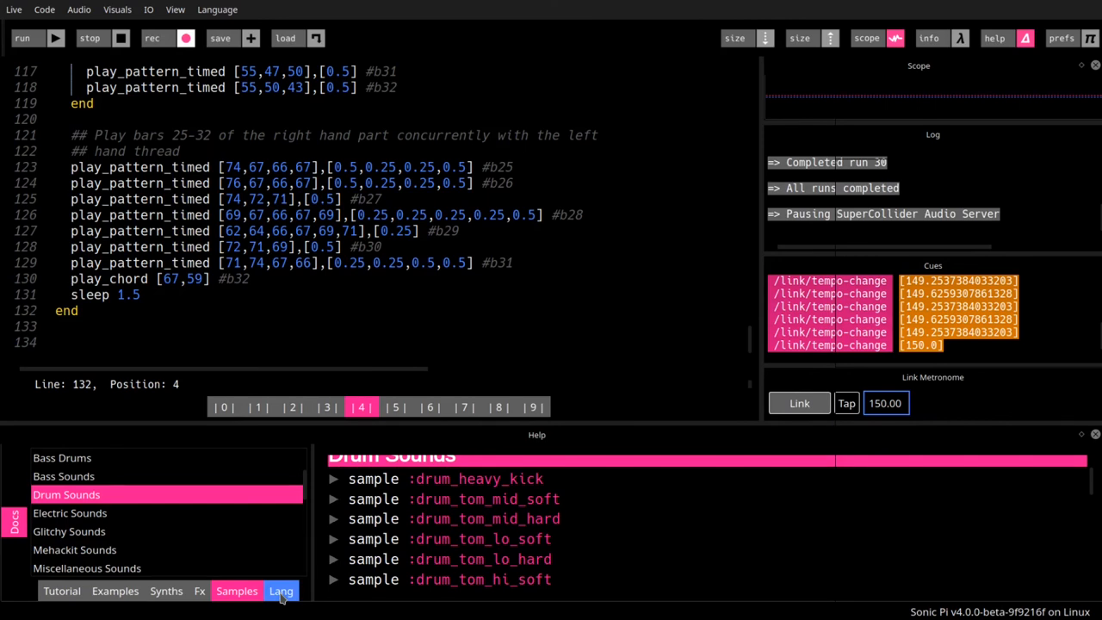
Open the Lang reference and read the play_pattern_timed entry on notes and times.
left_click(280, 591)
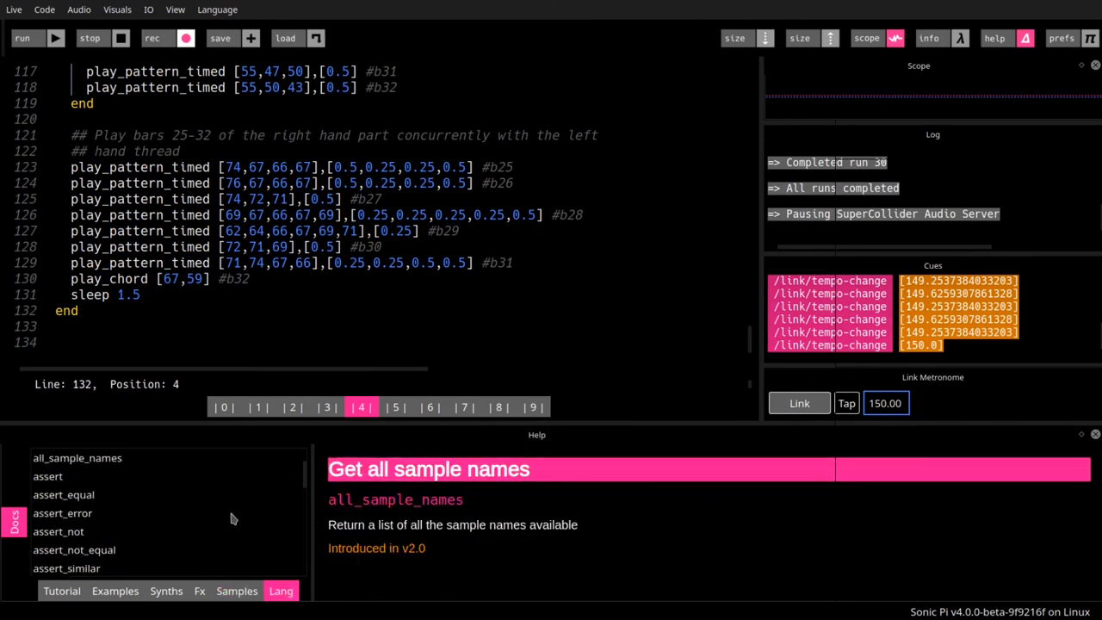
mouse_move(108, 470)
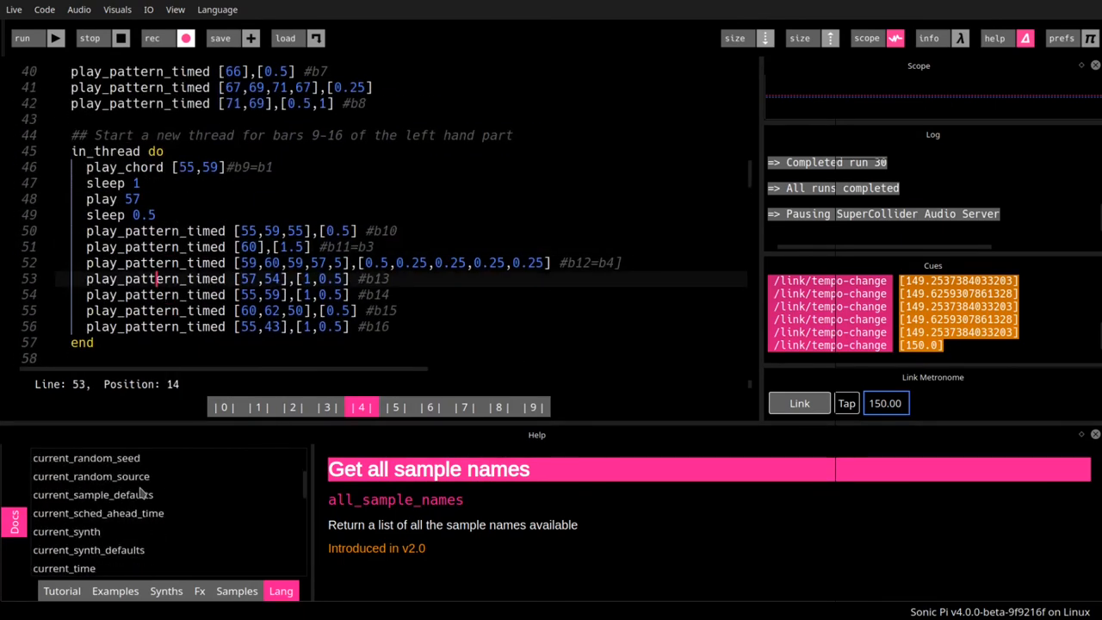
scroll("down", 3)
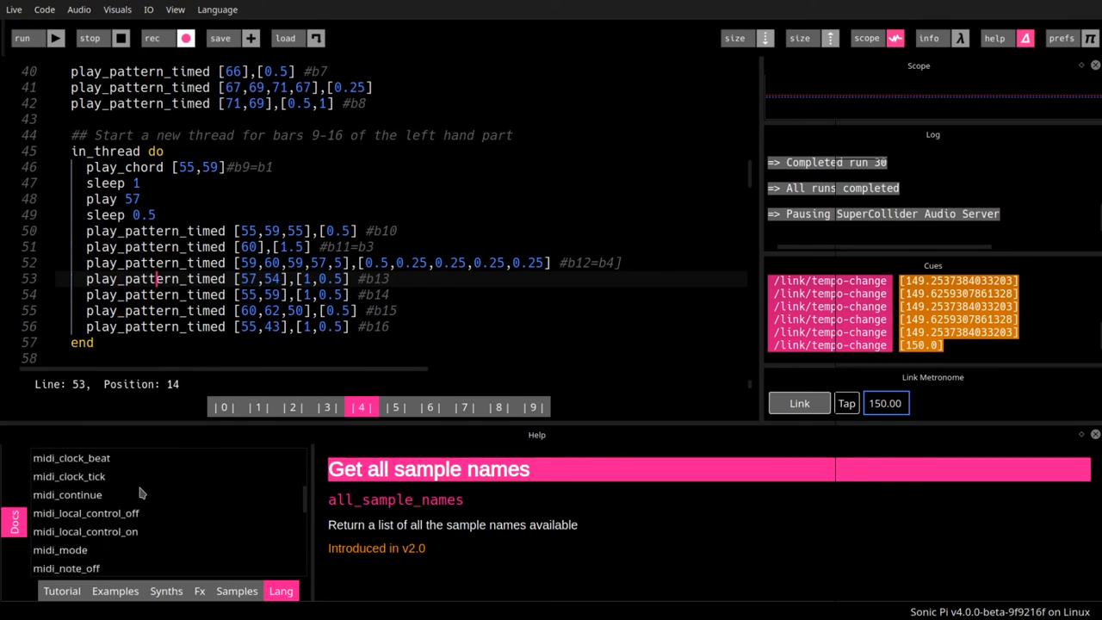
scroll("down", 3)
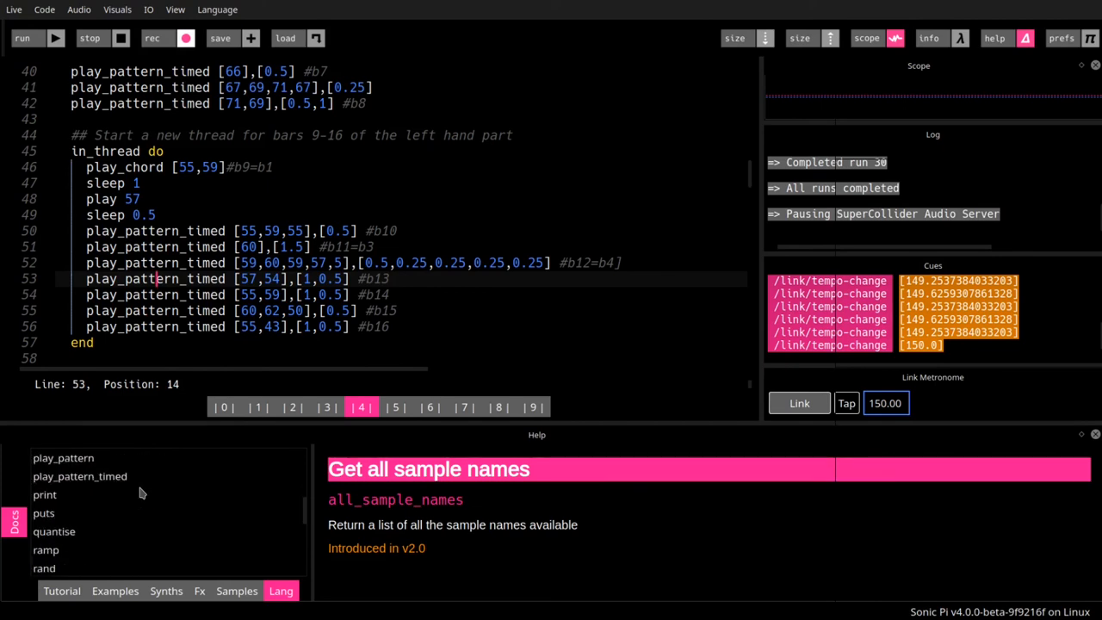
left_click(80, 476)
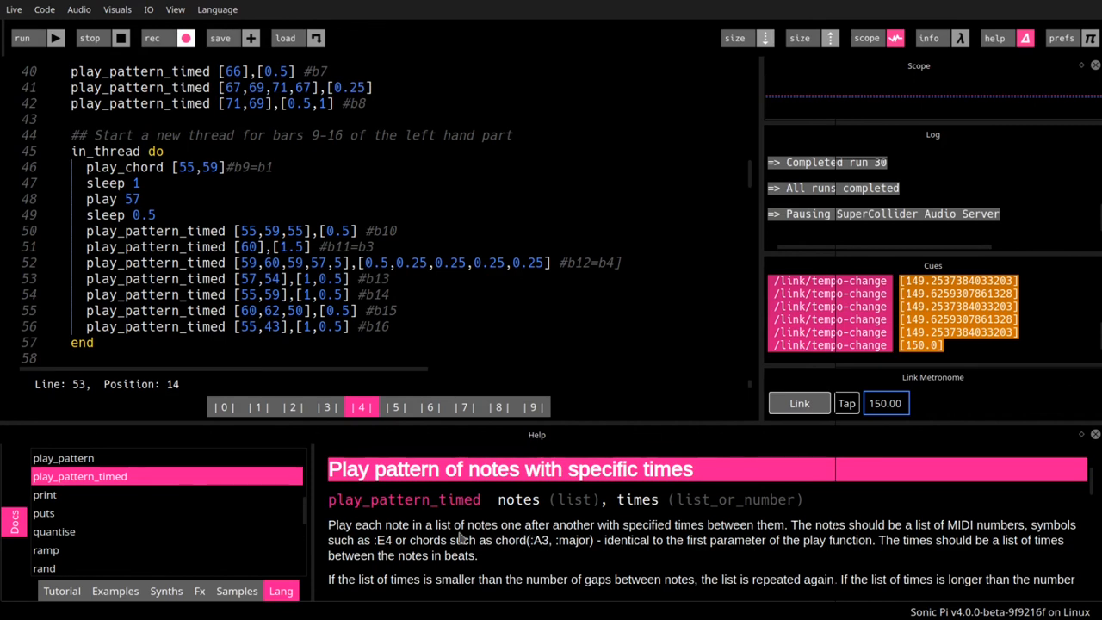
mouse_move(560, 519)
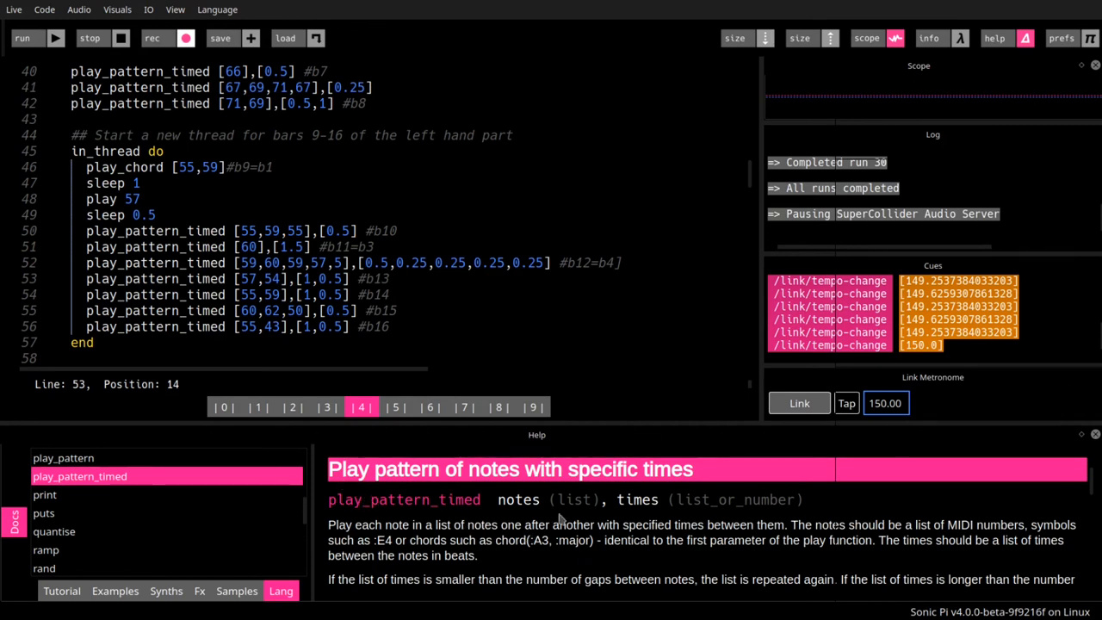
mouse_move(600, 495)
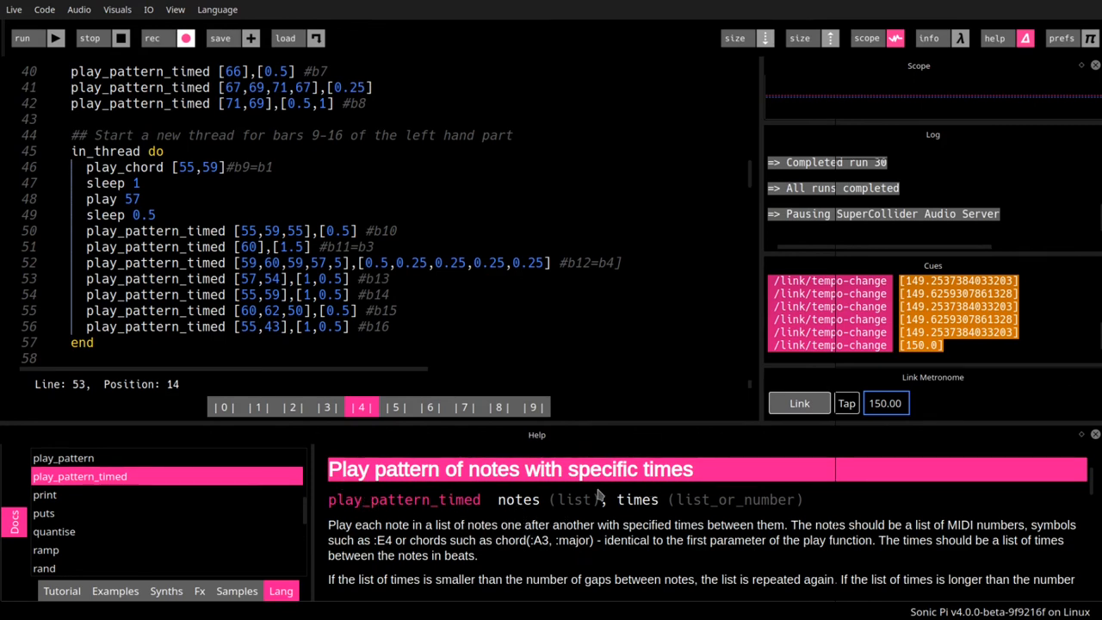
mouse_move(635, 512)
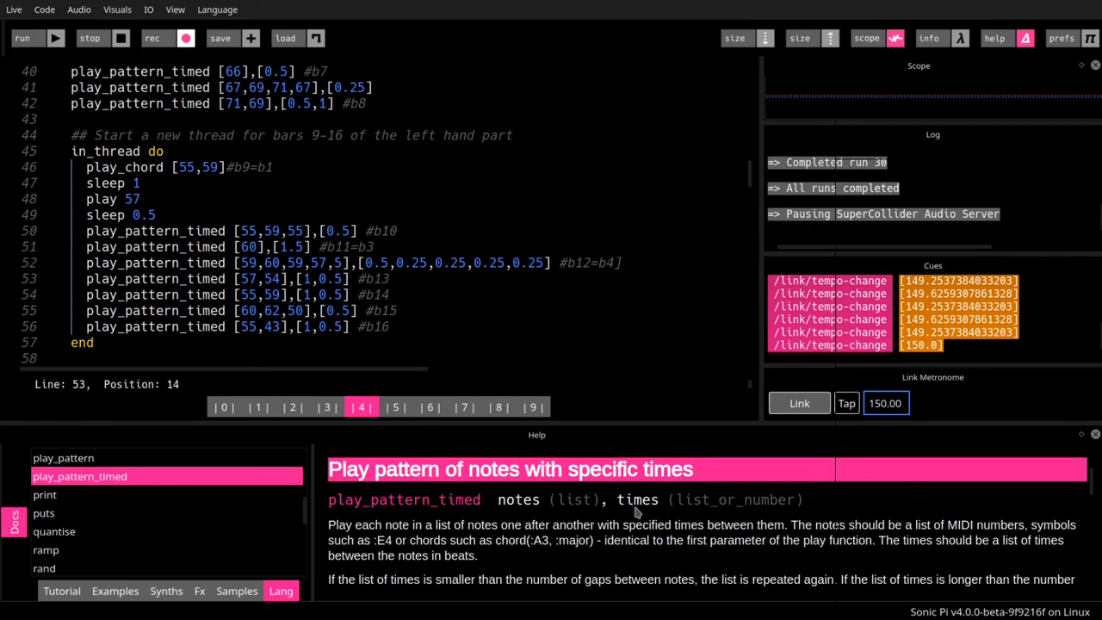
mouse_move(742, 504)
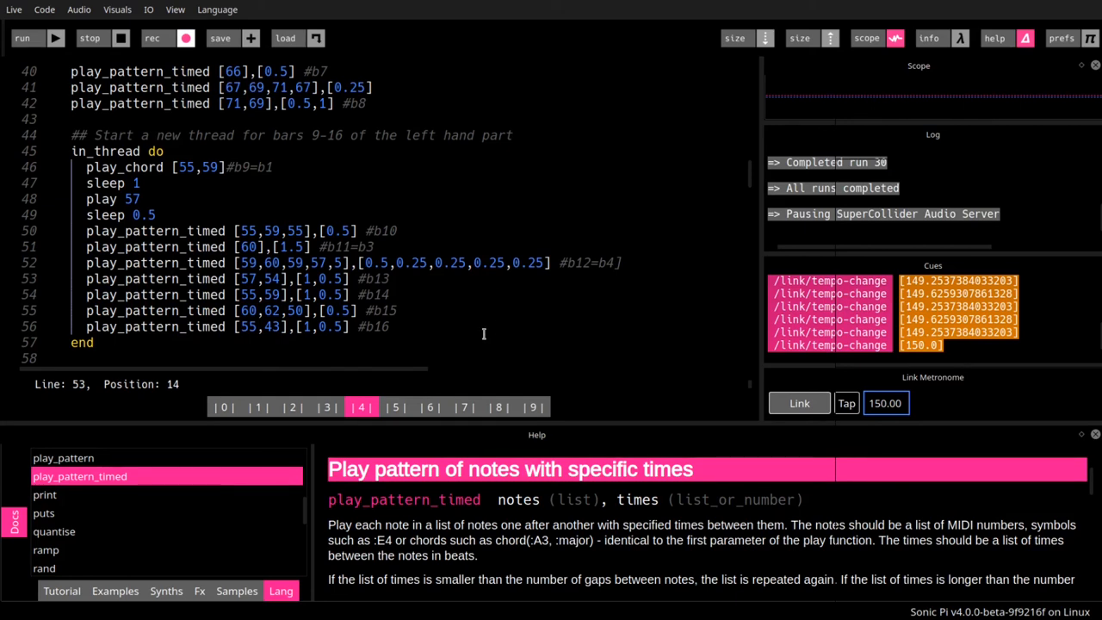
mouse_move(411, 343)
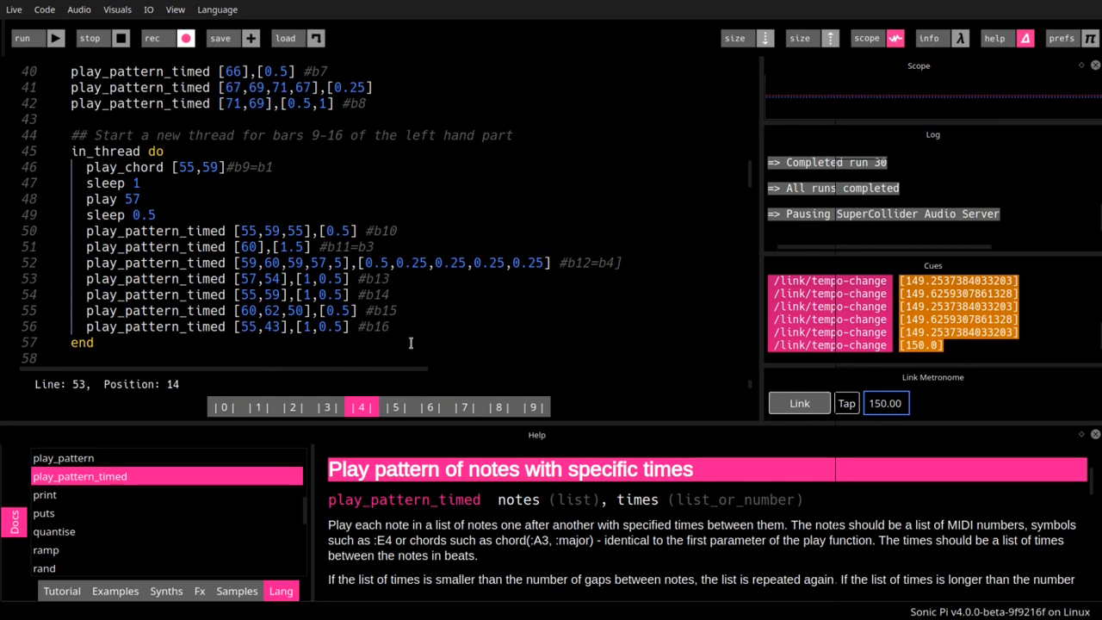
left_click(499, 406)
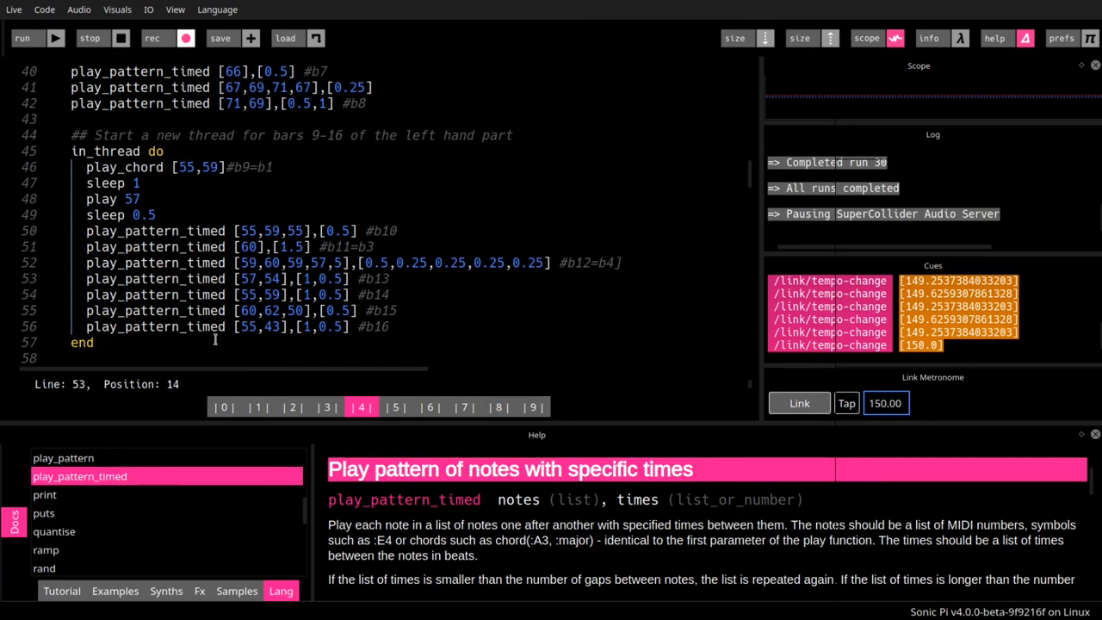
mouse_move(1014, 143)
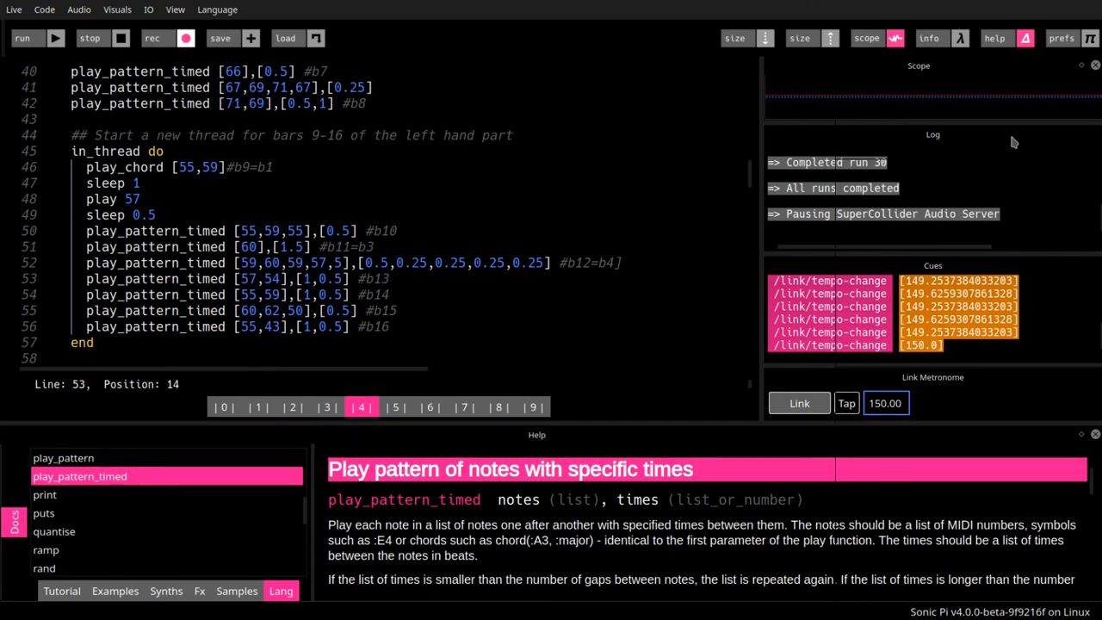
Open Preferences, view the Editor and Updates pages, then return to Audio.
left_click(1062, 37)
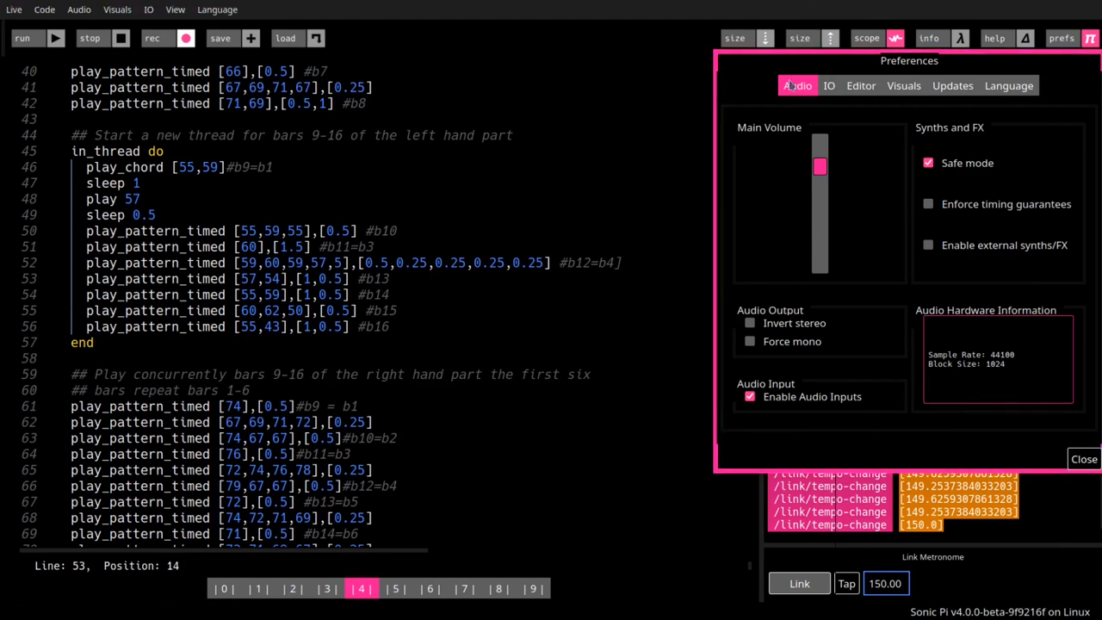
left_click(860, 86)
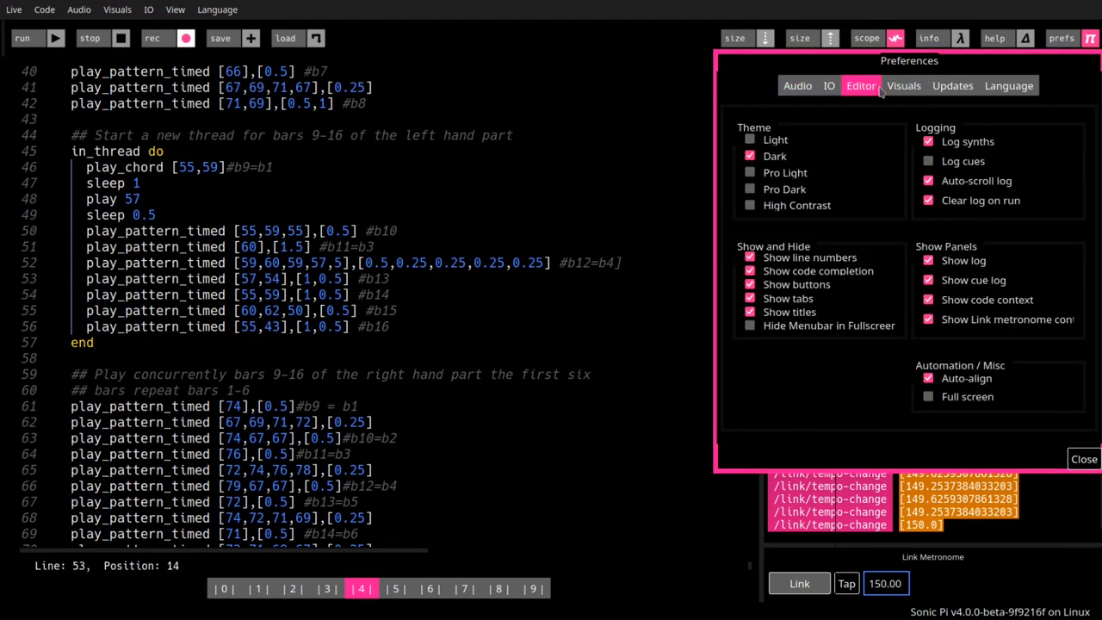
left_click(953, 85)
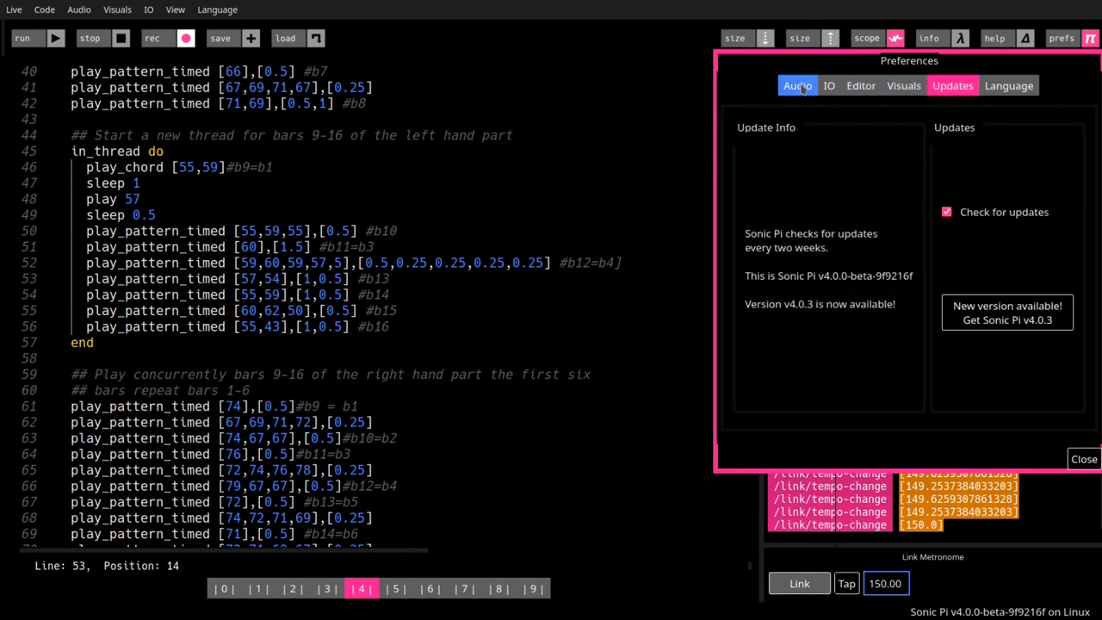
left_click(797, 85)
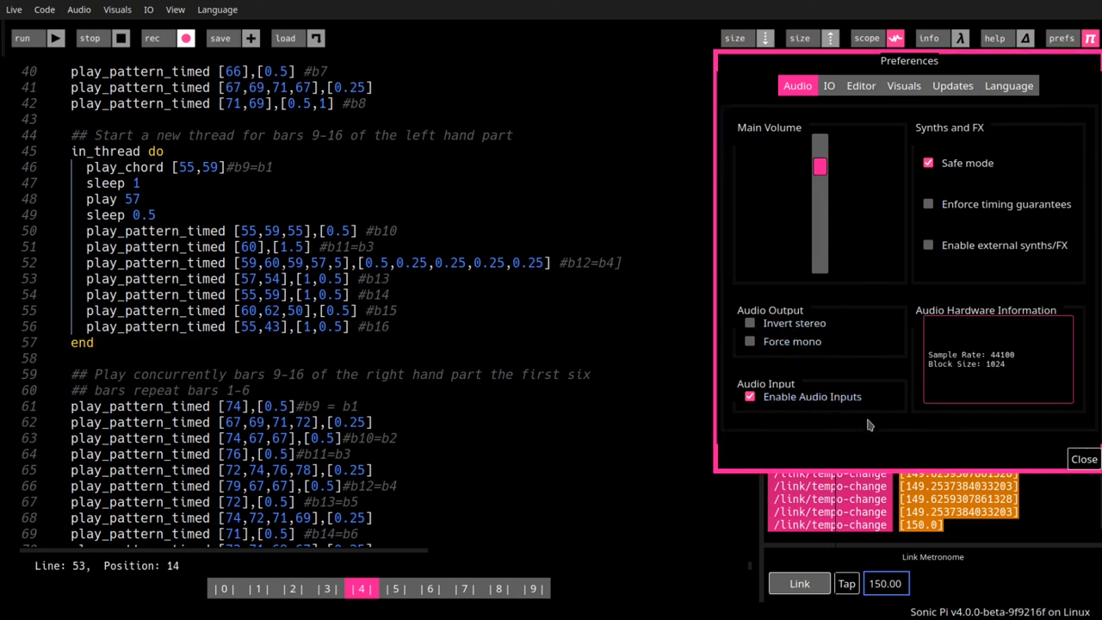
mouse_move(889, 465)
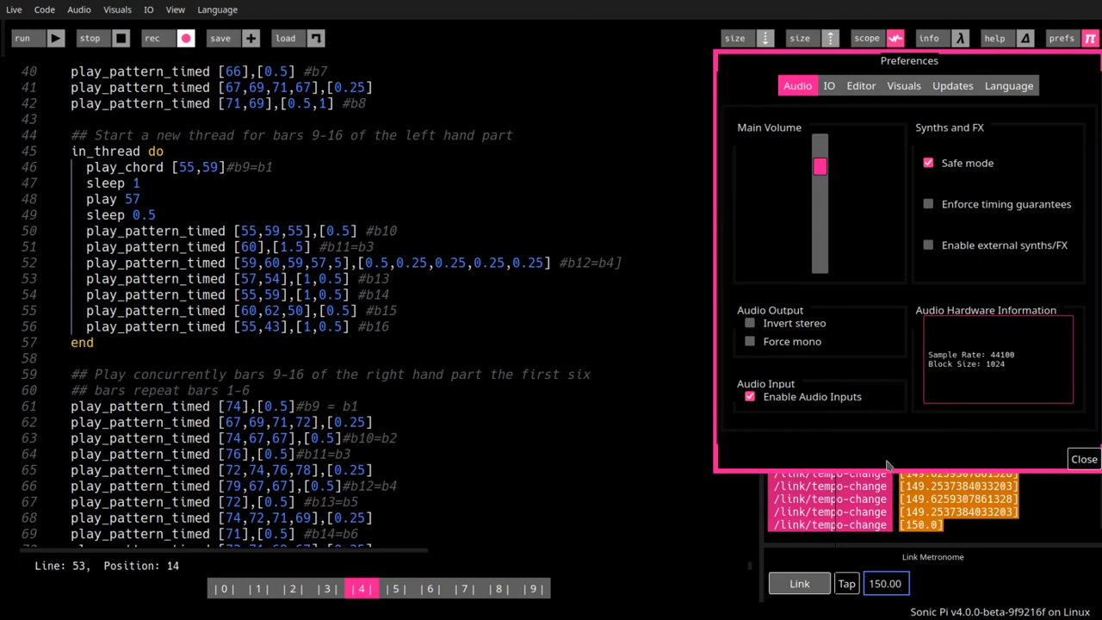
mouse_move(887, 461)
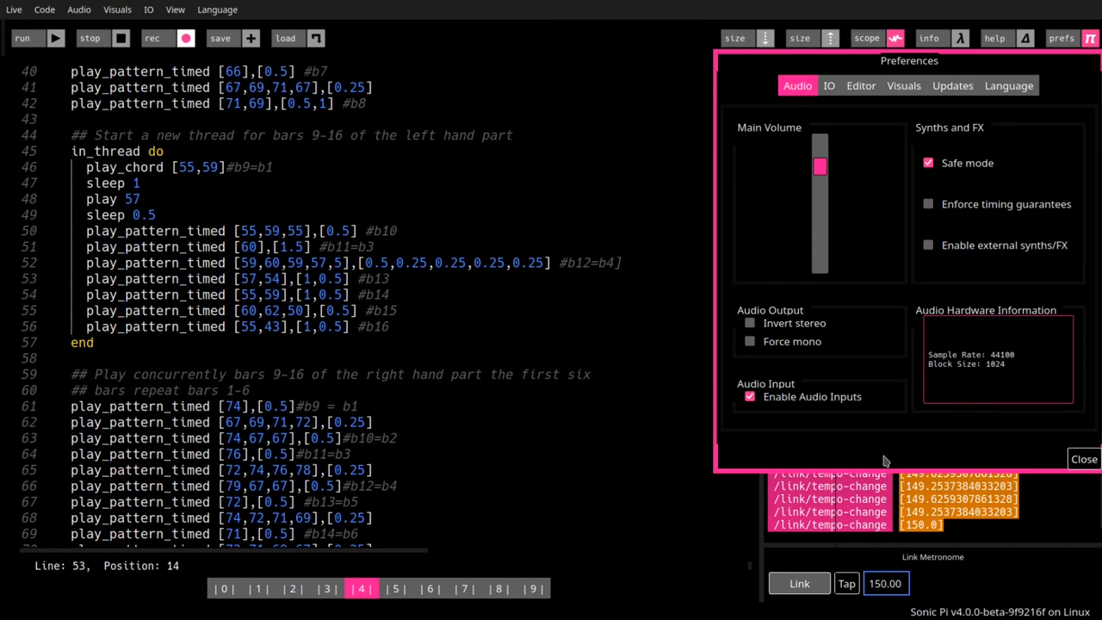
mouse_move(881, 457)
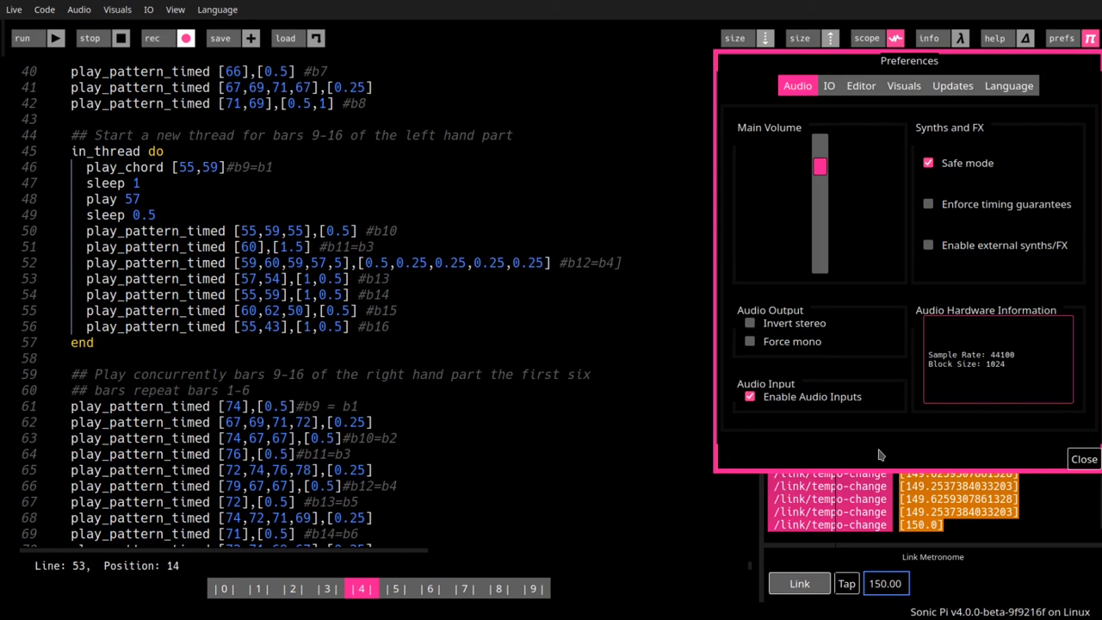
mouse_move(1052, 456)
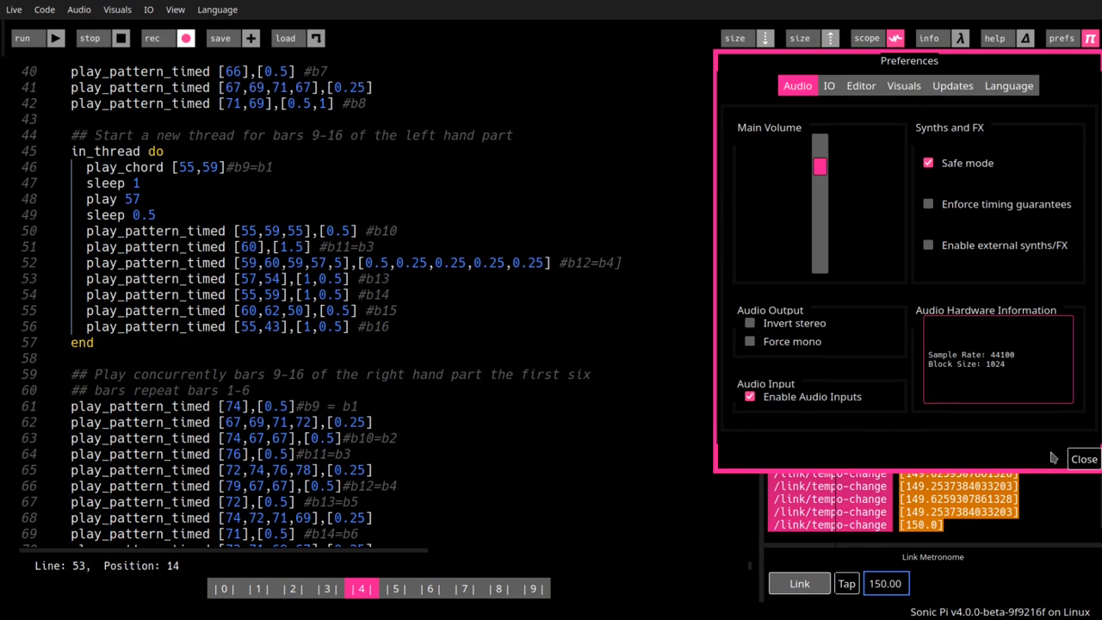